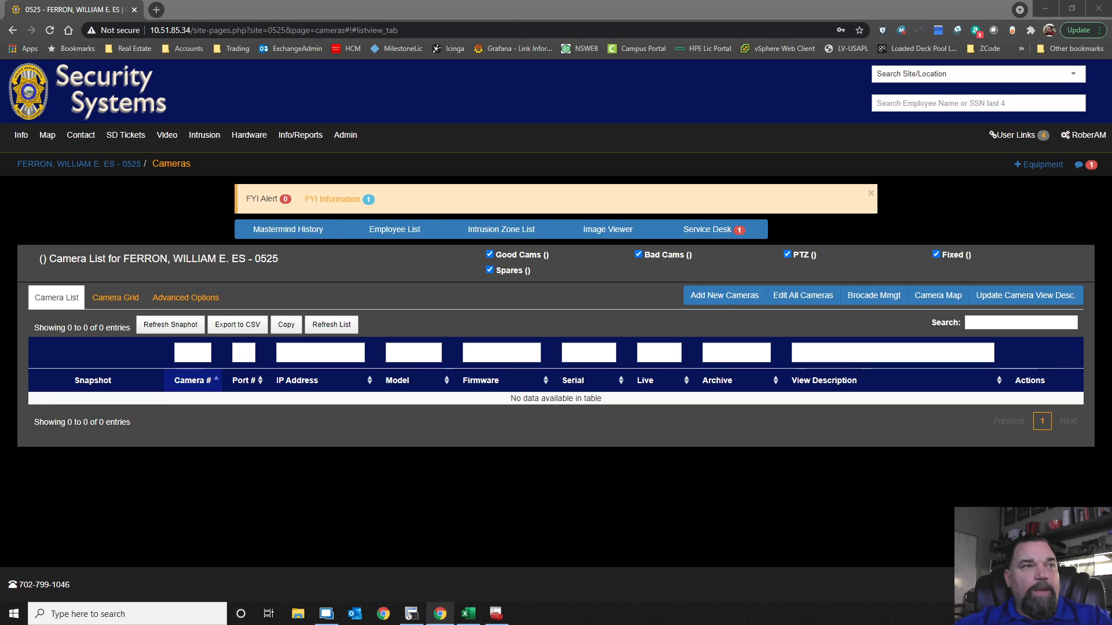
pyautogui.moveTo(113, 222)
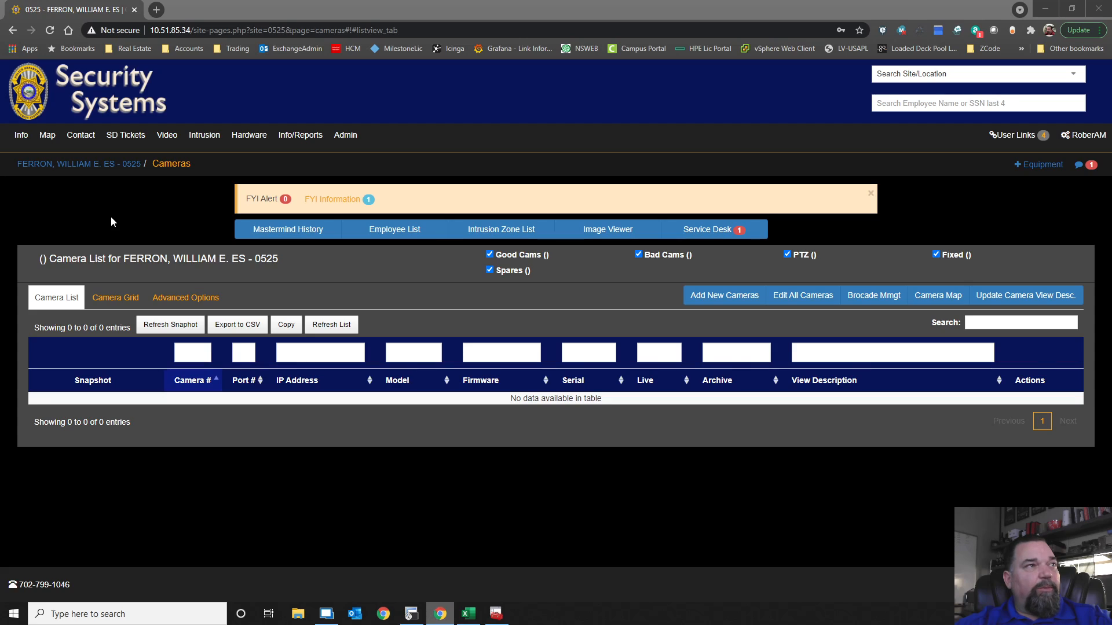
pyautogui.moveTo(416, 542)
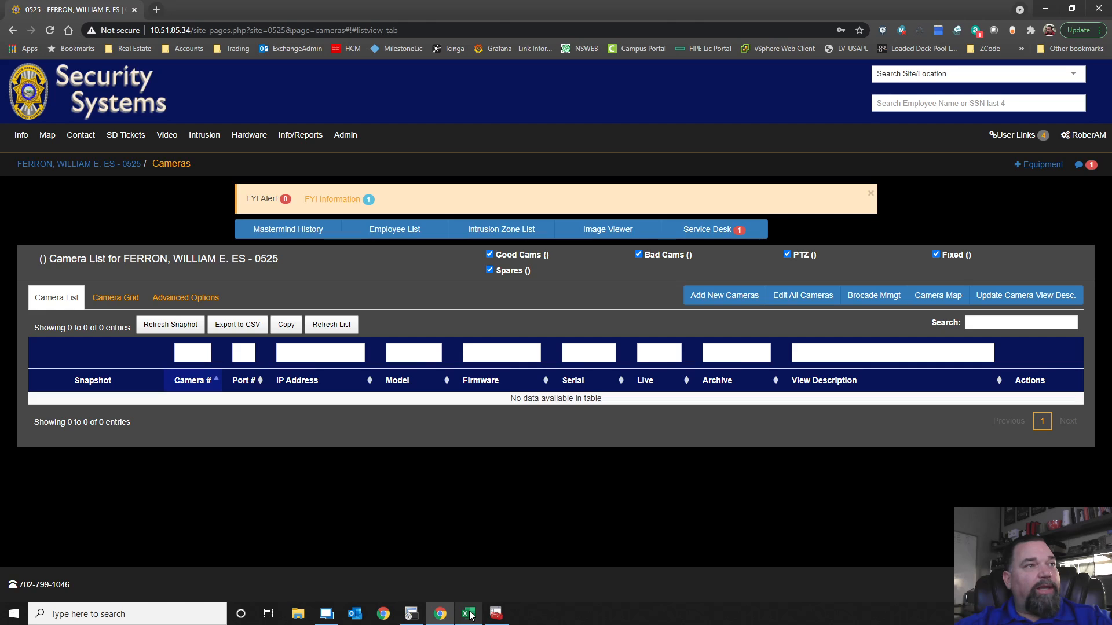
# - Bring up the Ferron ES camera-to-port sheet and check SW3's entries, including camera 41 on port 38
pyautogui.click(468, 614)
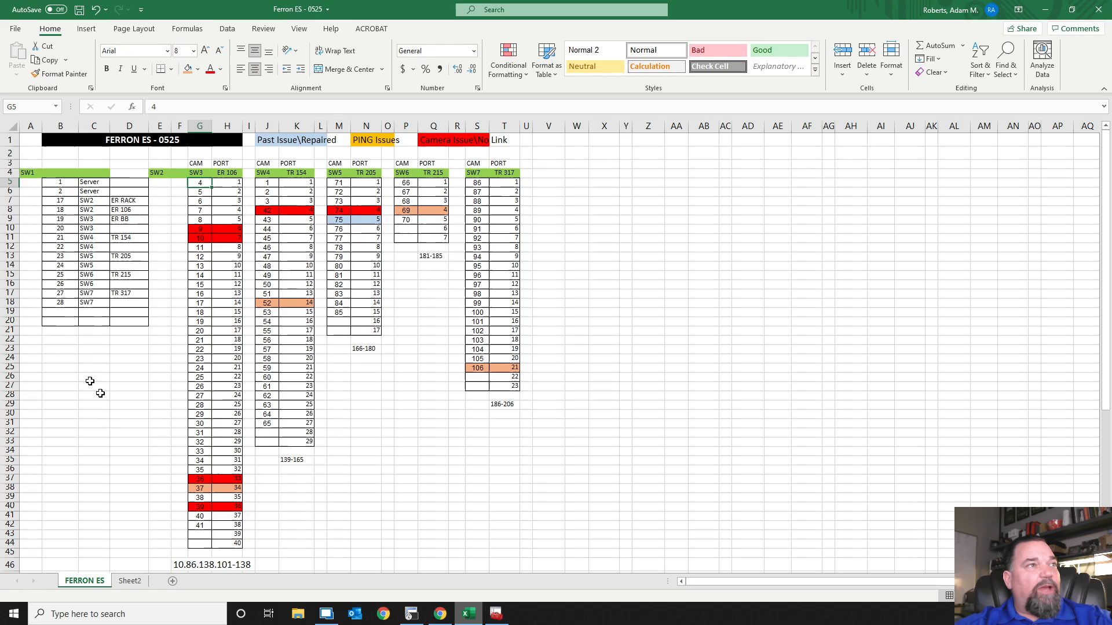
pyautogui.moveTo(484, 369)
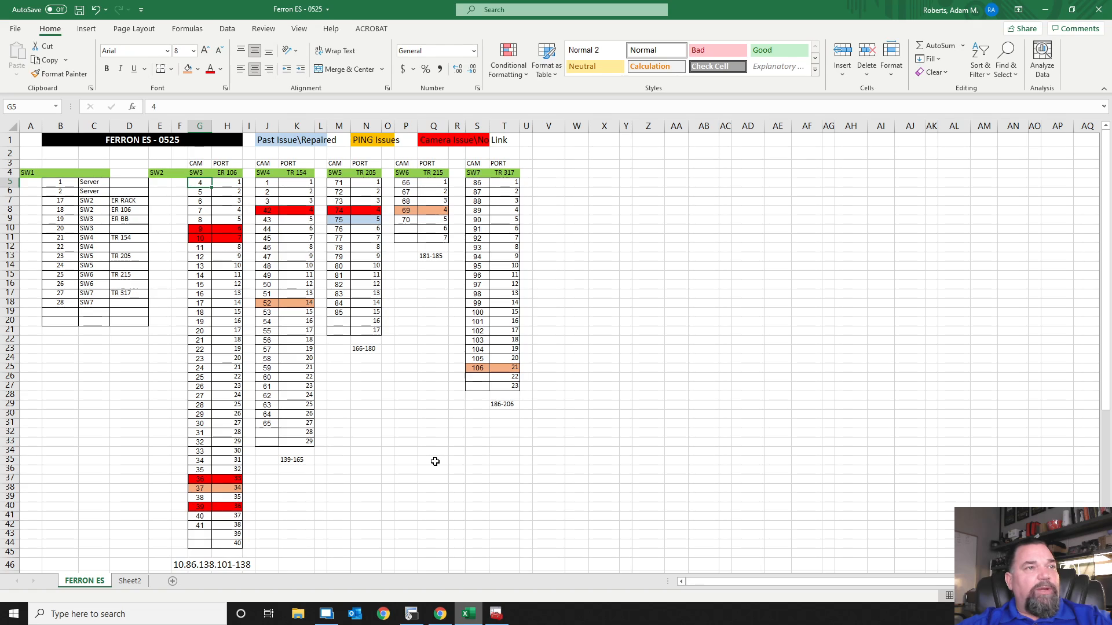
pyautogui.moveTo(458, 373)
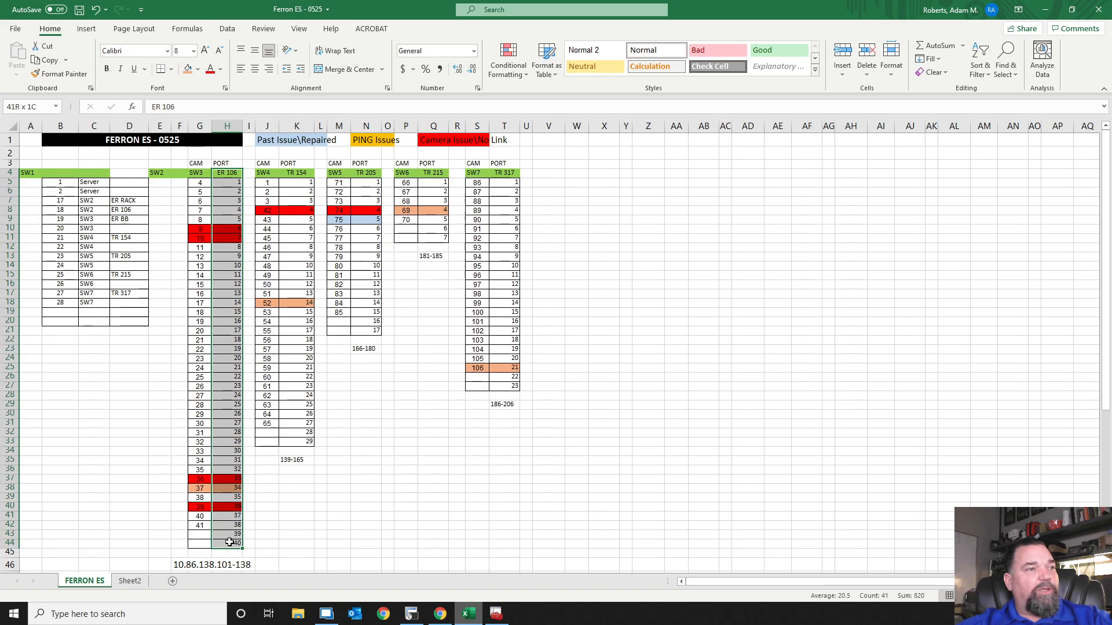
pyautogui.click(227, 173)
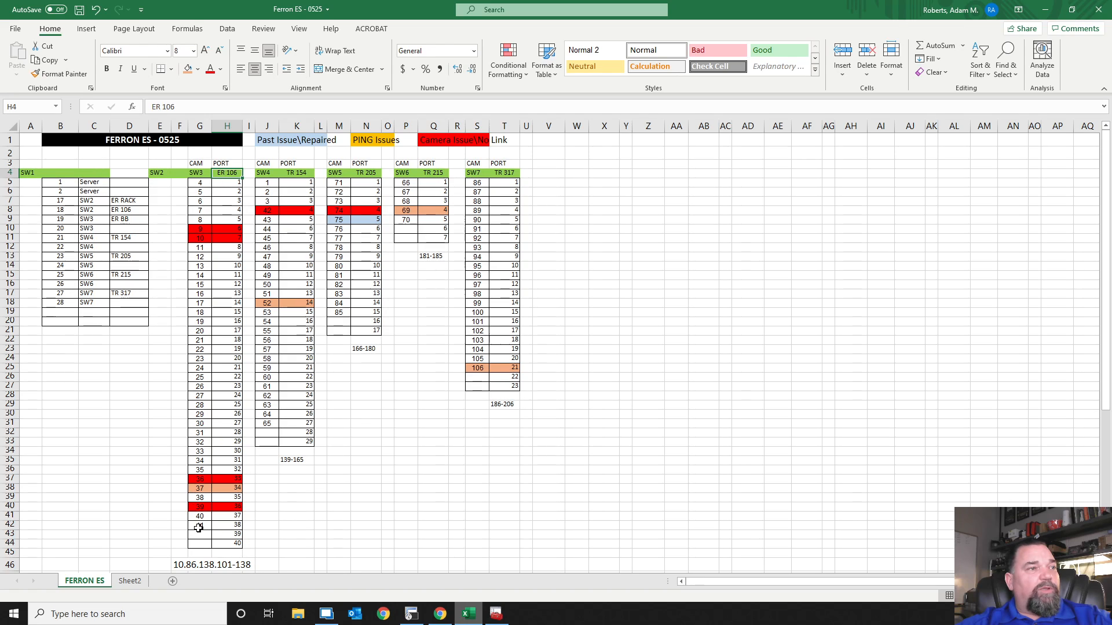
pyautogui.click(199, 524)
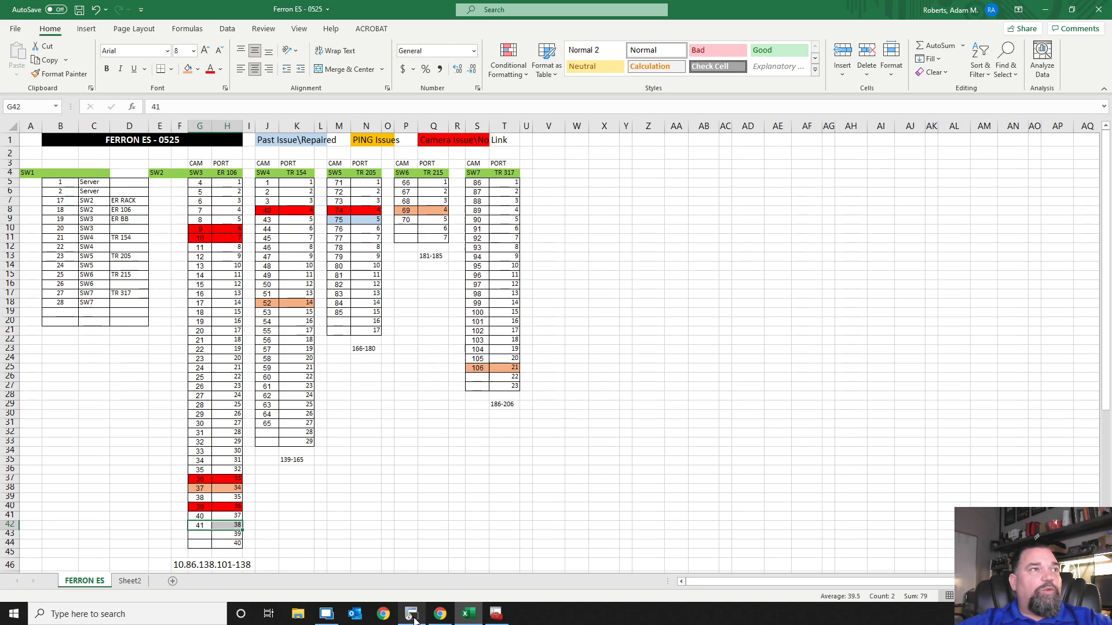
pyautogui.moveTo(410, 614)
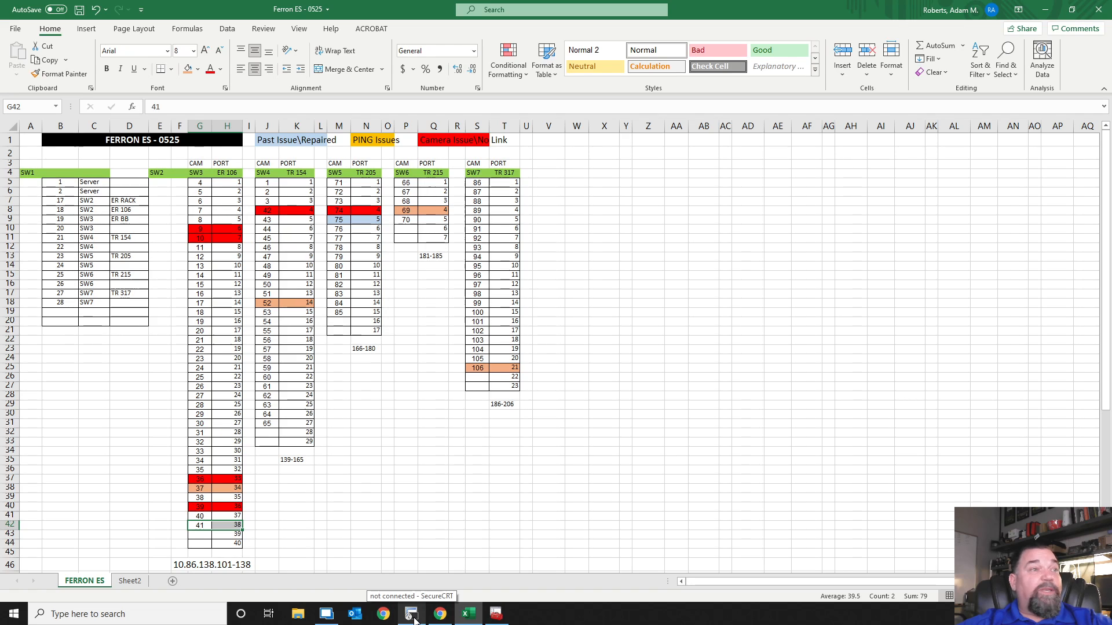
# - Connect to switch 0525-SECSYS-SW3 and enter configuration mode with conf t
pyautogui.click(411, 614)
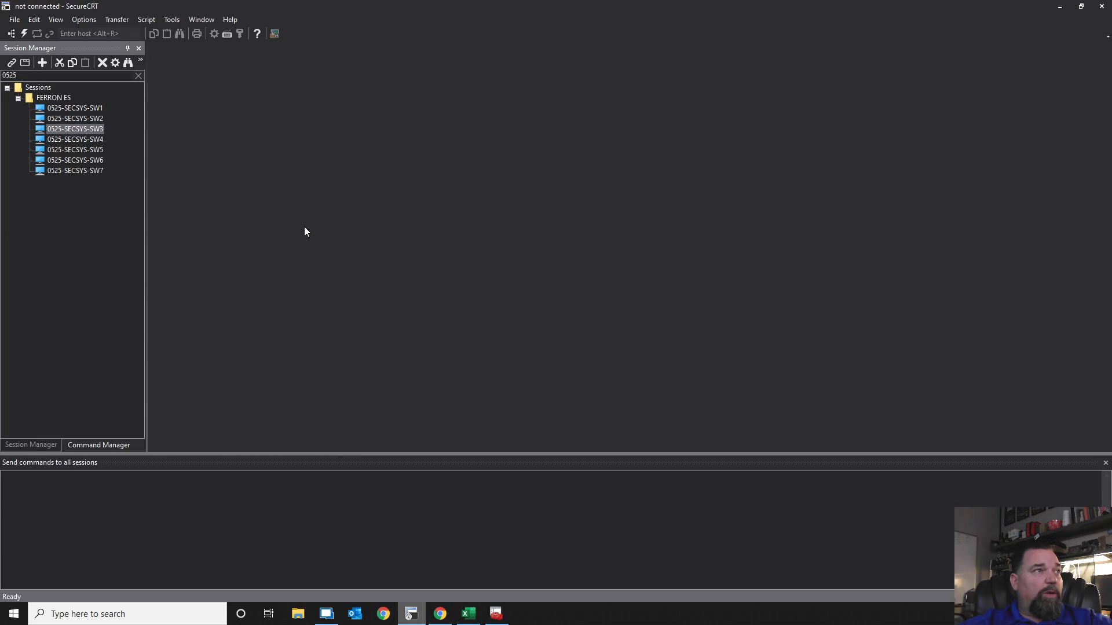
pyautogui.doubleClick(73, 128)
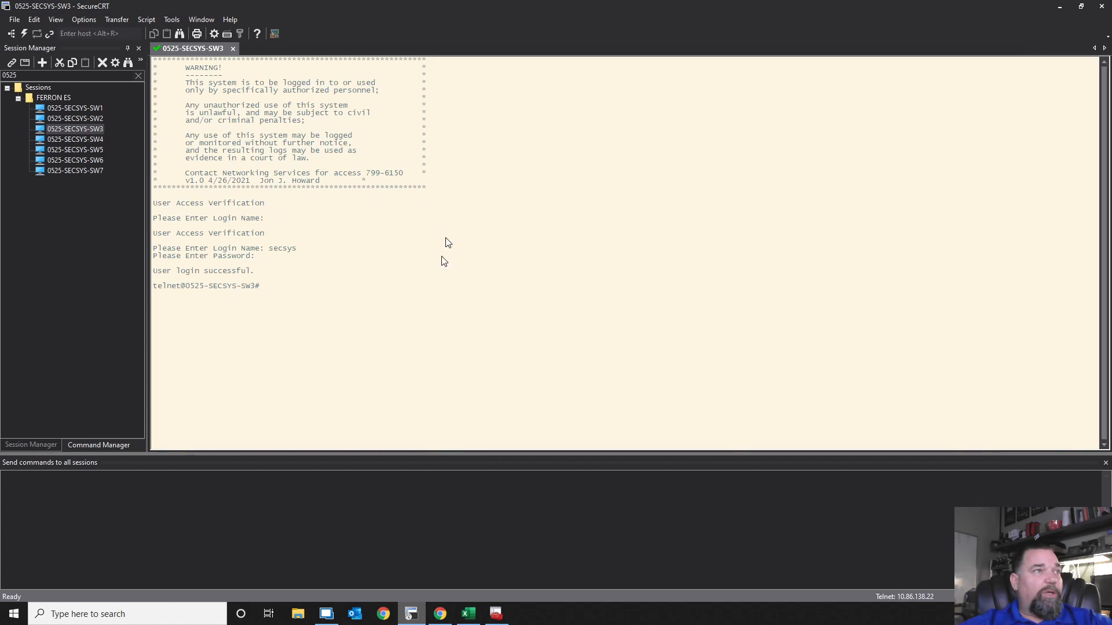
pyautogui.write('con')
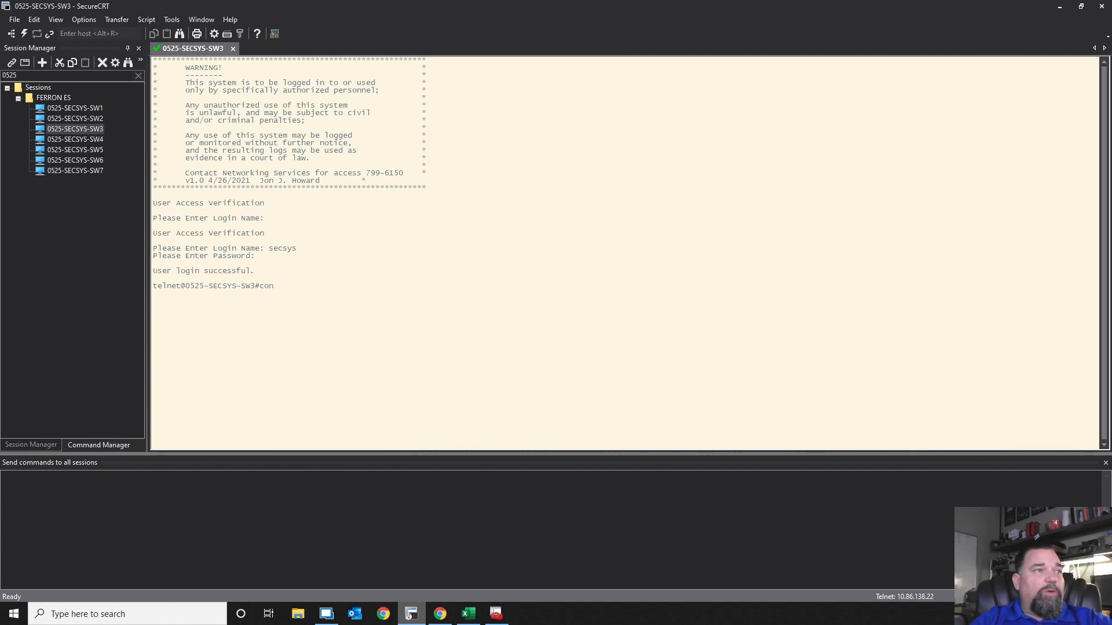
pyautogui.write('conf t')
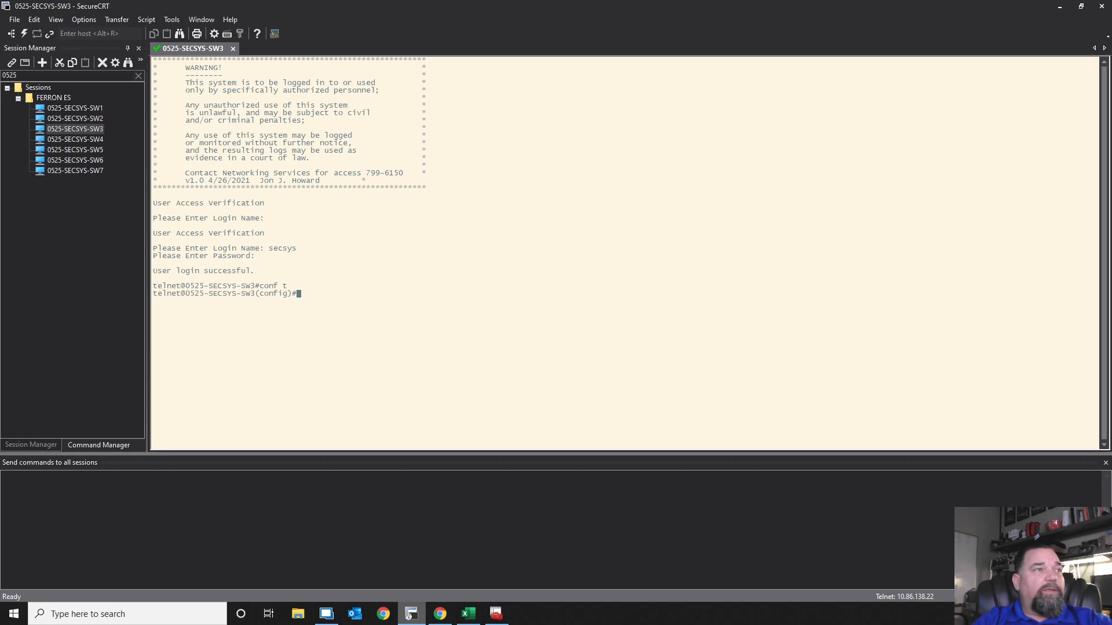
# - Select interfaces eth 1/1/1 to 1/1/38 and enable inline power on them
pyautogui.write('int eth 1')
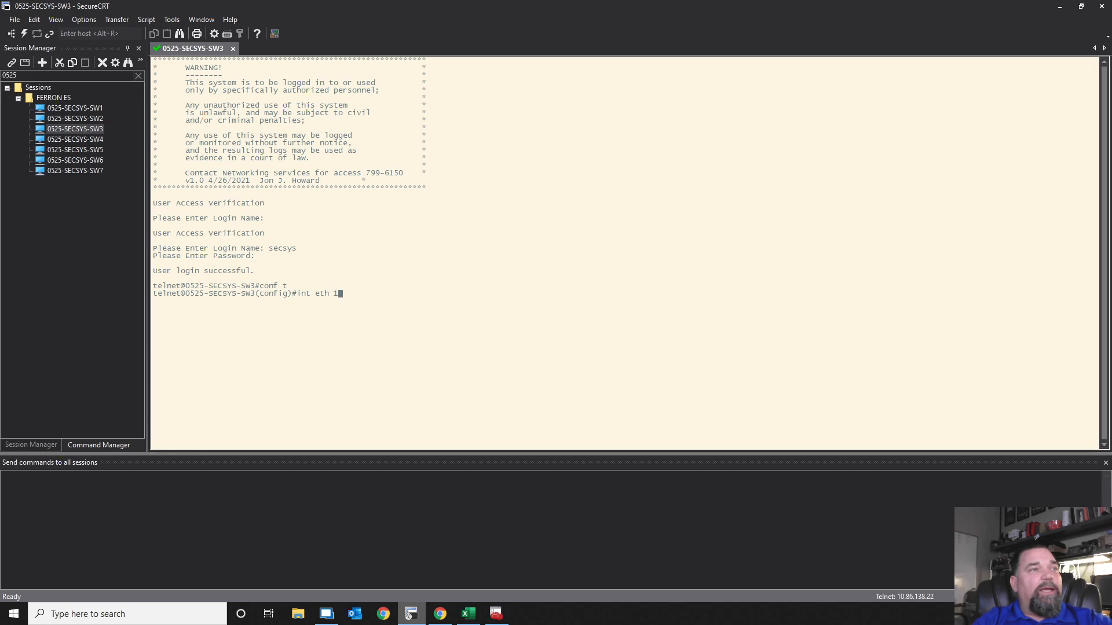
pyautogui.write('/1/1 to')
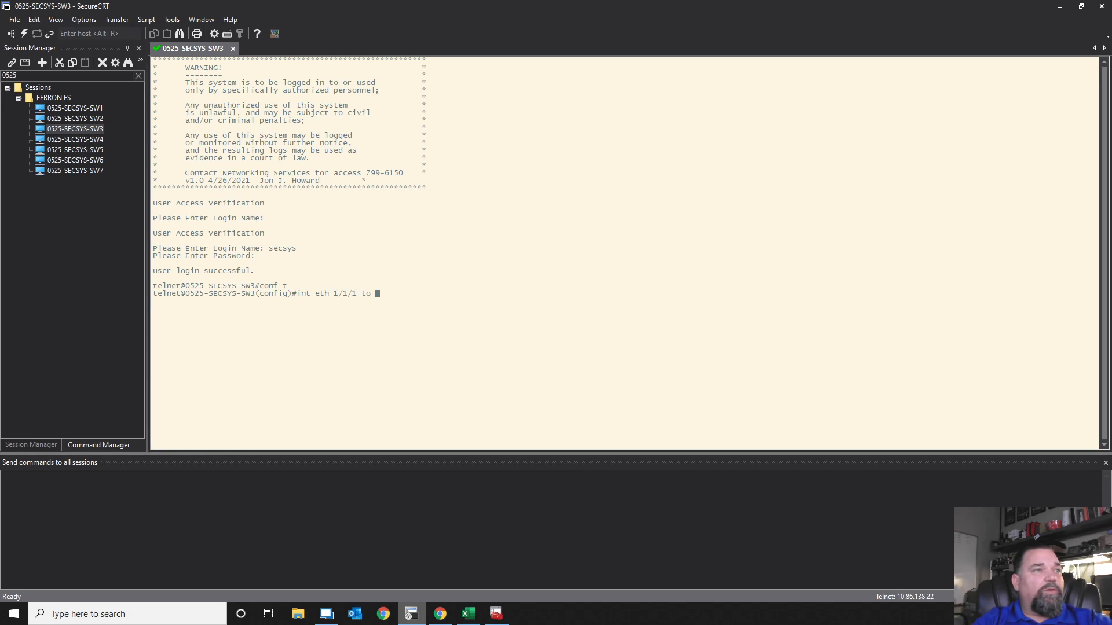
pyautogui.write('1/1/')
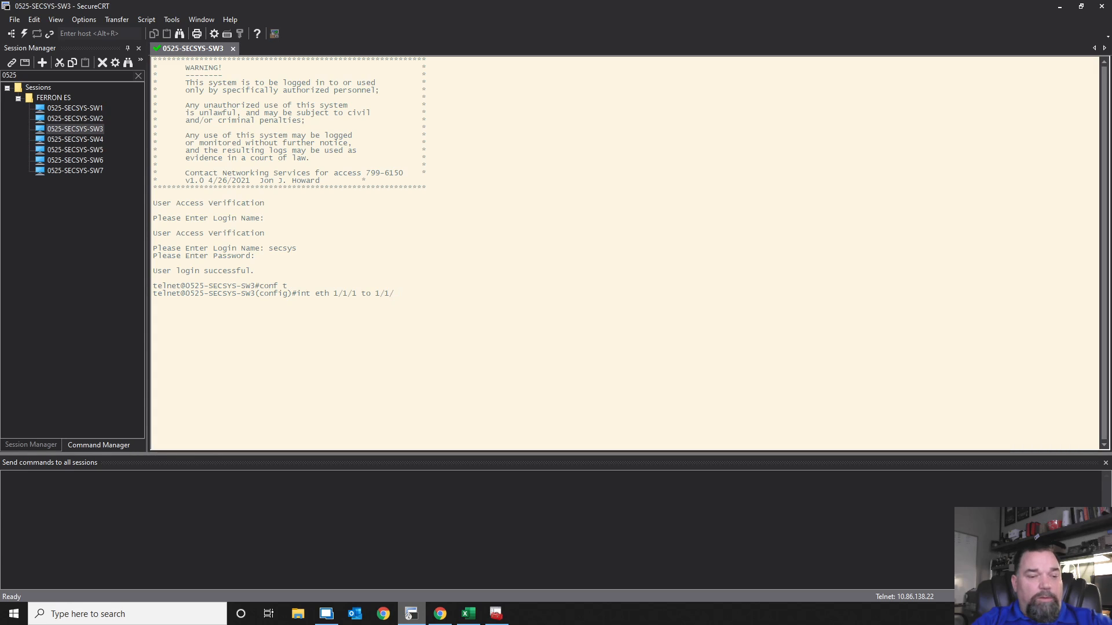
pyautogui.write('38')
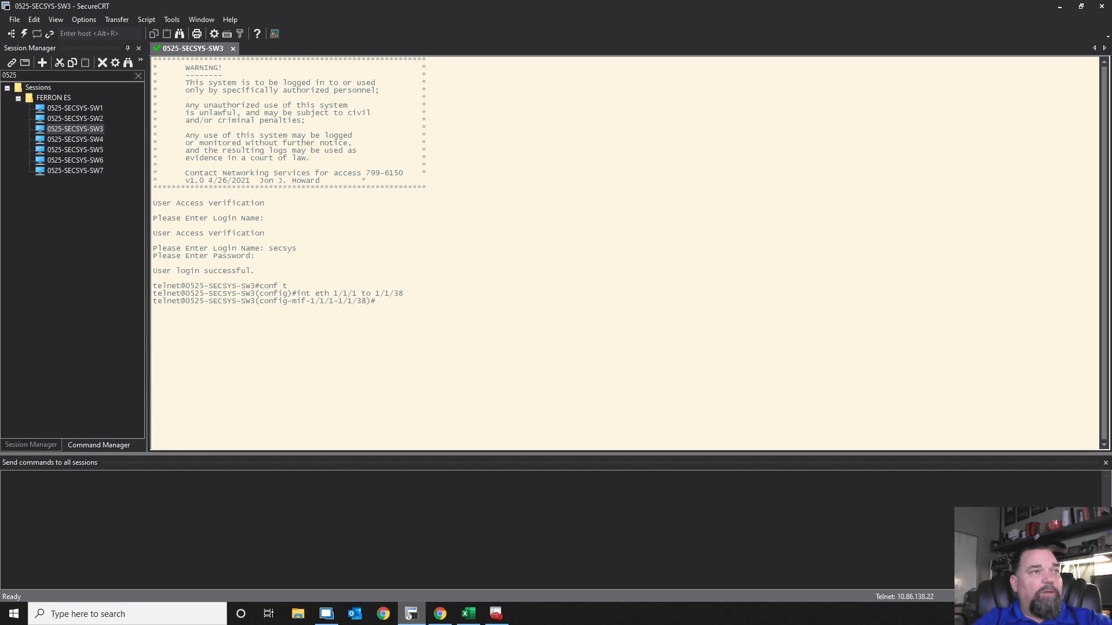
pyautogui.write('inl pow')
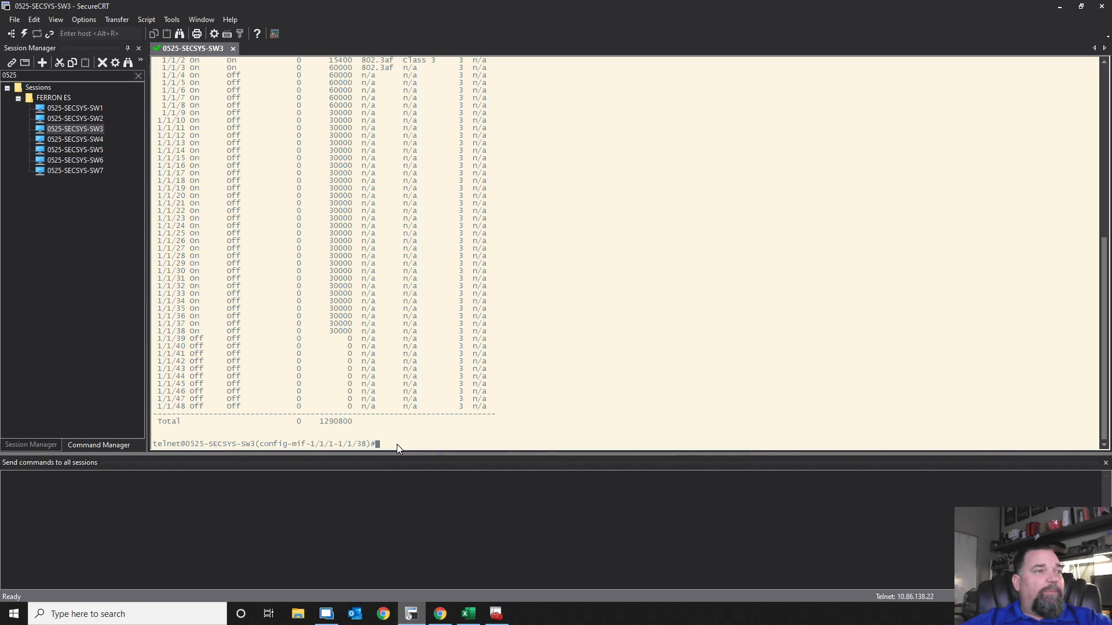
# - Run sho inl pow repeatedly on SW3 to watch which ports come up and draw power
pyautogui.write('sho inl pow')
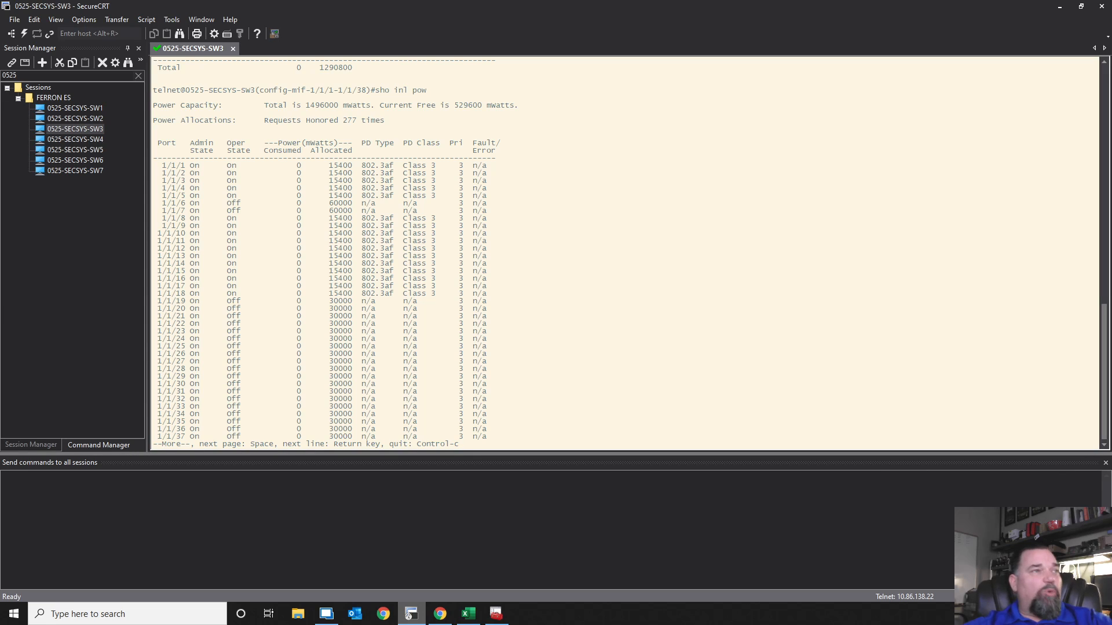
pyautogui.press('space')
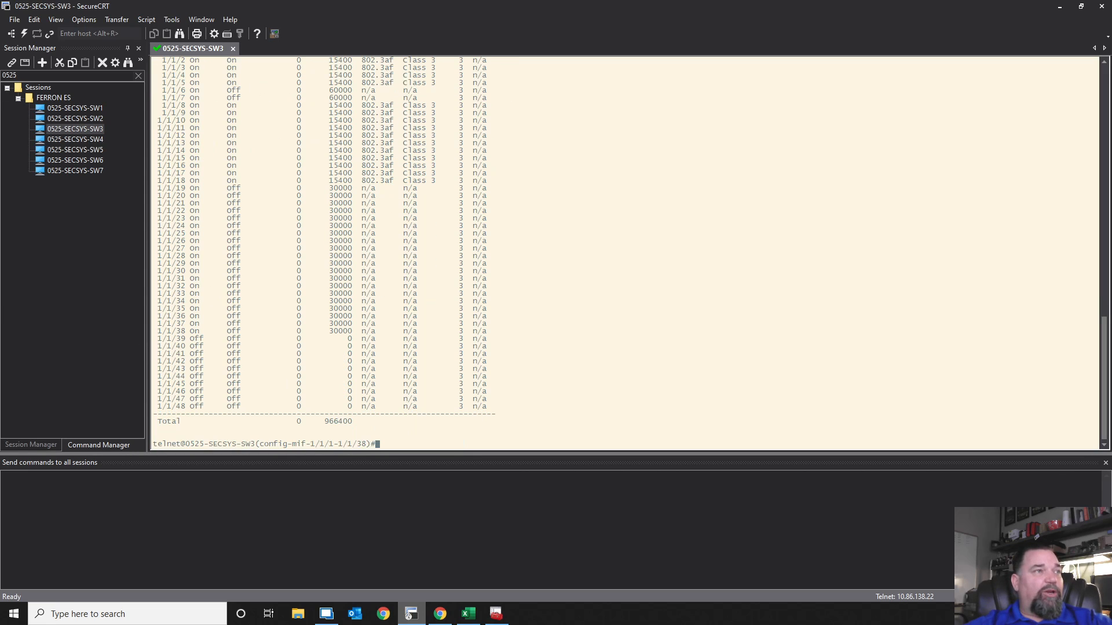
pyautogui.write('sho inl pow')
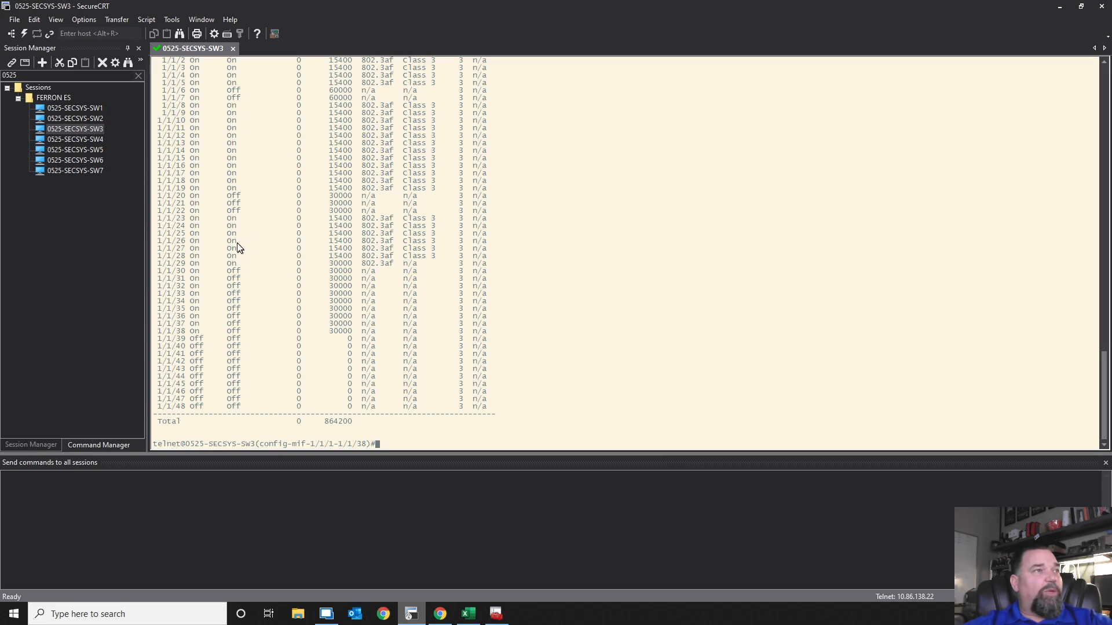
pyautogui.moveTo(234, 200)
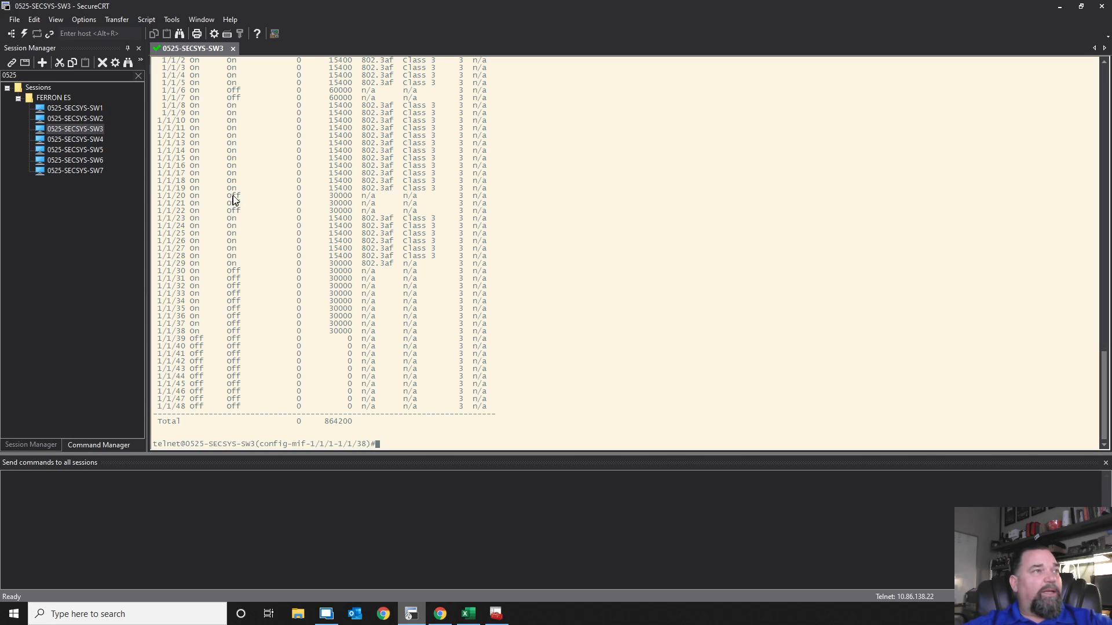
pyautogui.moveTo(236, 270)
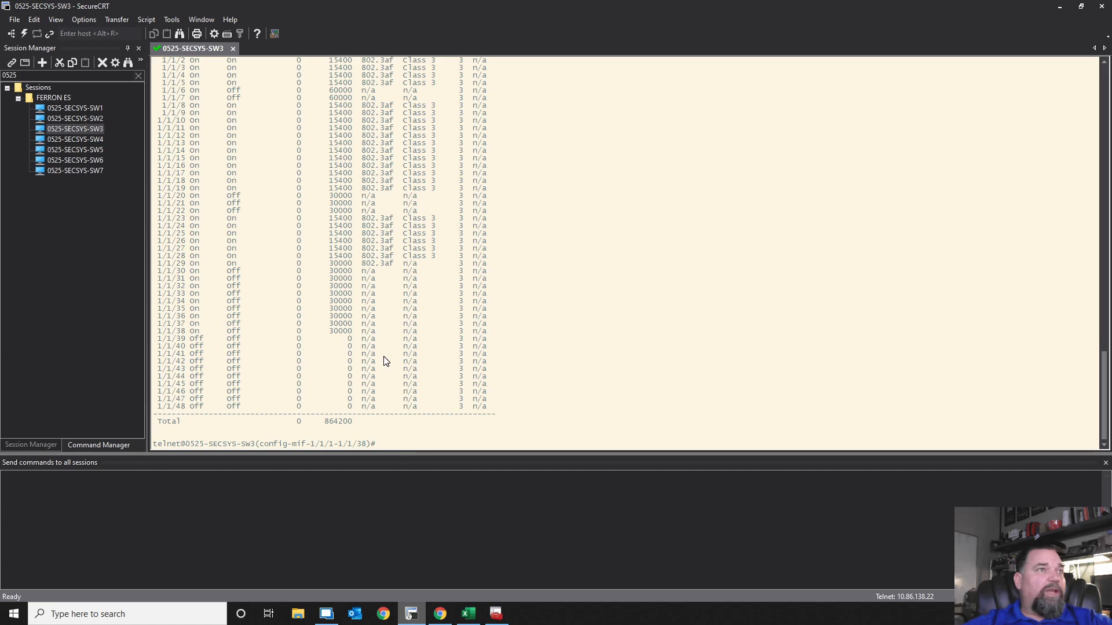
pyautogui.write('sho inl pow')
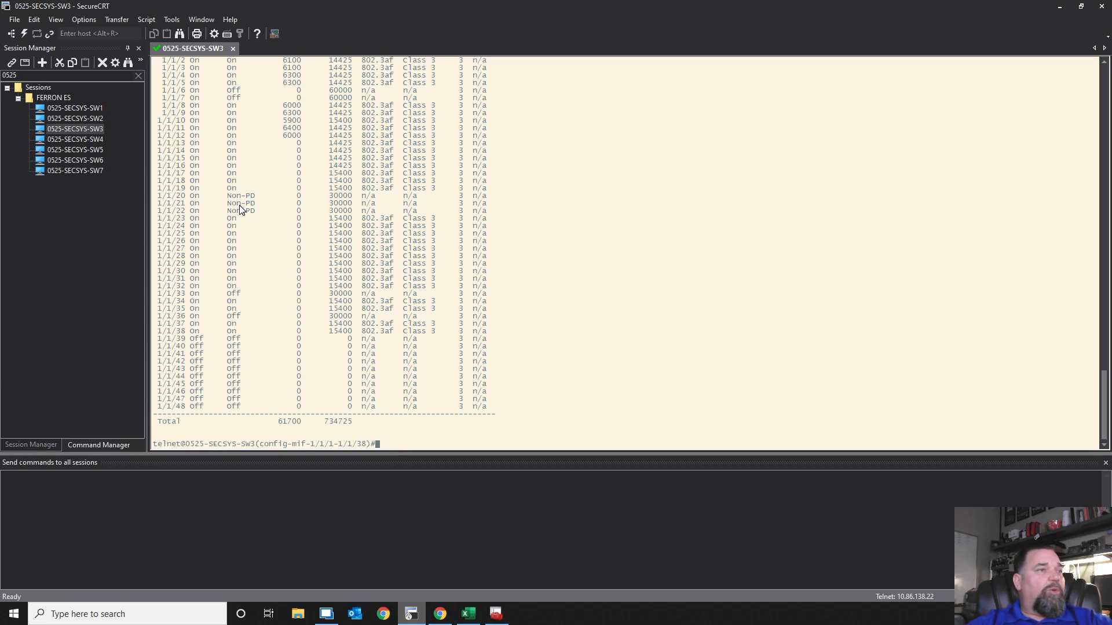
pyautogui.write('sho inl pow')
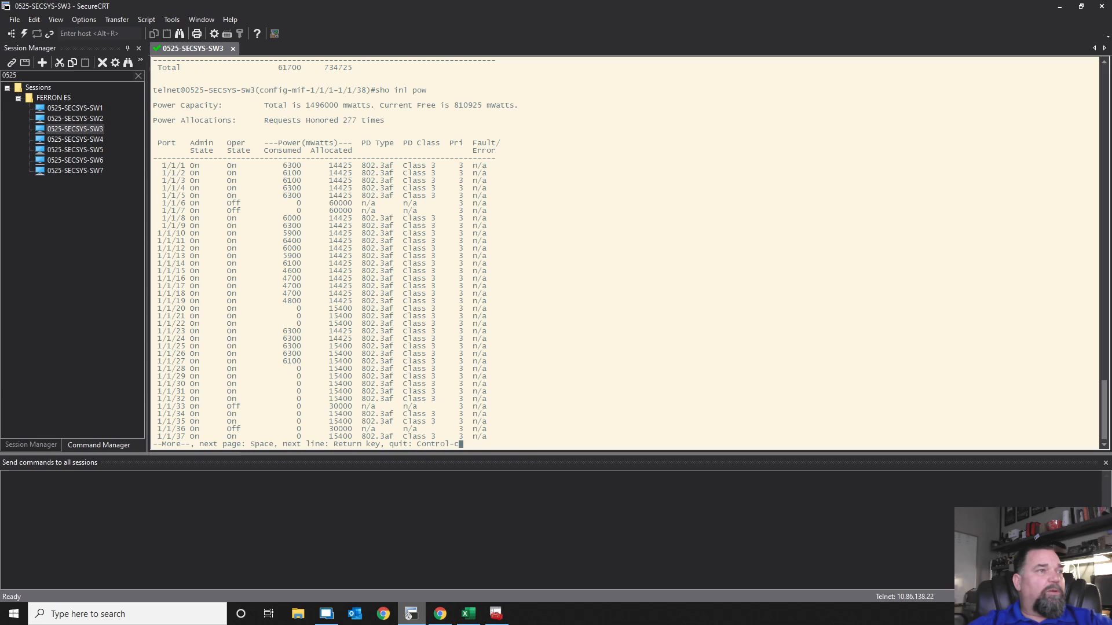
pyautogui.press('space')
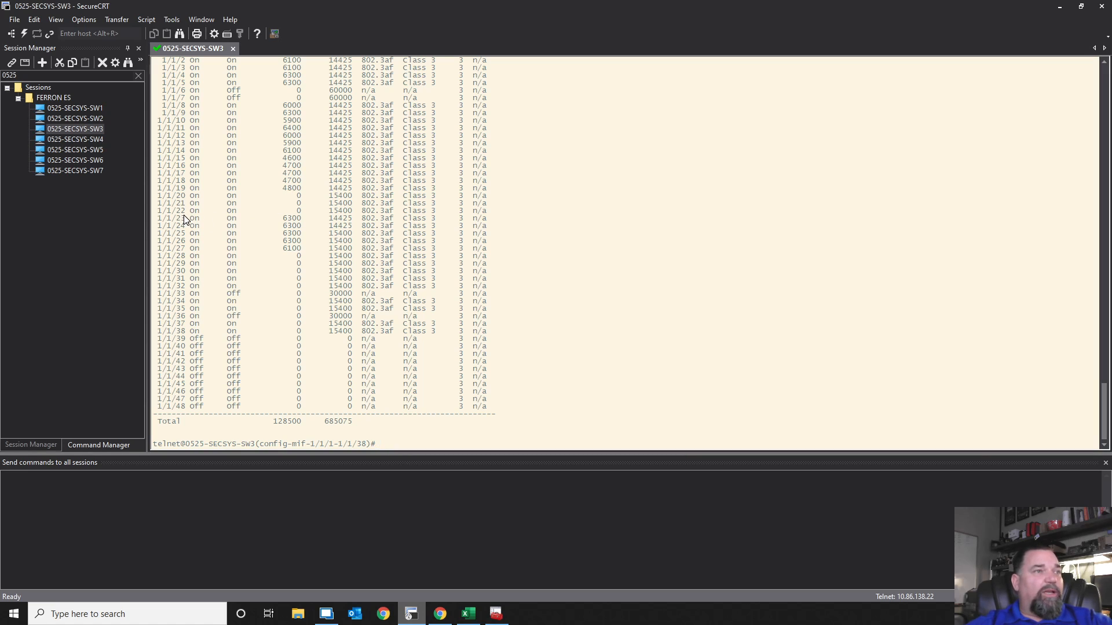
# - Keep re-running the PoE report until total consumption rises to 205,400 mW
pyautogui.write('sho inl pow')
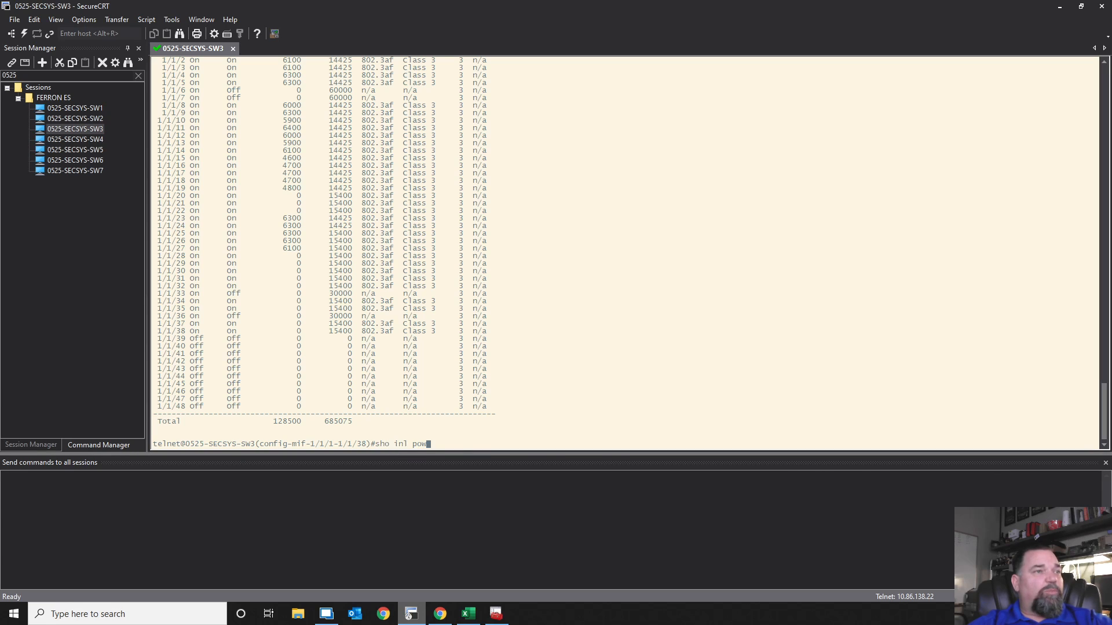
pyautogui.press('Return')
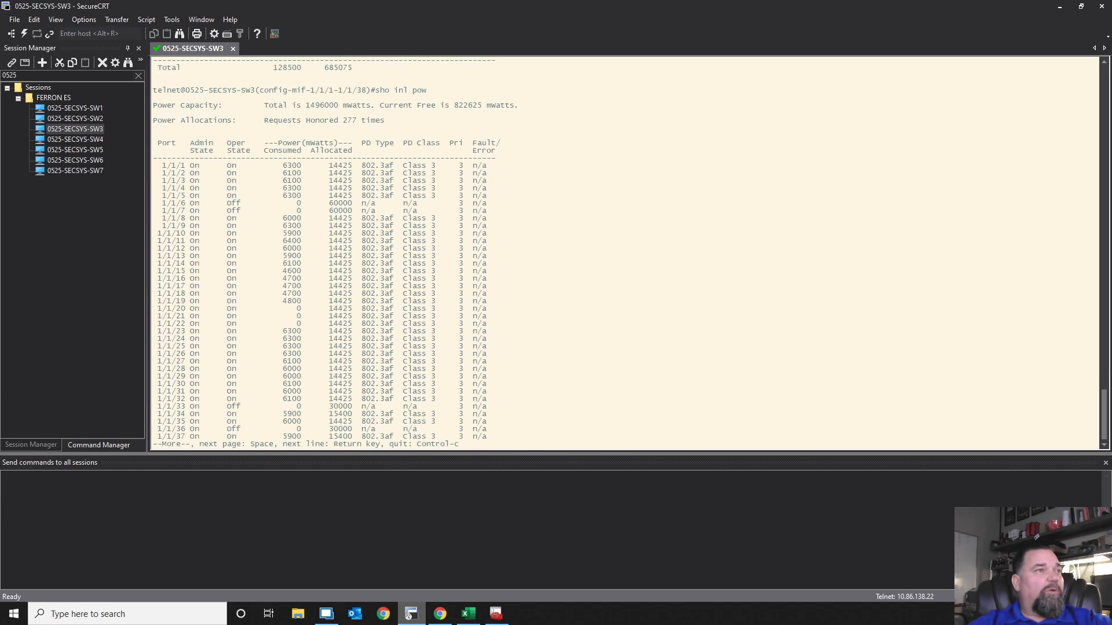
pyautogui.press('space')
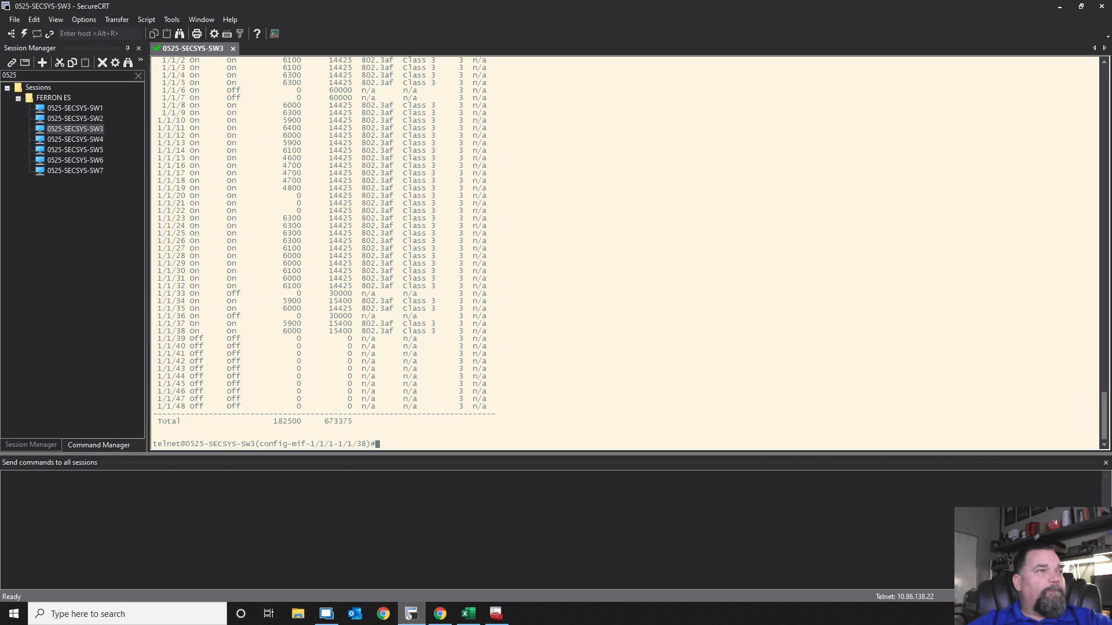
pyautogui.write('sho inl pow')
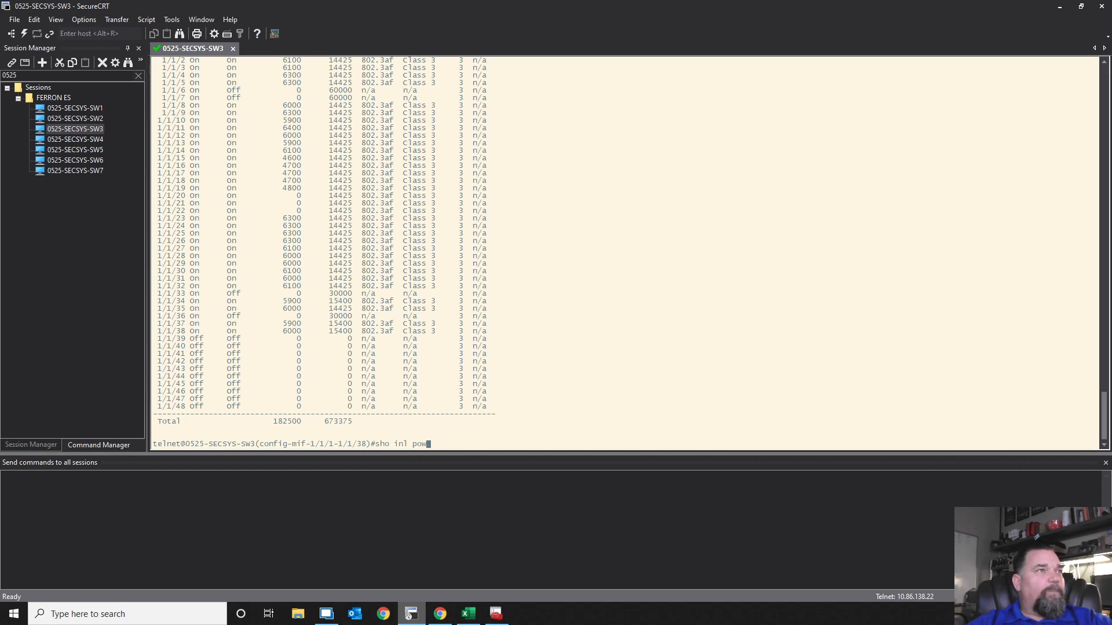
pyautogui.press('Return')
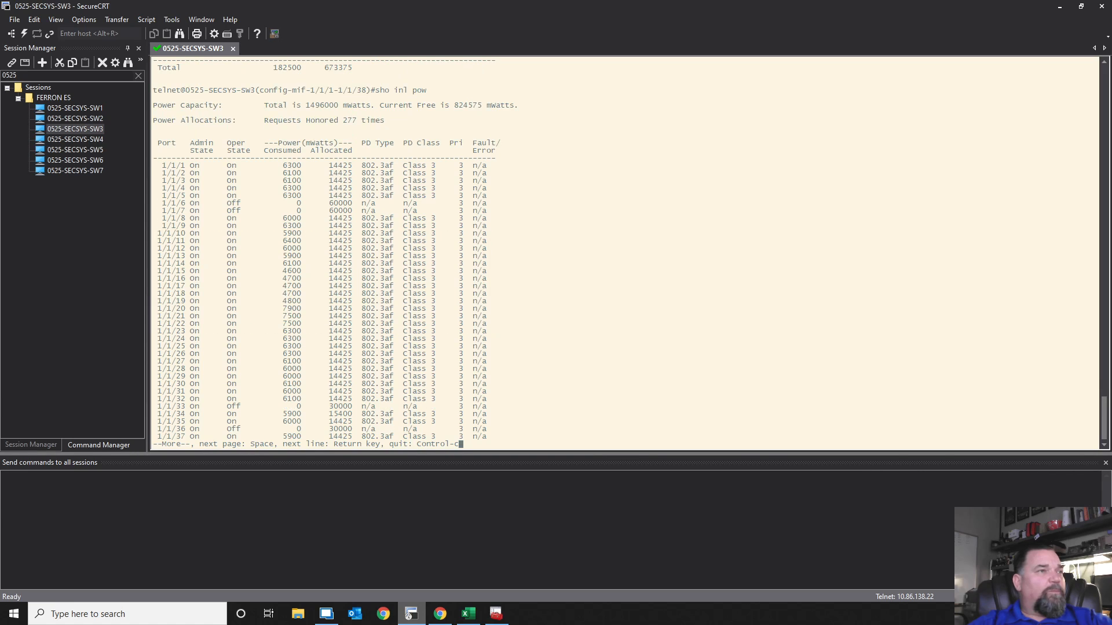
pyautogui.press('space')
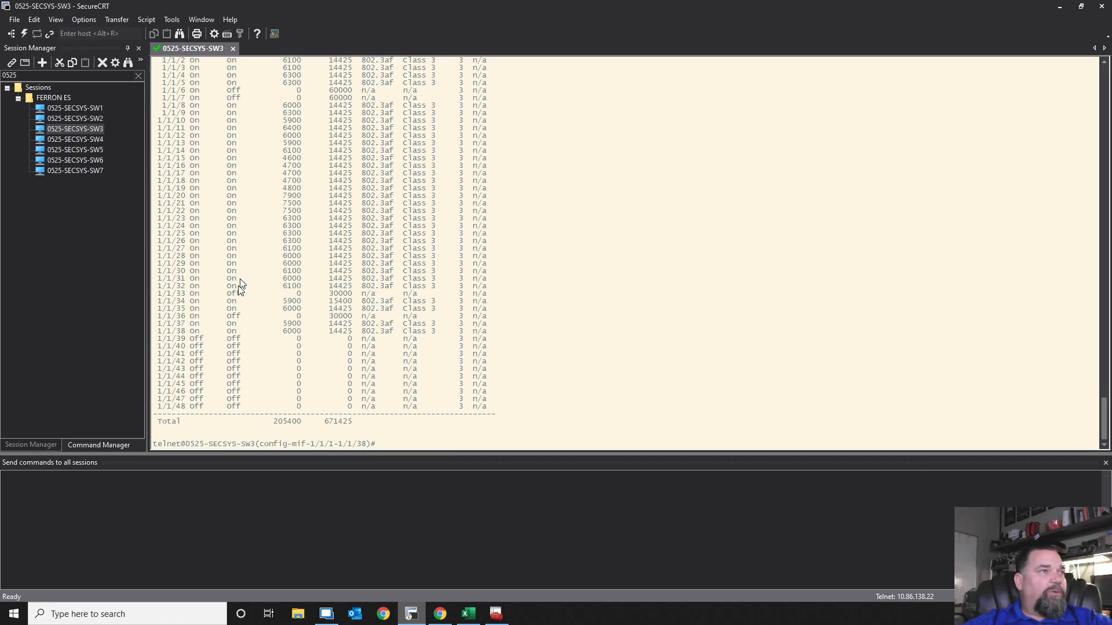
pyautogui.moveTo(235, 302)
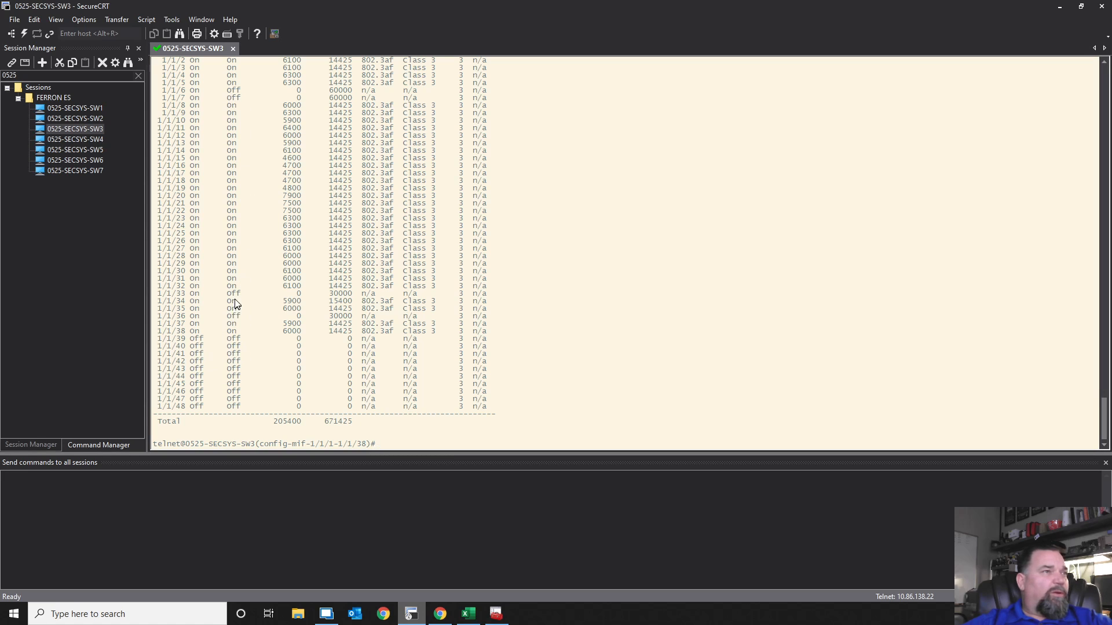
pyautogui.moveTo(250, 323)
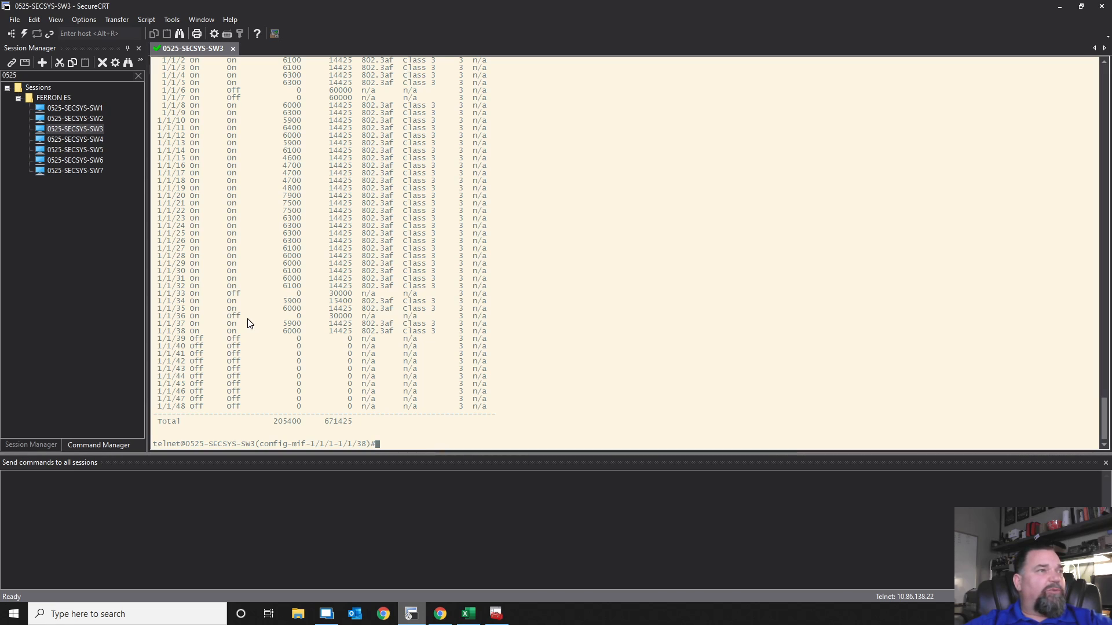
pyautogui.moveTo(232, 296)
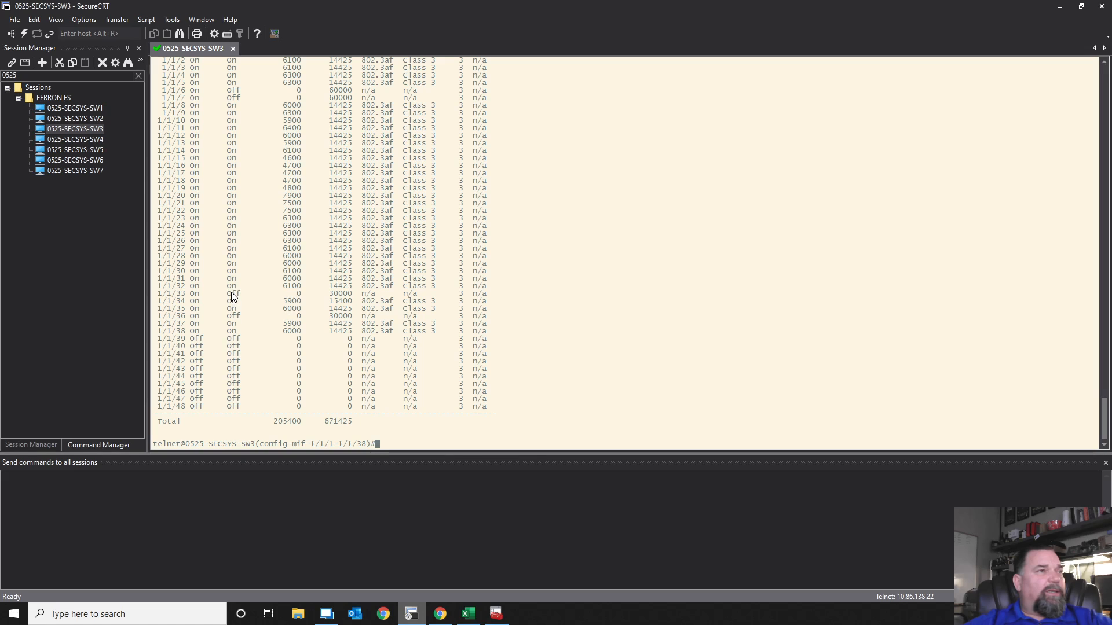
pyautogui.moveTo(236, 306)
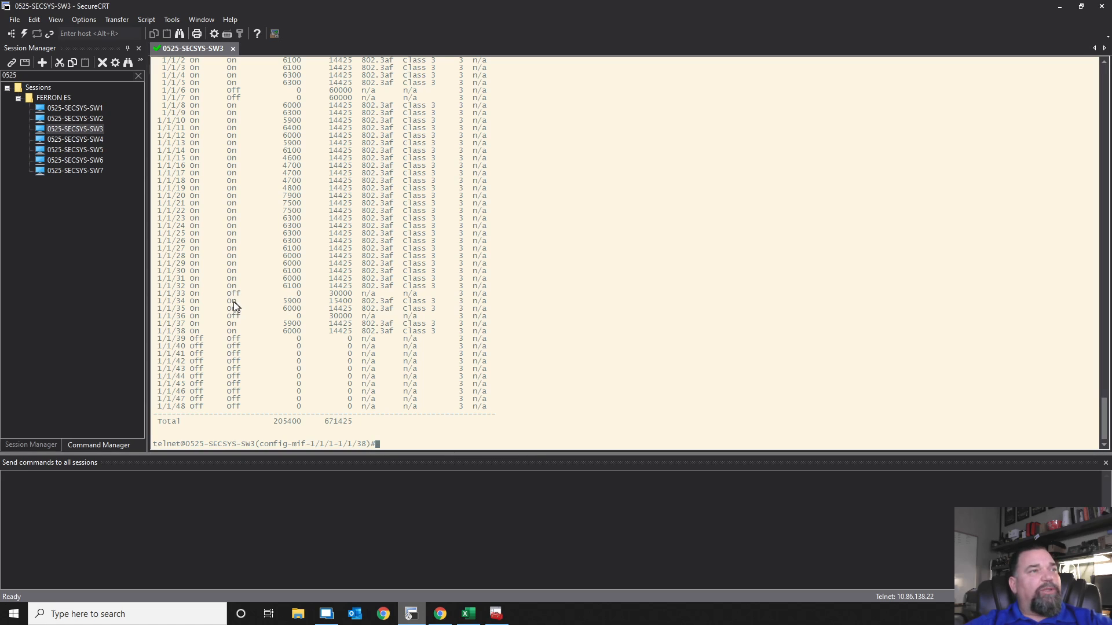
pyautogui.moveTo(217, 311)
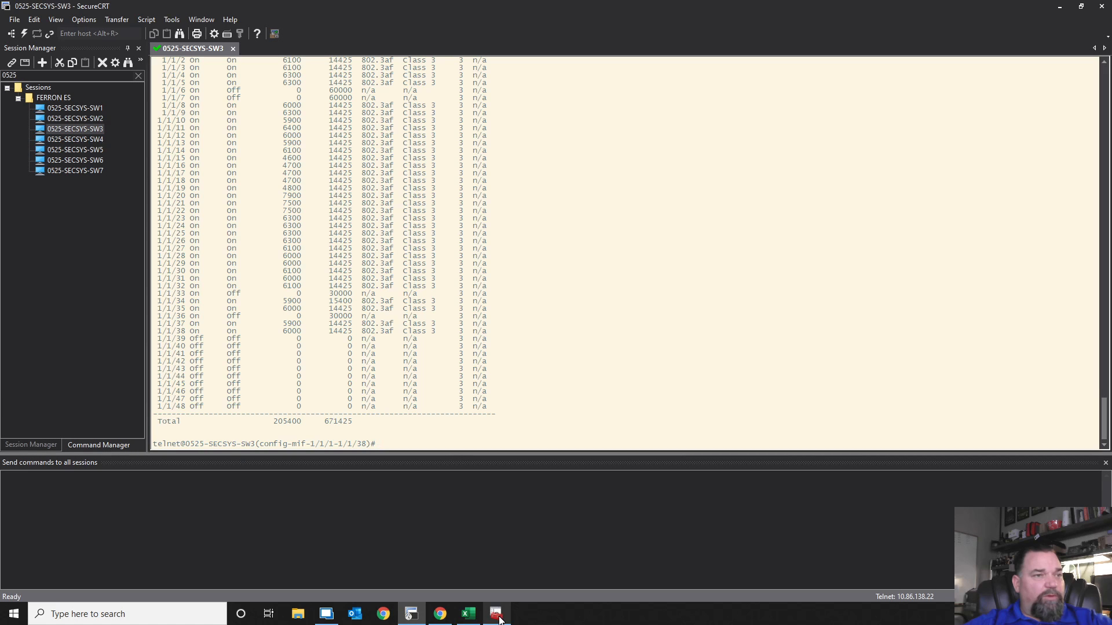
# - Show the Ferron ES scope's address leases and check the first camera at 10.86.139.101
pyautogui.click(496, 613)
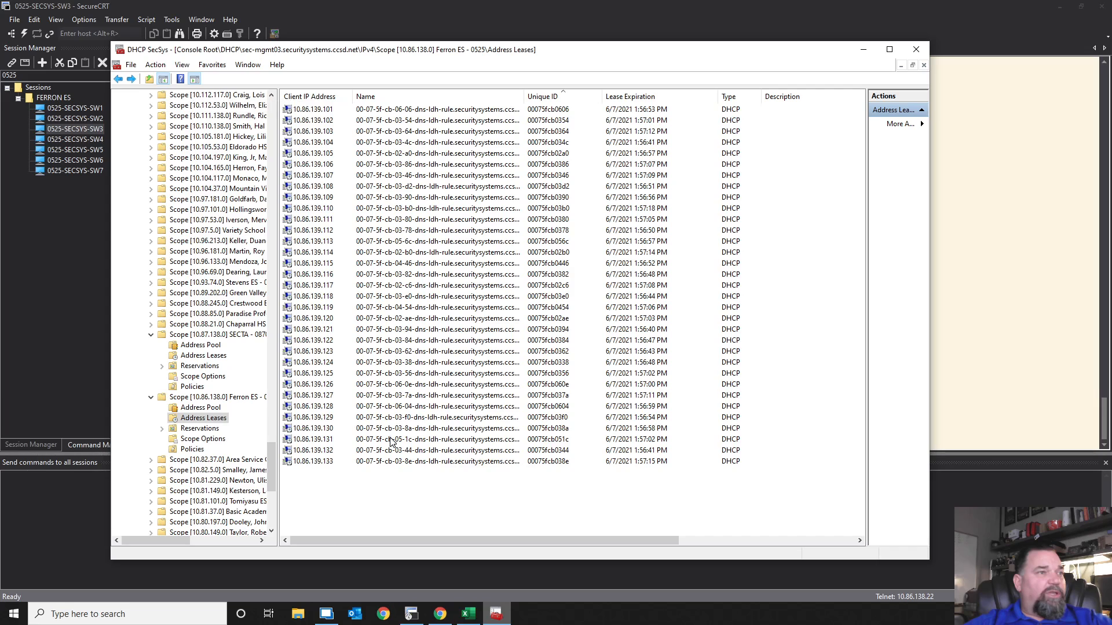
pyautogui.click(314, 109)
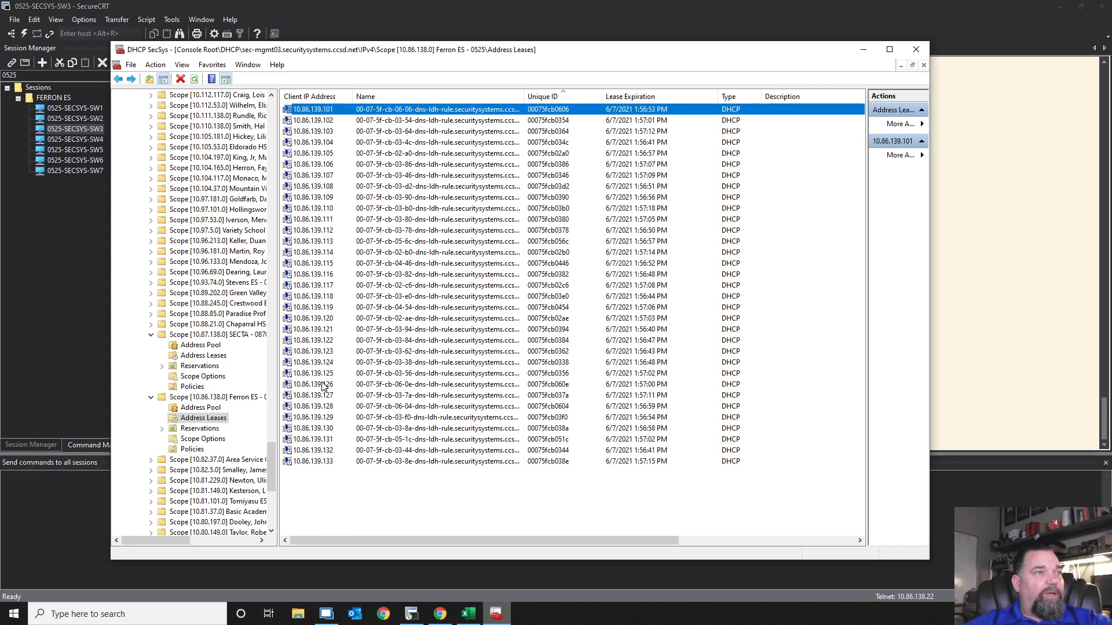
pyautogui.moveTo(341, 503)
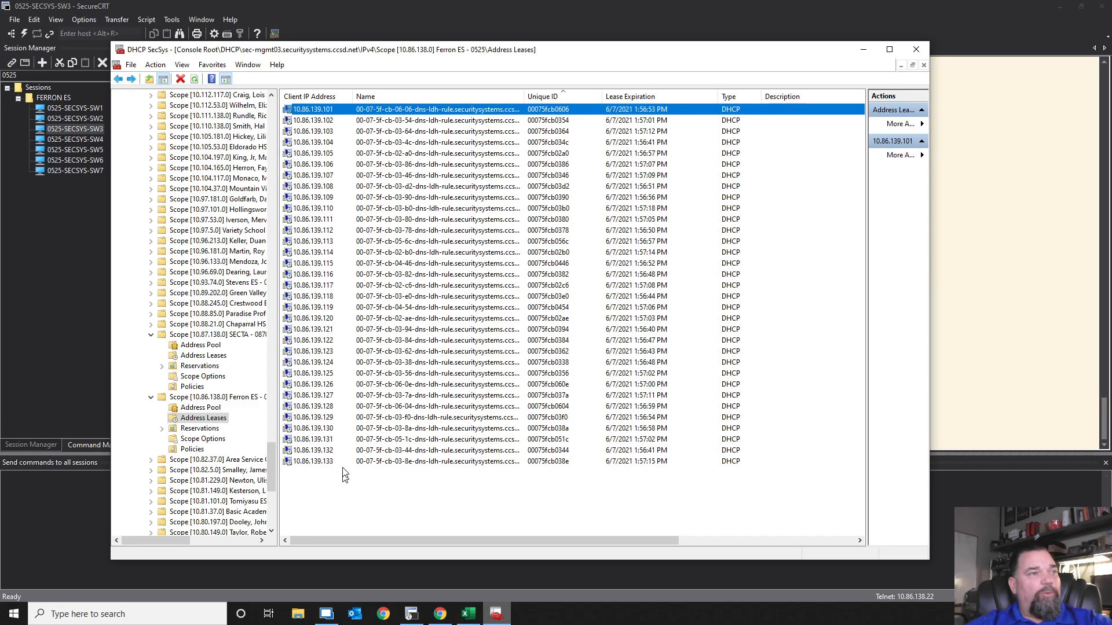
pyautogui.moveTo(865, 92)
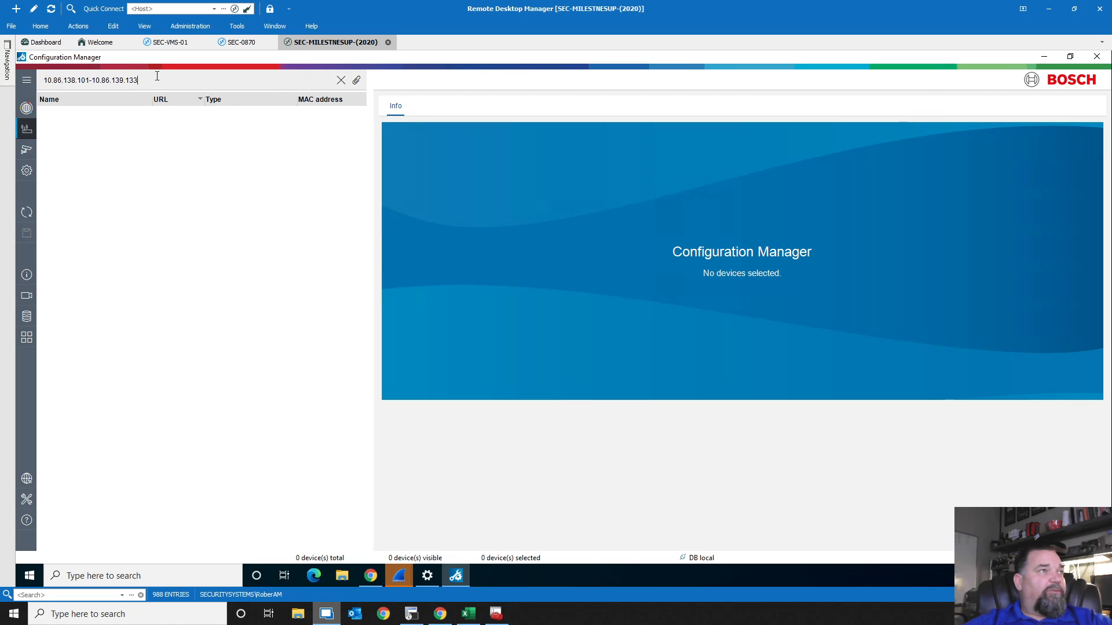
pyautogui.moveTo(102, 364)
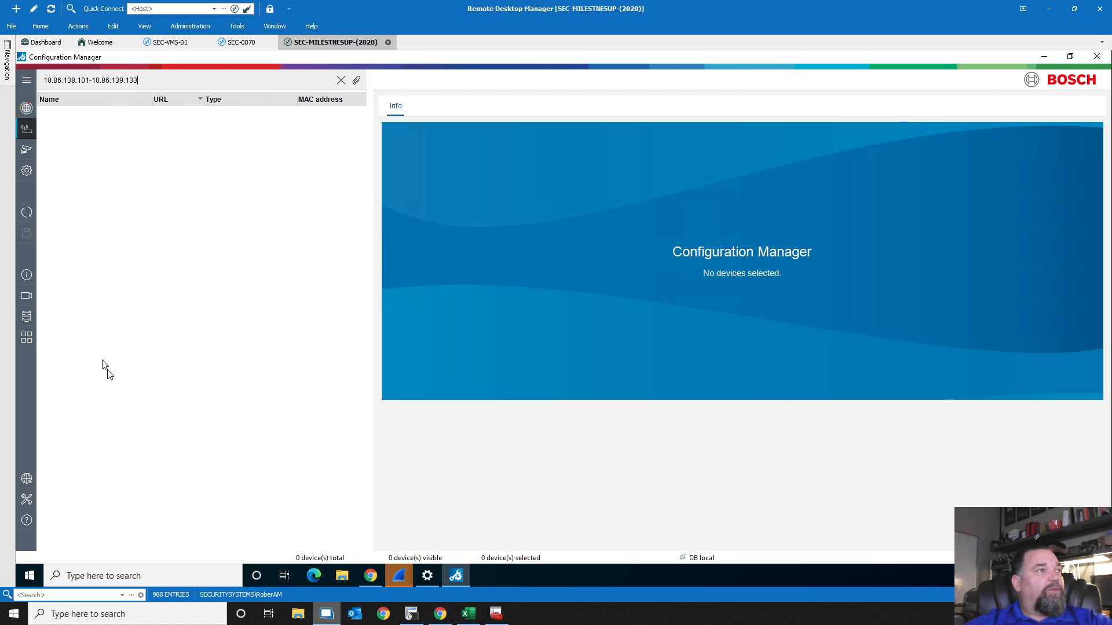
# - Scan 10.86.138.101–10.86.139.133 for the 33 FLEXIDOME cameras and select camera 10.86.139.133
pyautogui.click(26, 212)
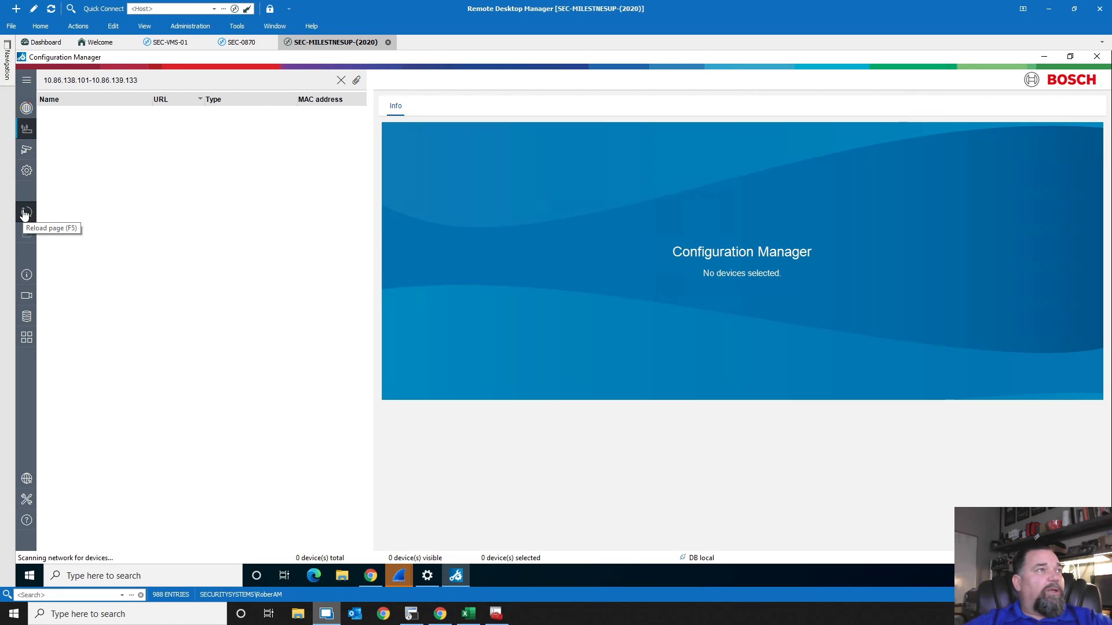
pyautogui.click(26, 213)
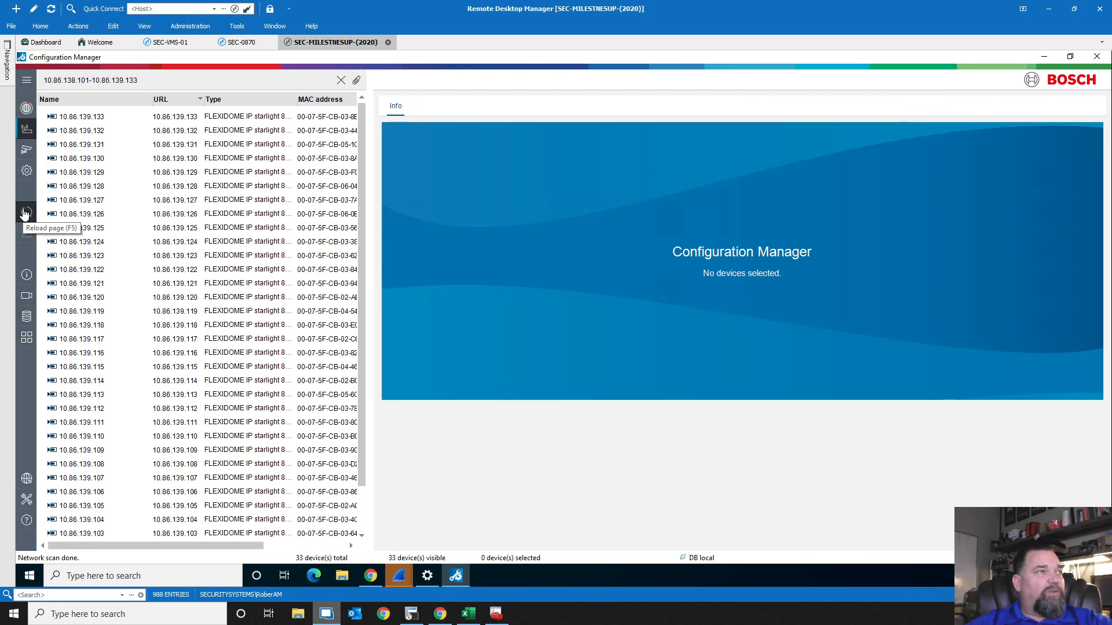
pyautogui.click(81, 115)
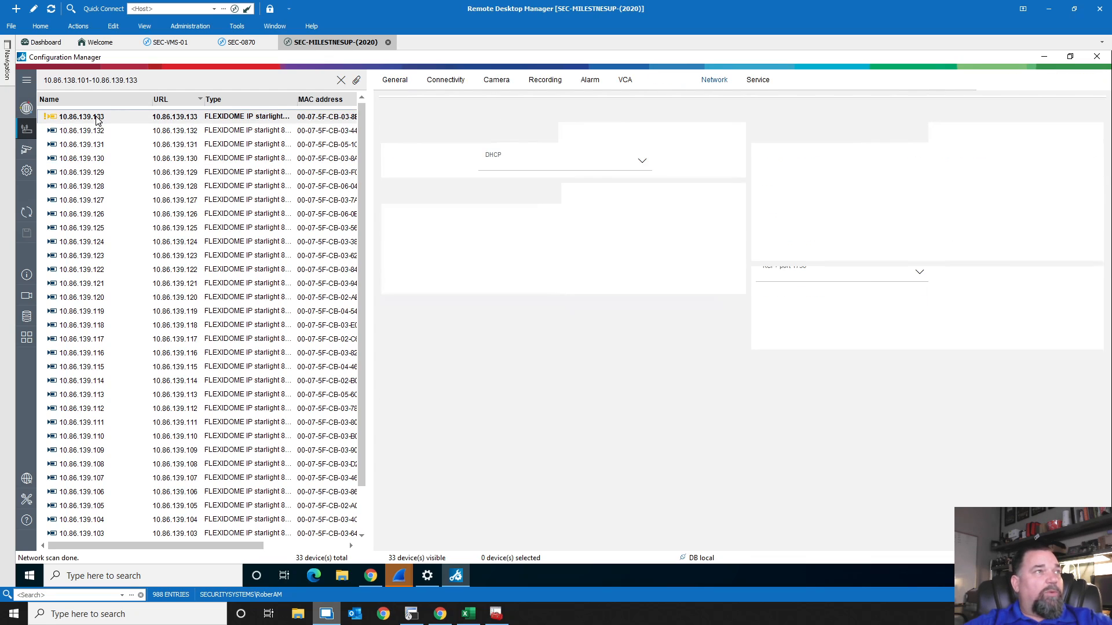
# - With all 33 cameras selected, enter the initial service password under General > Unit Access
pyautogui.click(75, 116)
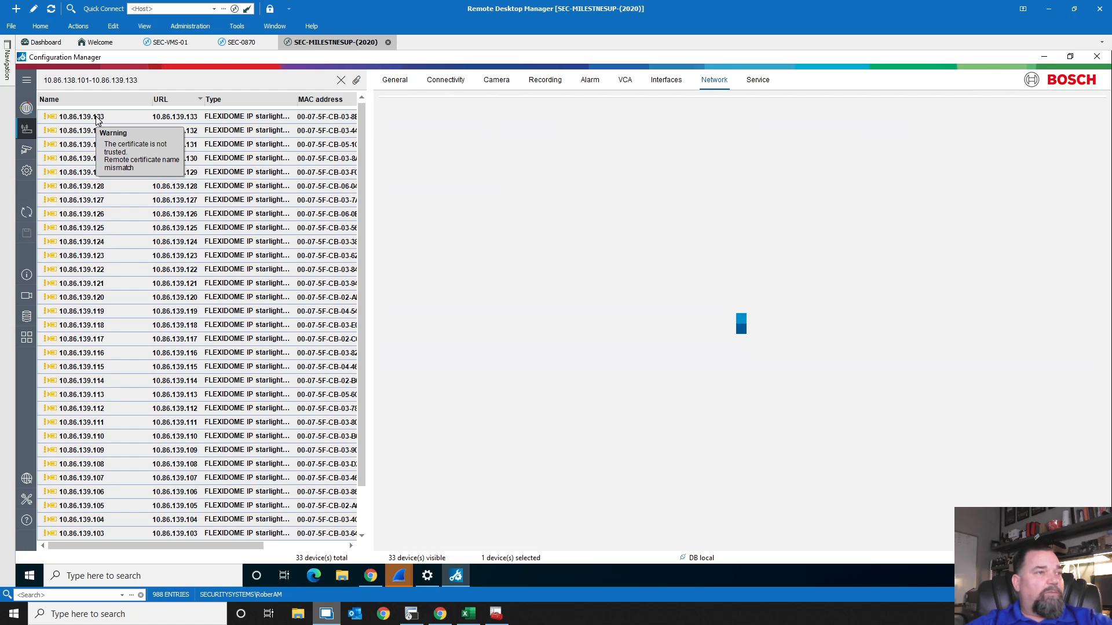
pyautogui.moveTo(504, 565)
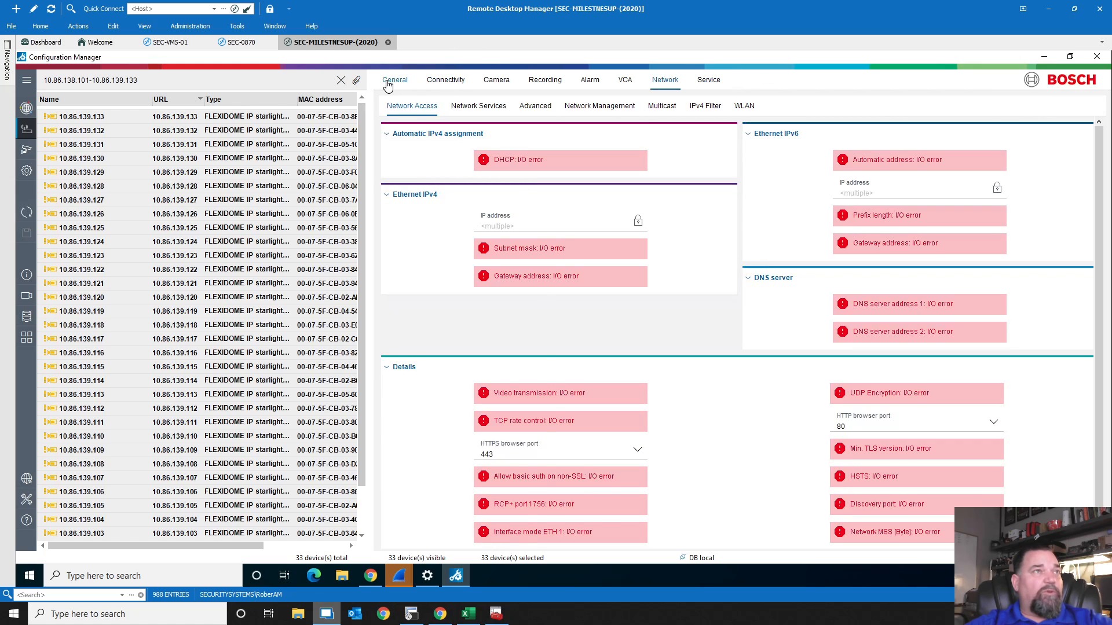
pyautogui.click(395, 80)
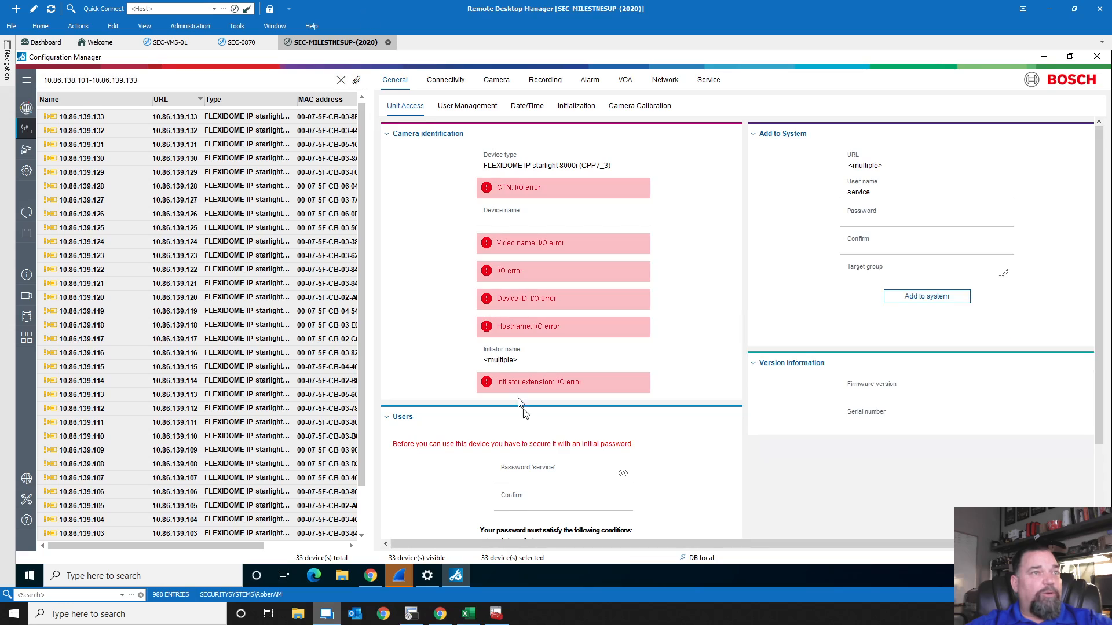
pyautogui.click(555, 481)
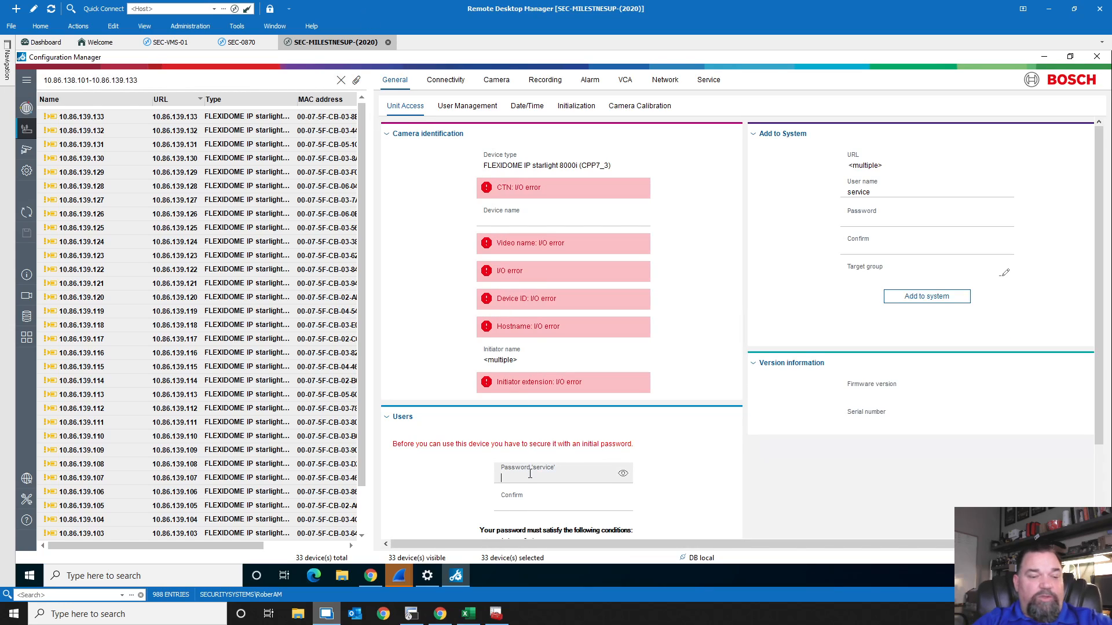
pyautogui.write('password')
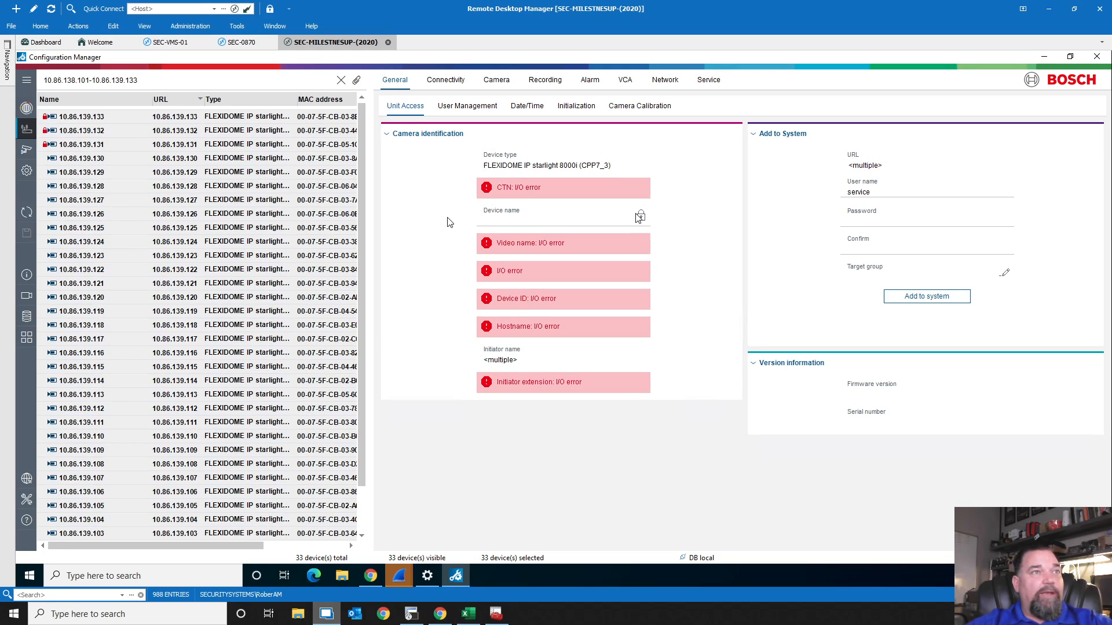
pyautogui.moveTo(289, 44)
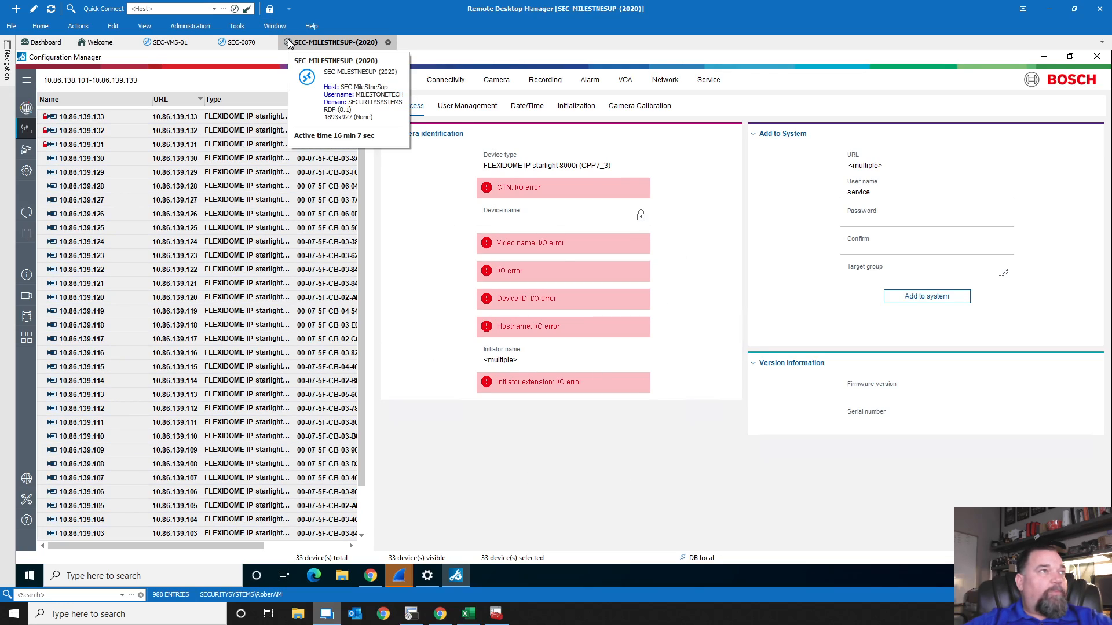
pyautogui.moveTo(476, 253)
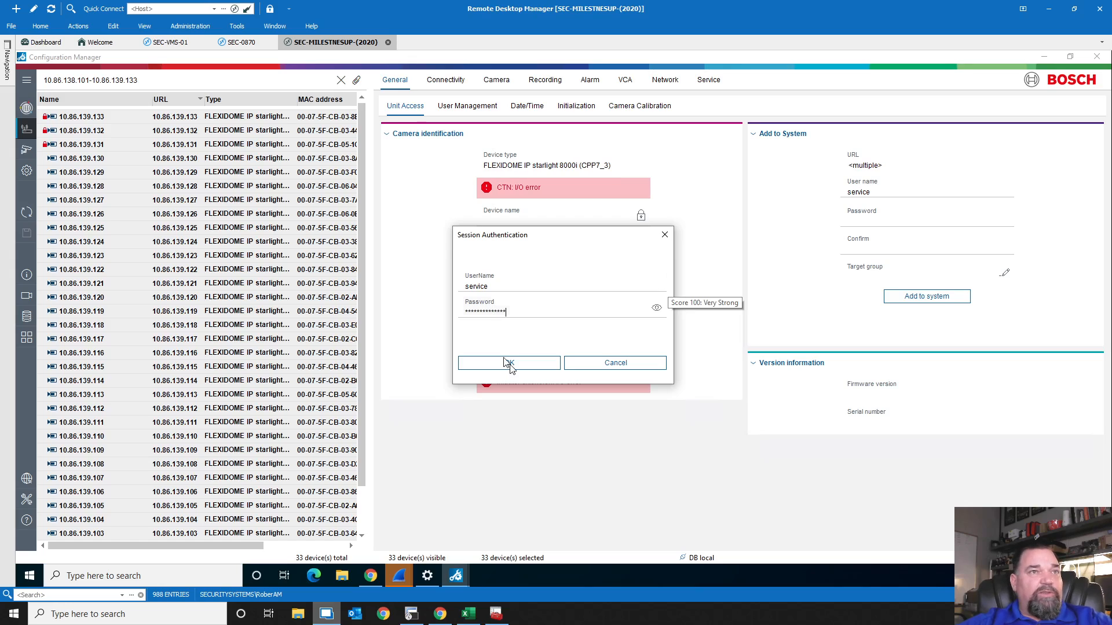
# - Confirm the service session login and rescan so all 33 cameras' Network settings load
pyautogui.click(509, 363)
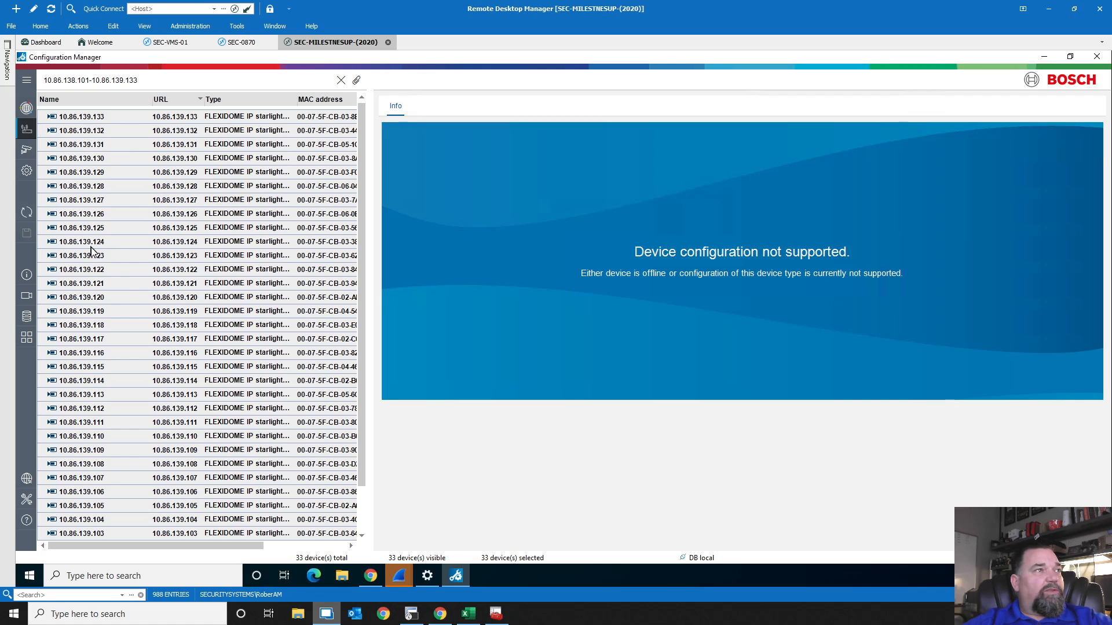
pyautogui.moveTo(26, 212)
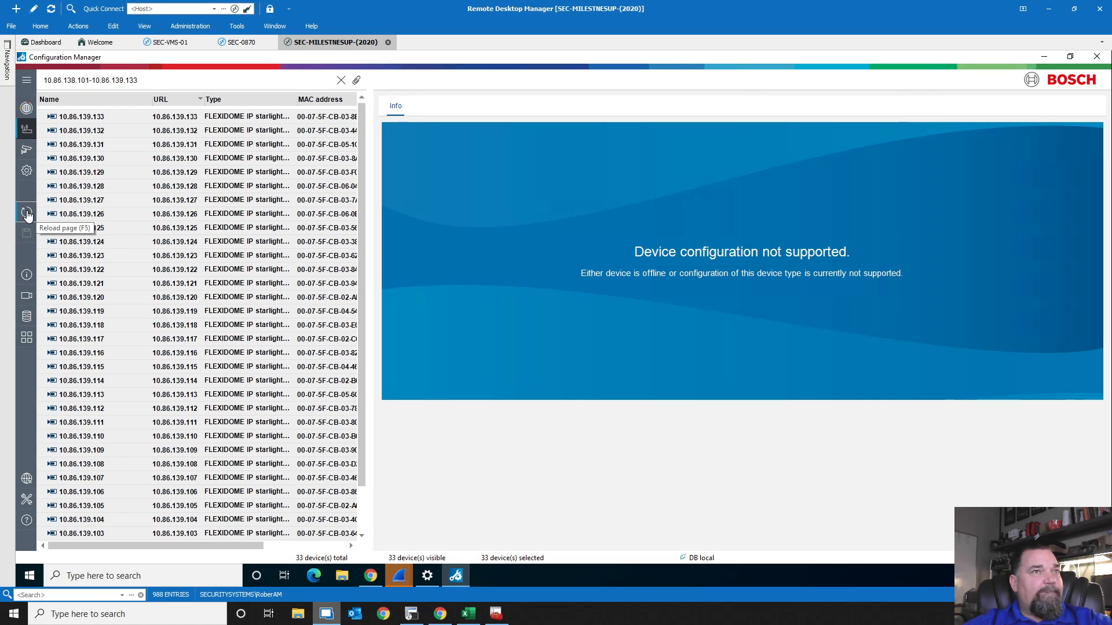
pyautogui.click(26, 214)
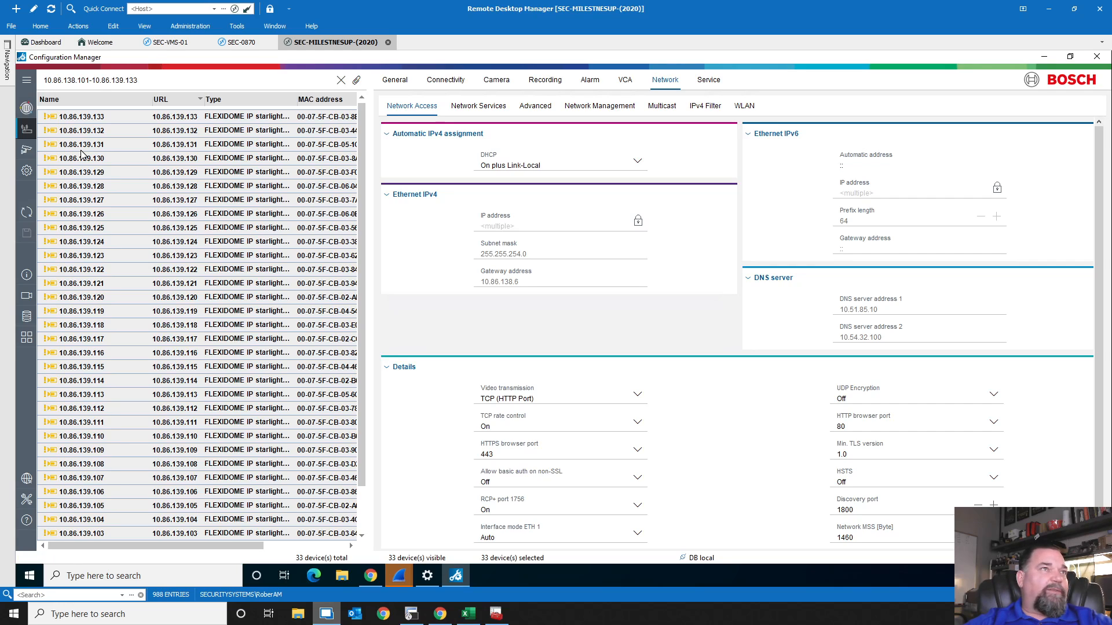
pyautogui.moveTo(587, 370)
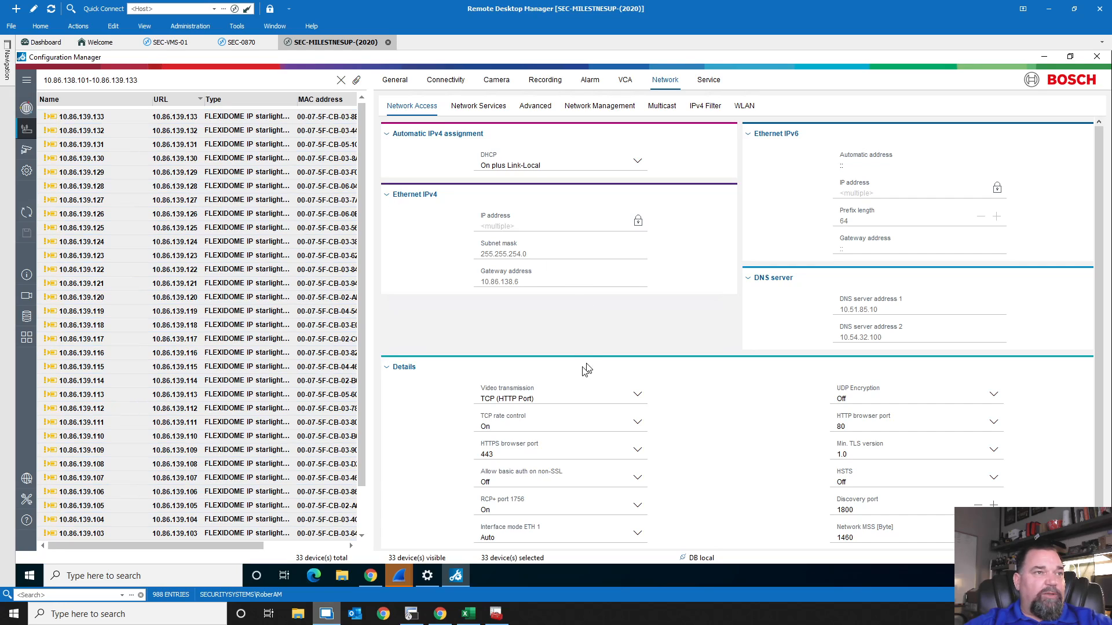
pyautogui.moveTo(581, 335)
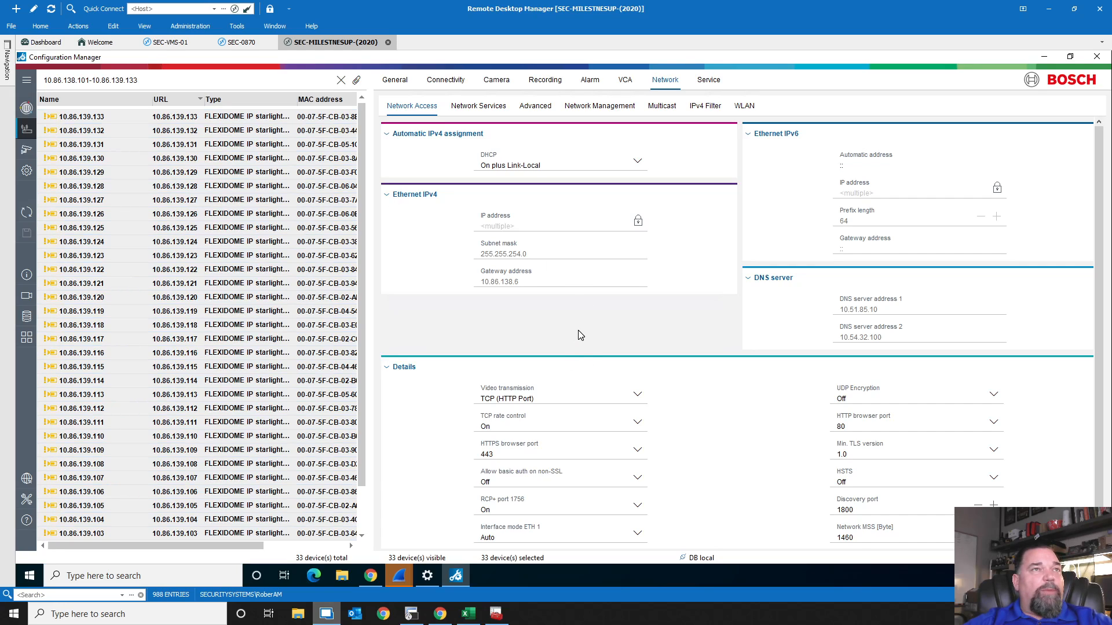
pyautogui.moveTo(764, 471)
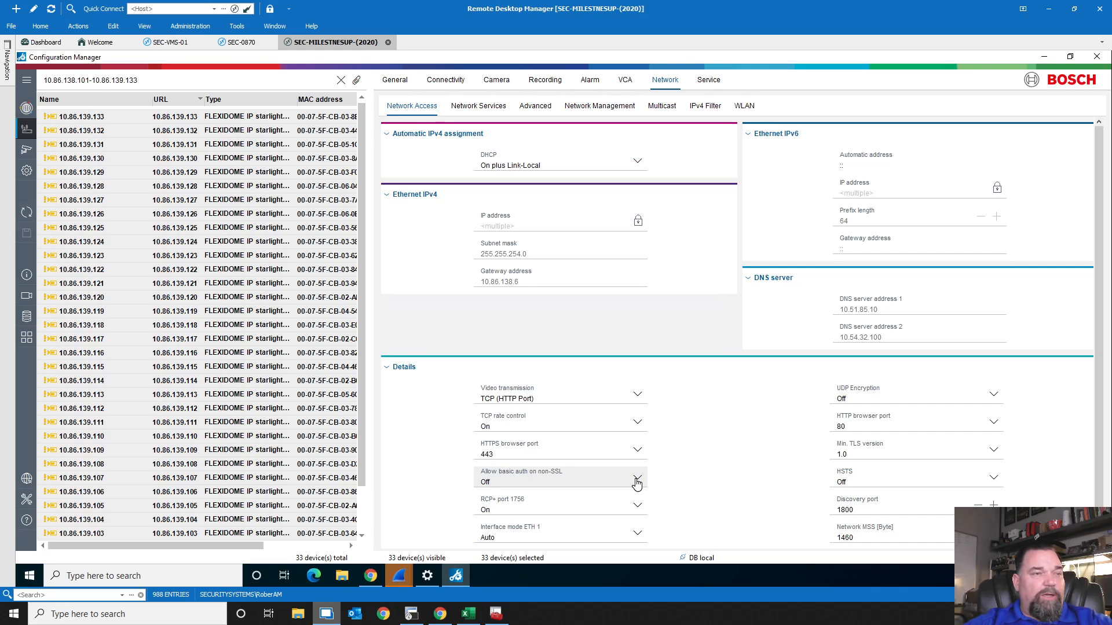
# - Set 'Allow basic auth on non-SSL' to On for all 33 cameras under Network Access
pyautogui.click(637, 483)
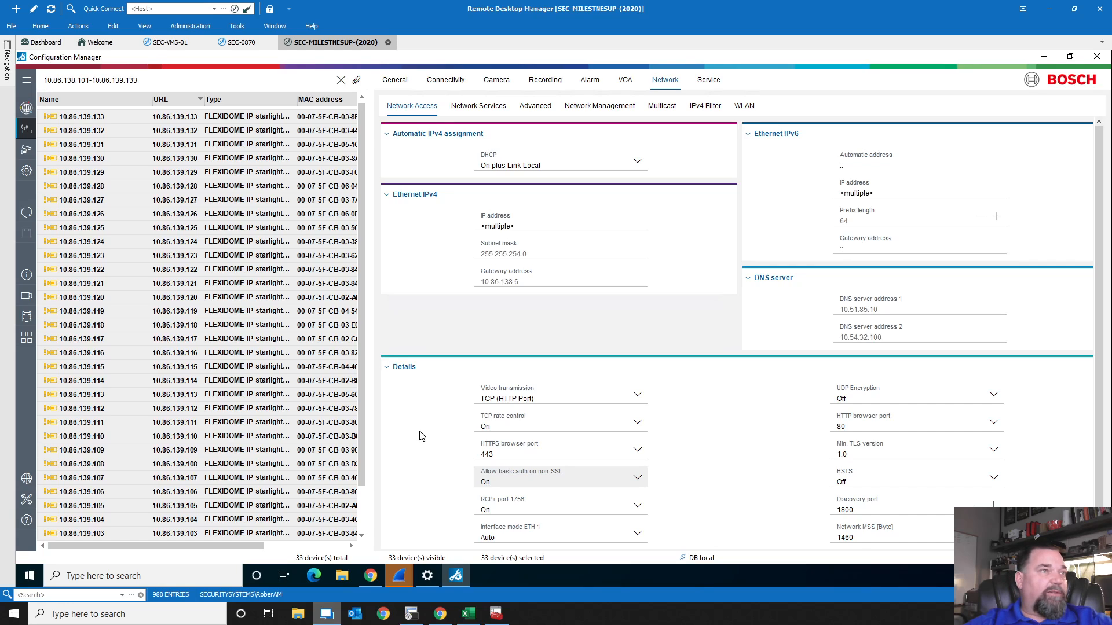
pyautogui.moveTo(502, 564)
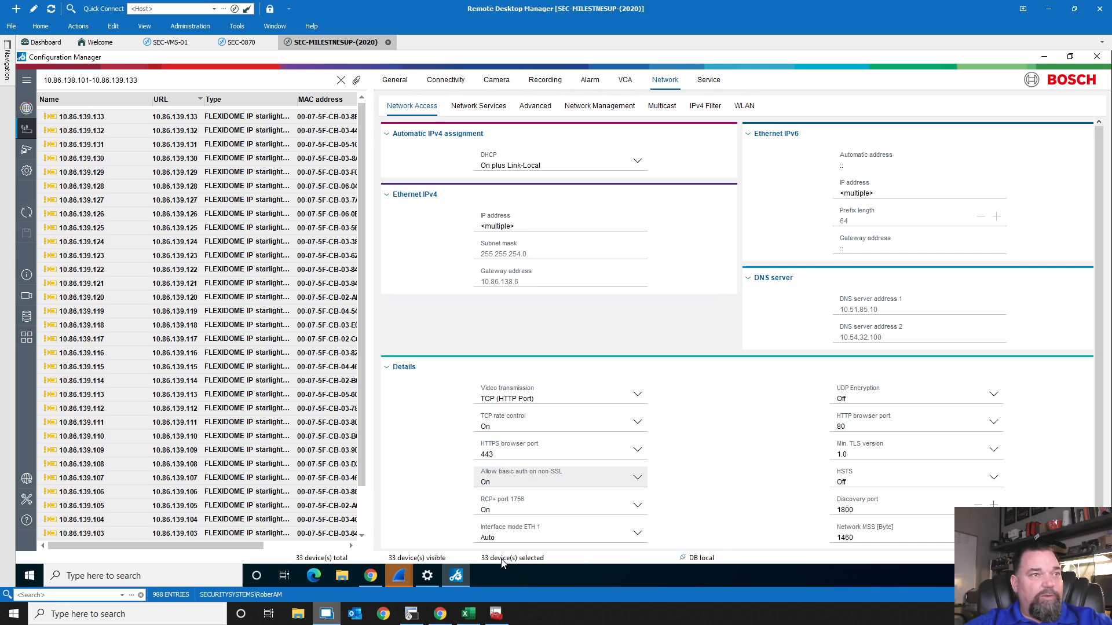
pyautogui.moveTo(561, 510)
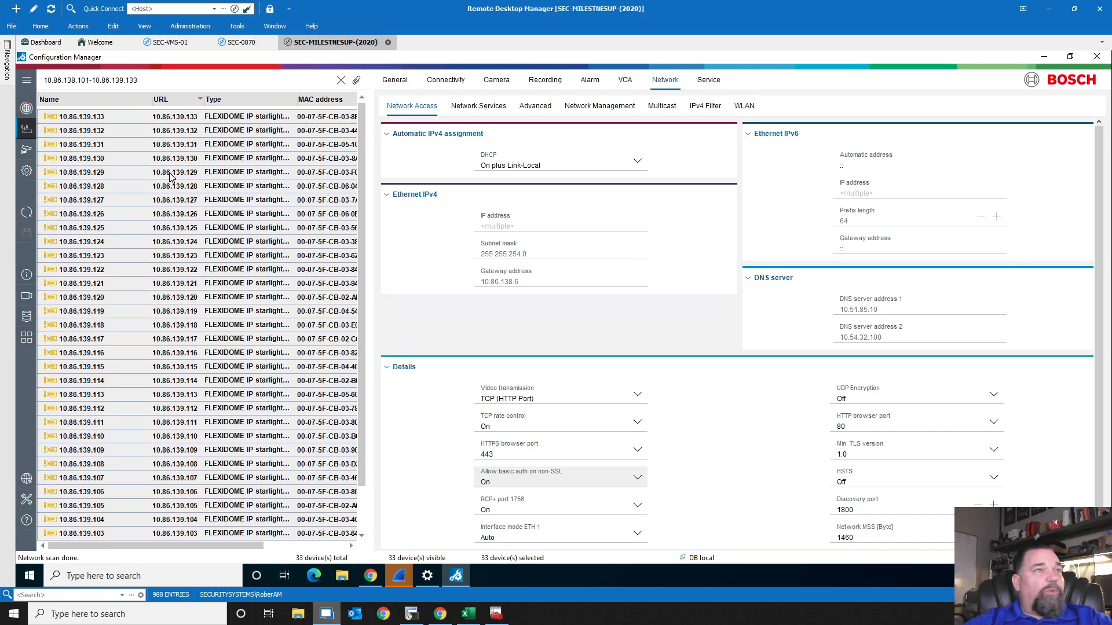
pyautogui.moveTo(171, 176)
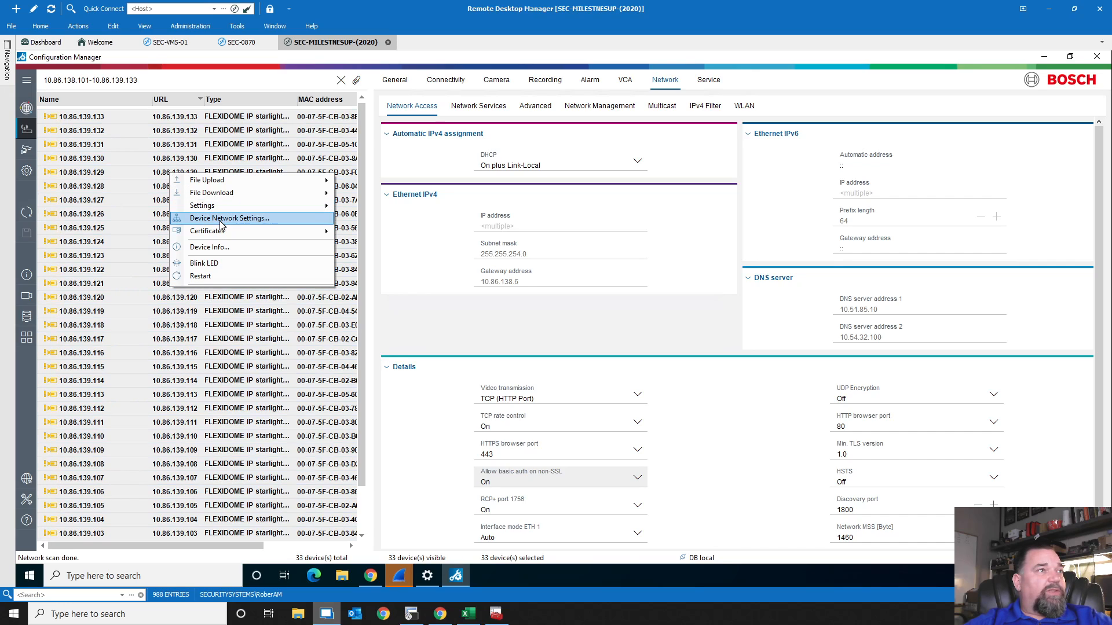
# - Start assigning addresses 10.86.138.101–133, mask 255.255.254.0, gateway 10.86.138.6, then bring up the camera sheet
pyautogui.click(229, 217)
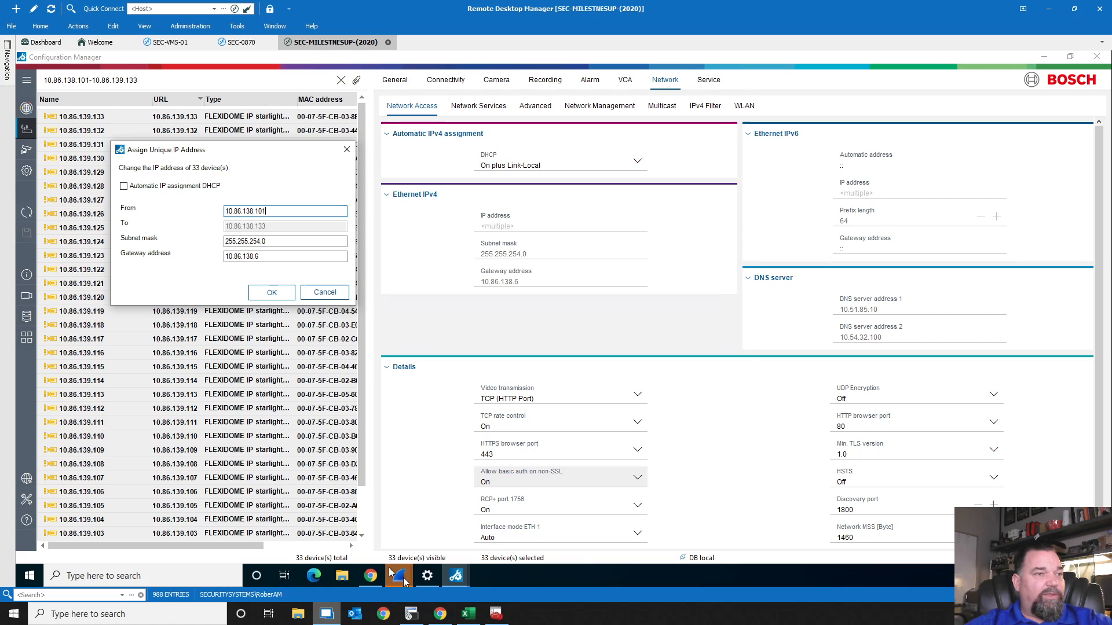
pyautogui.click(467, 613)
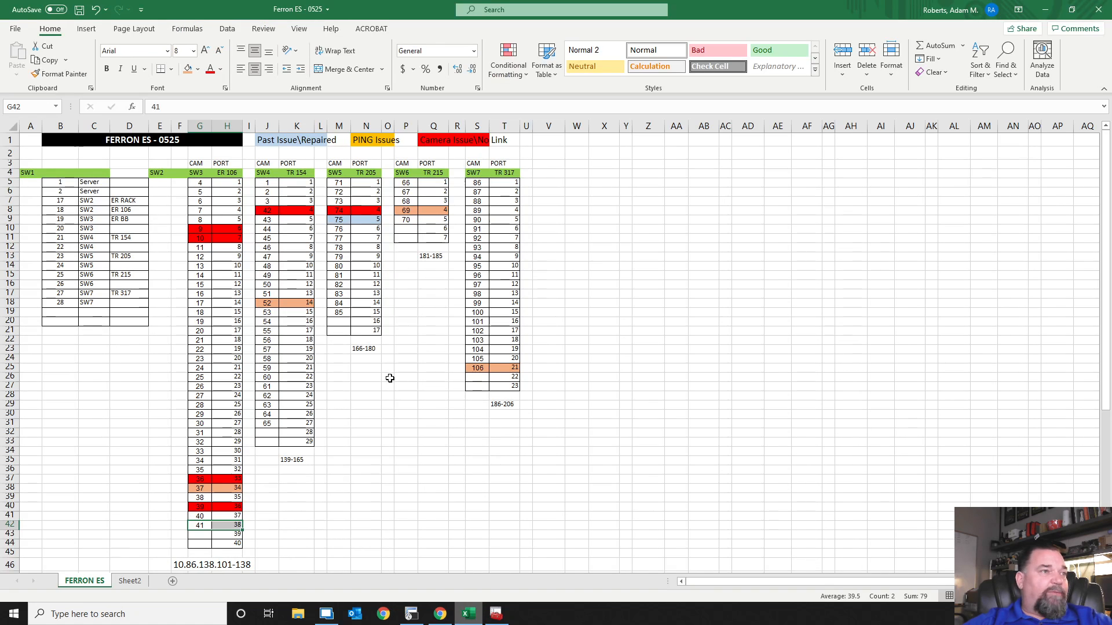
# - Review the Ferron ES IP ranges and empty portal camera list, then return to the pending address assignment
pyautogui.scroll(-3)
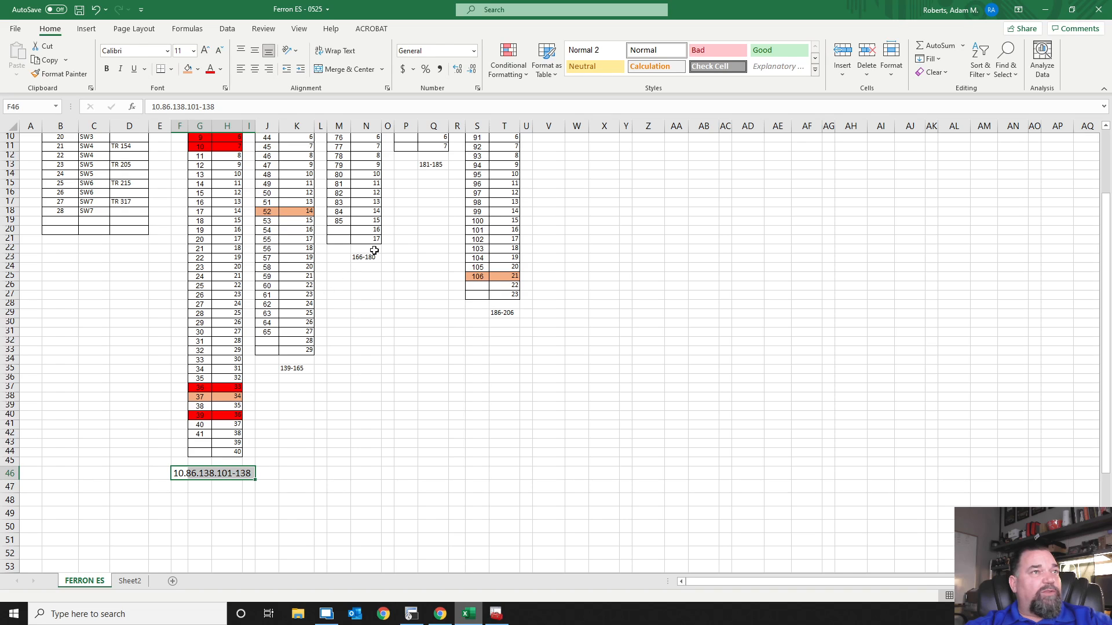
pyautogui.click(433, 166)
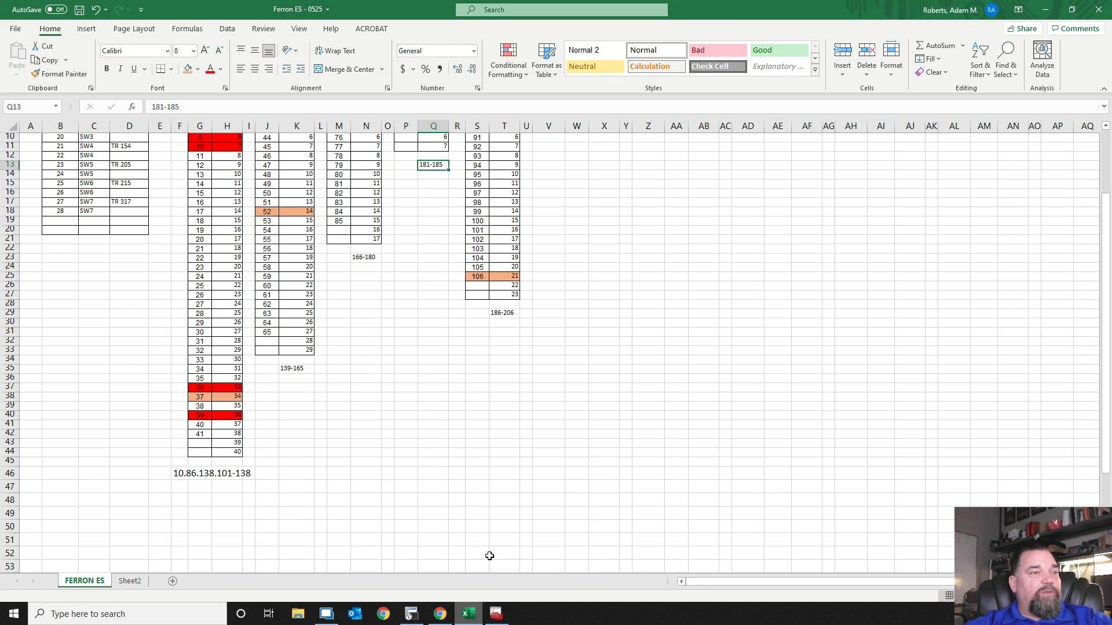
pyautogui.moveTo(481, 578)
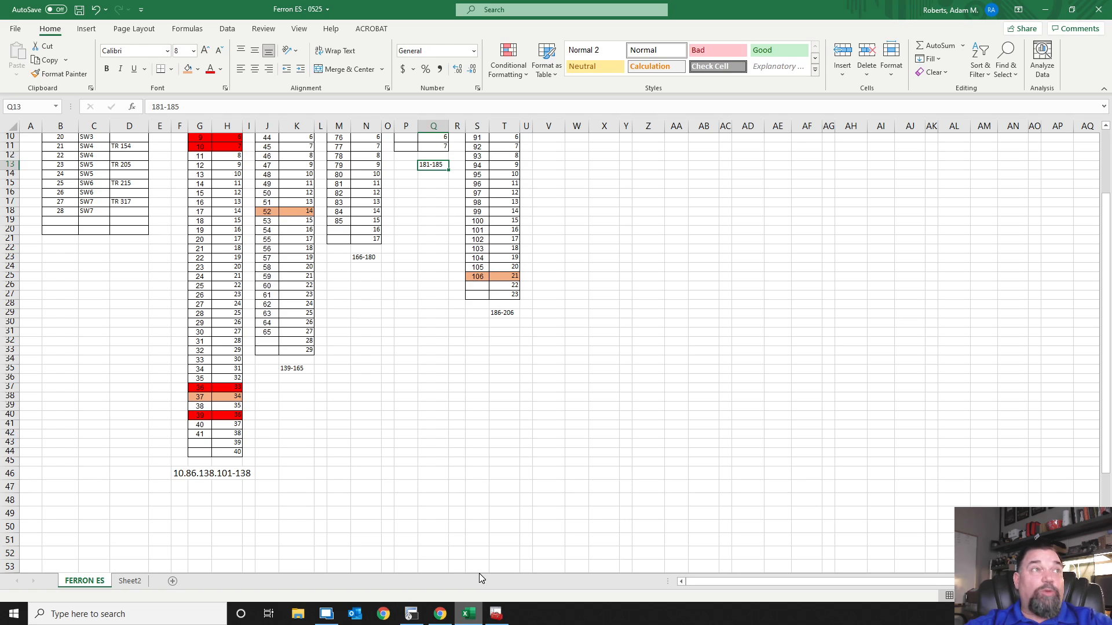
pyautogui.moveTo(491, 588)
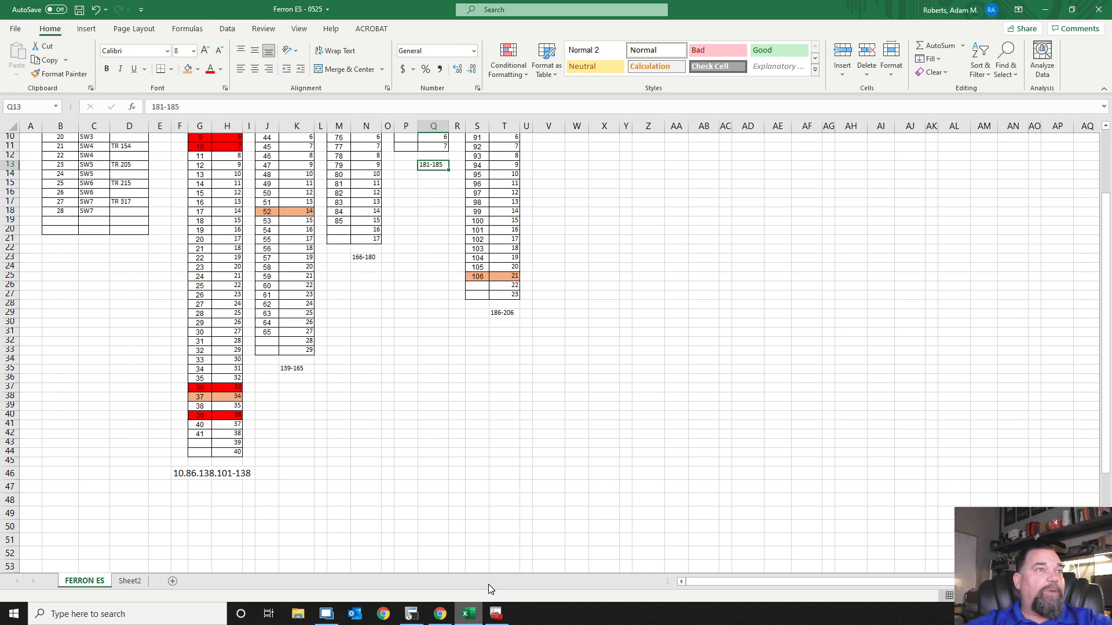
pyautogui.click(440, 613)
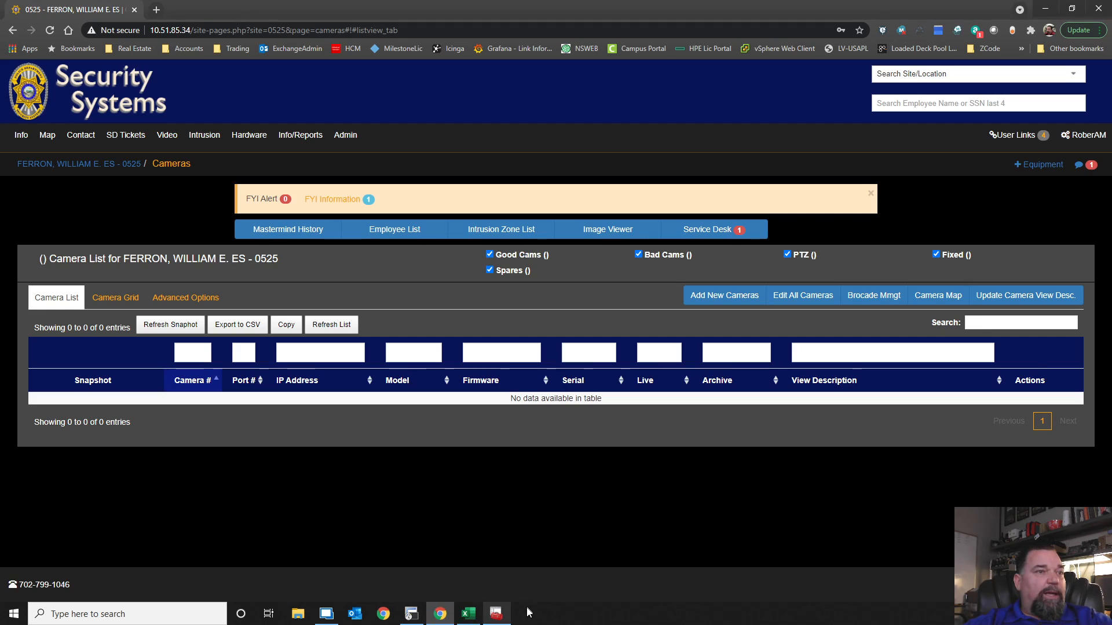
pyautogui.moveTo(507, 615)
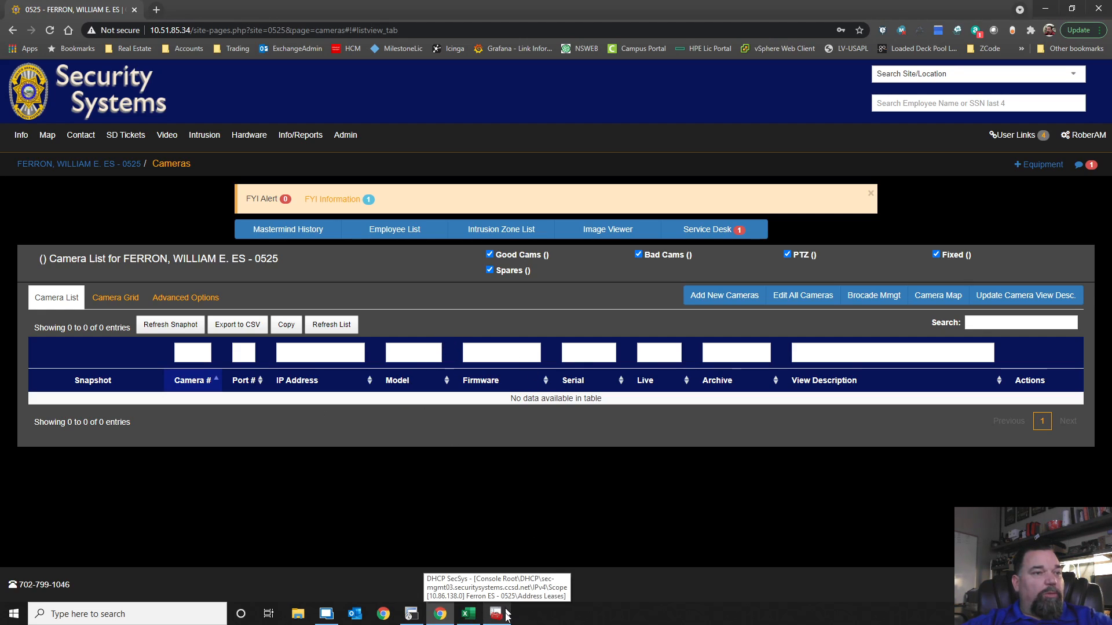
pyautogui.click(326, 615)
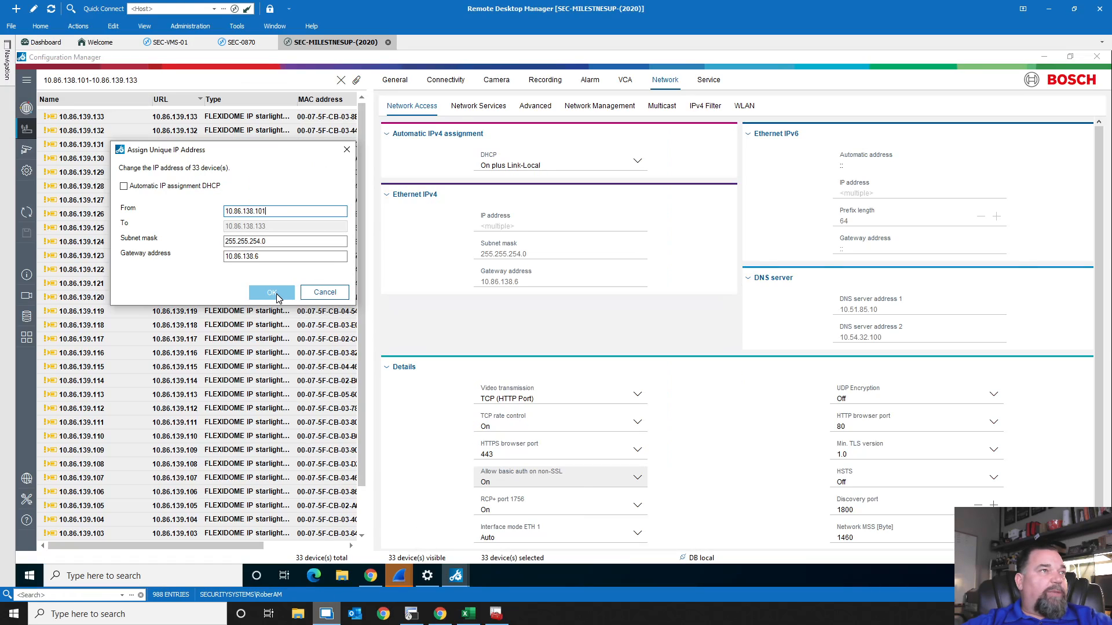
# - Apply the 10.86.138.101–133 address range to all 33 cameras and rescan the network
pyautogui.click(271, 292)
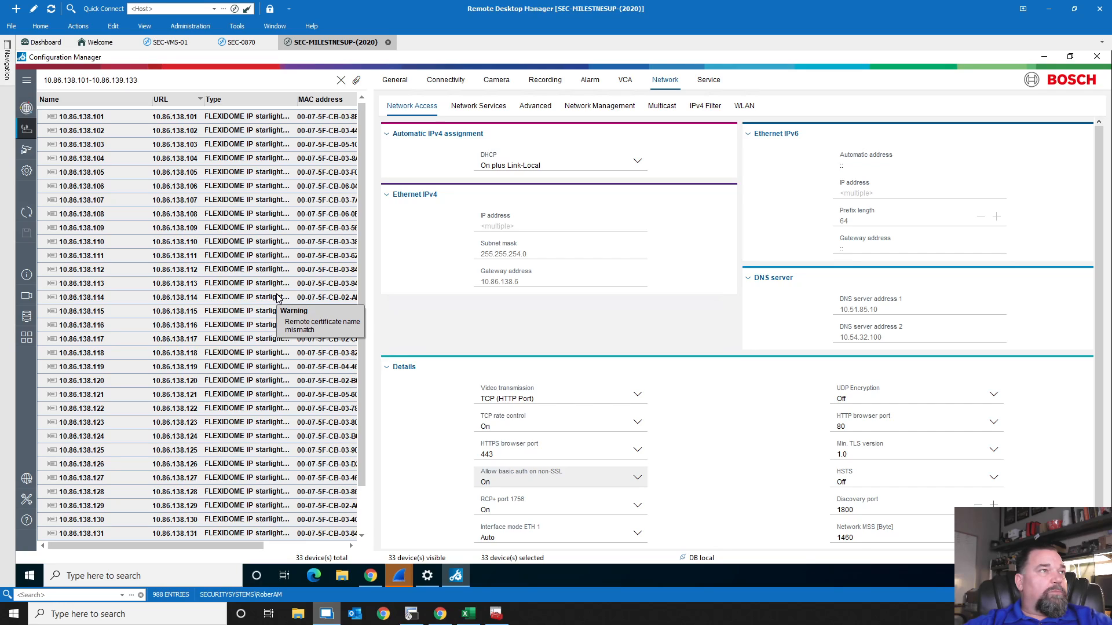
pyautogui.moveTo(118, 112)
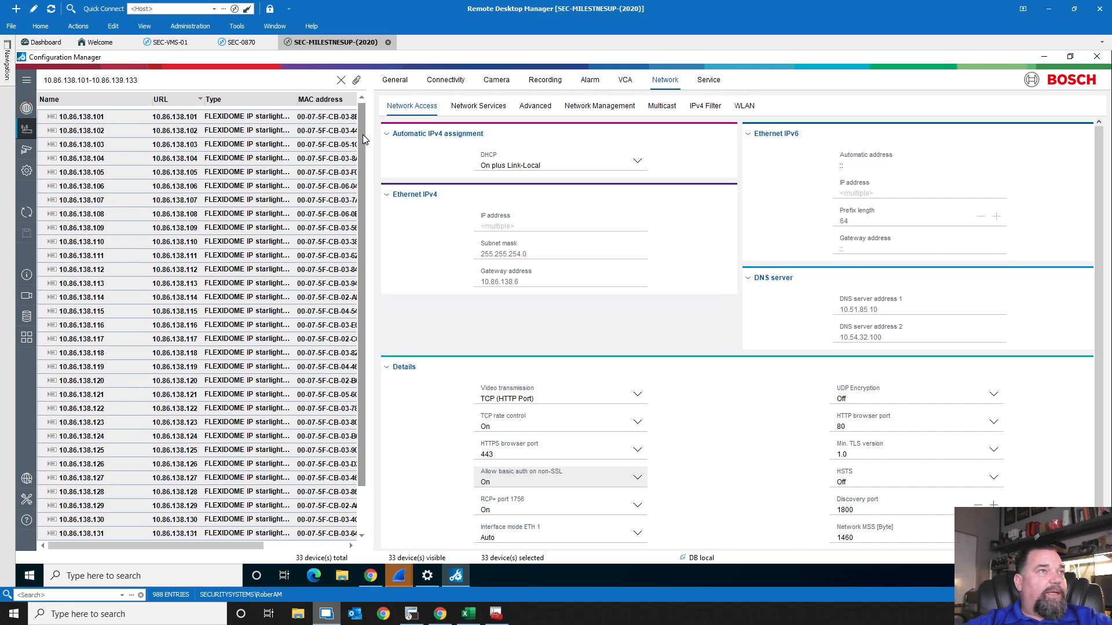
pyautogui.scroll(-3)
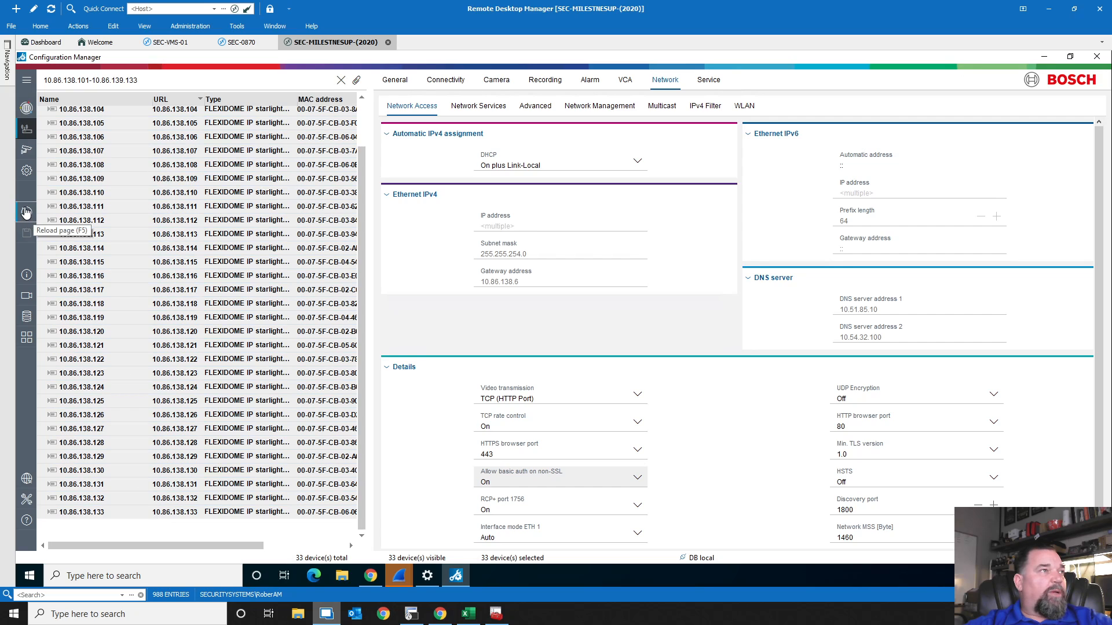
pyautogui.click(26, 213)
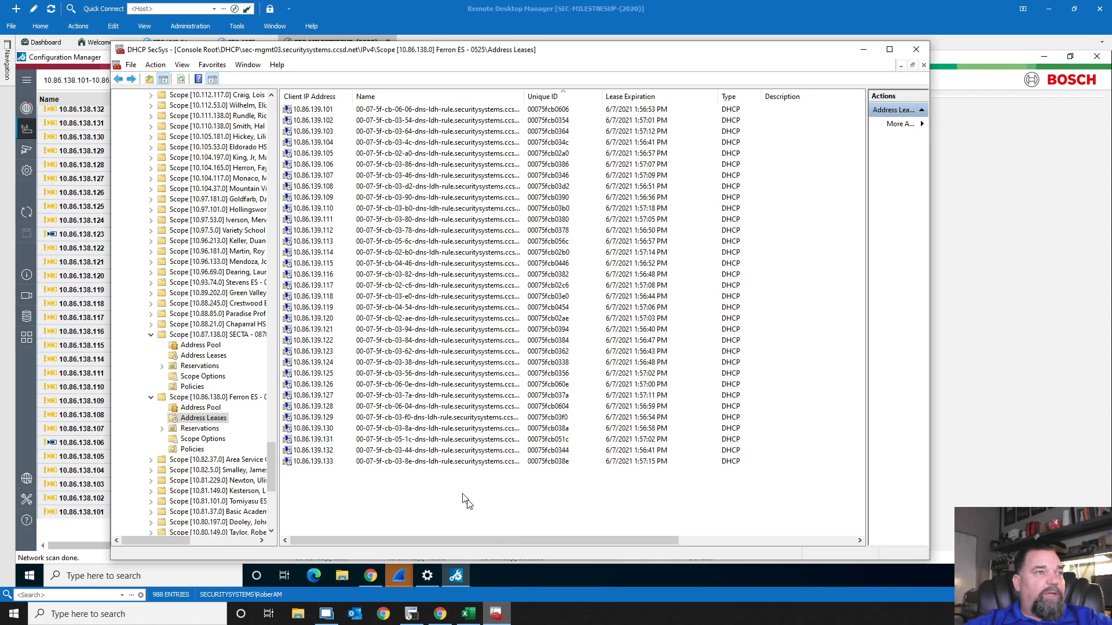
# - Refresh the Ferron ES leases down to 10.86.139.121 and .122, then minimise the DHCP console
pyautogui.click(180, 79)
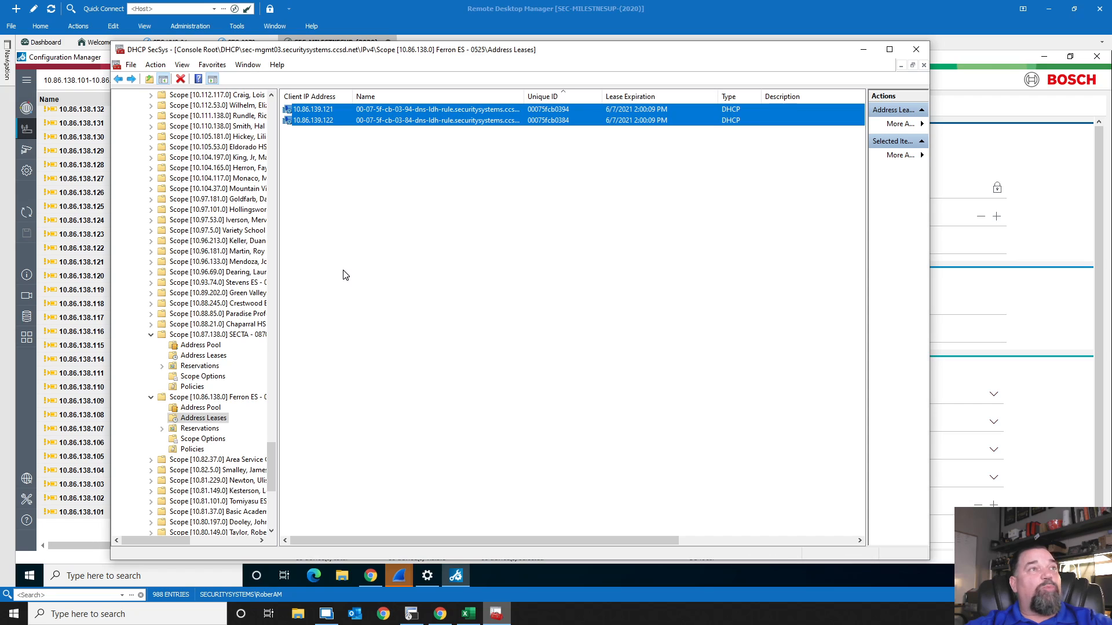
pyautogui.moveTo(542, 206)
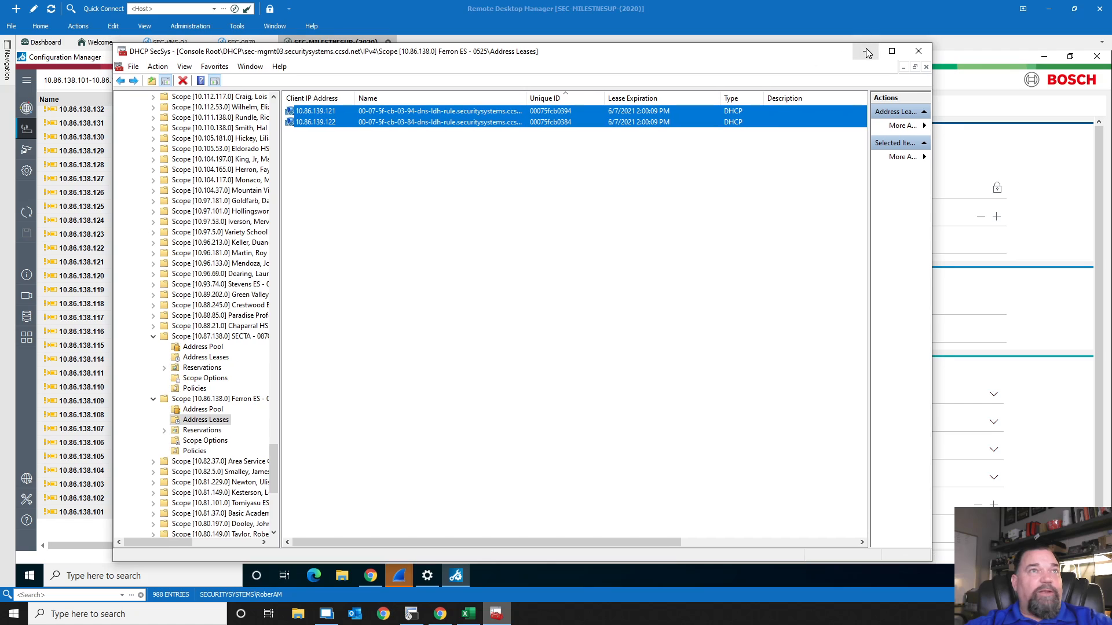
pyautogui.click(345, 157)
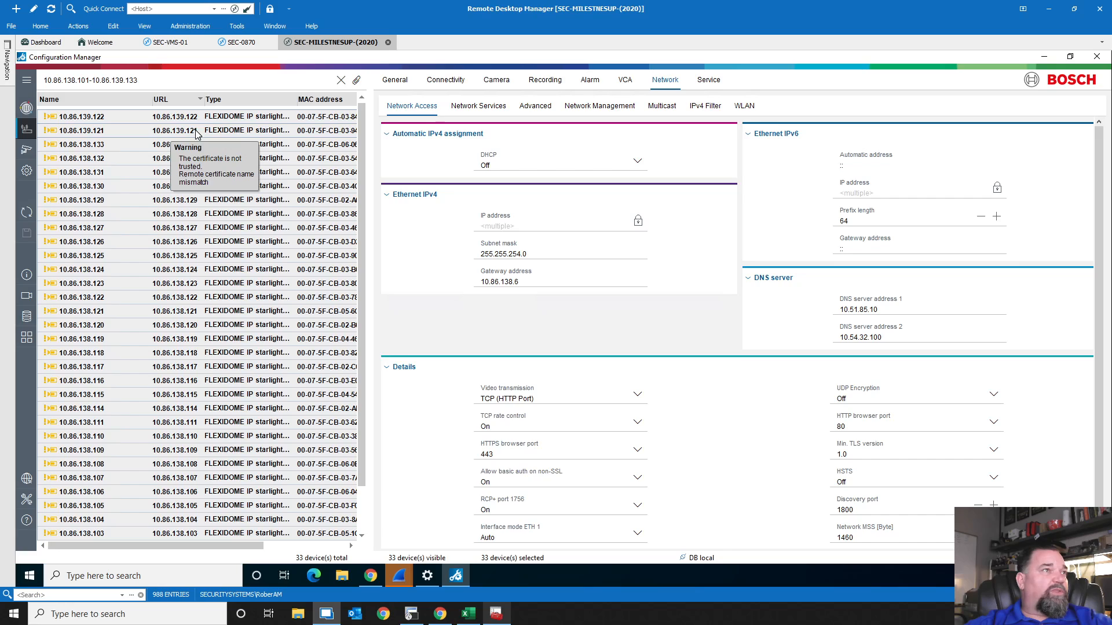
pyautogui.moveTo(191, 118)
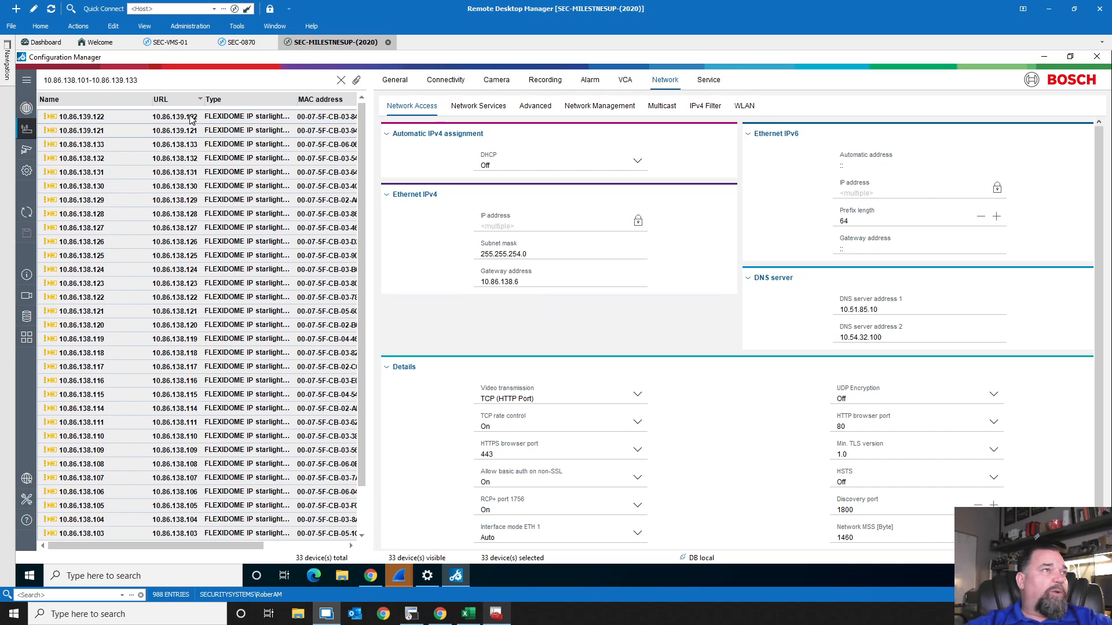
pyautogui.moveTo(186, 144)
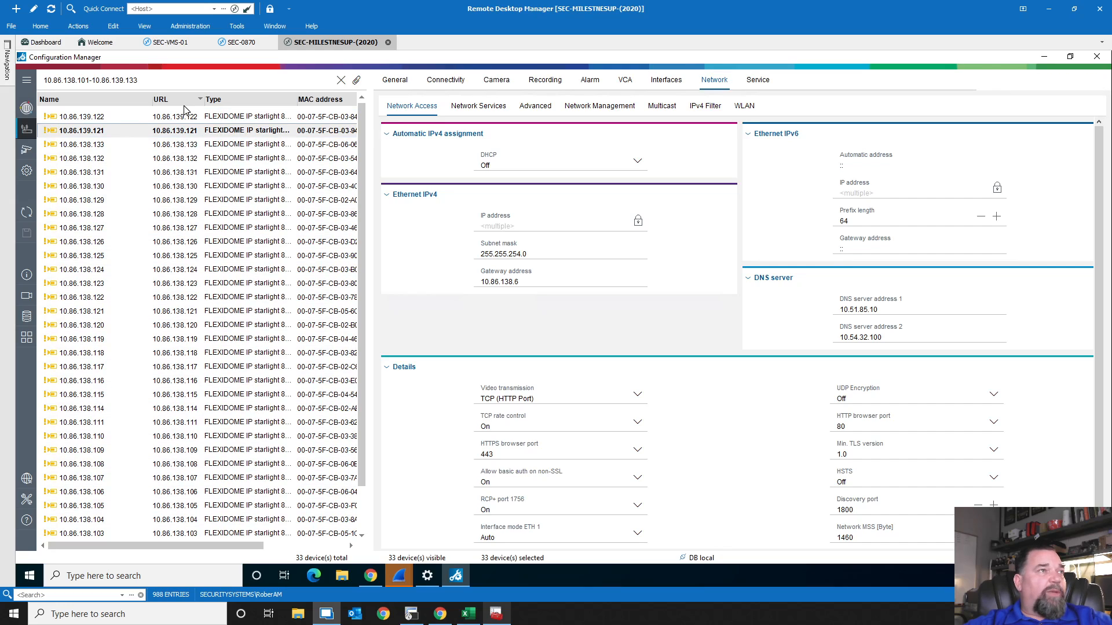
# - Reboot cameras 10.86.139.121 and .122 via General > Initialization, then rescan the network
pyautogui.click(75, 116)
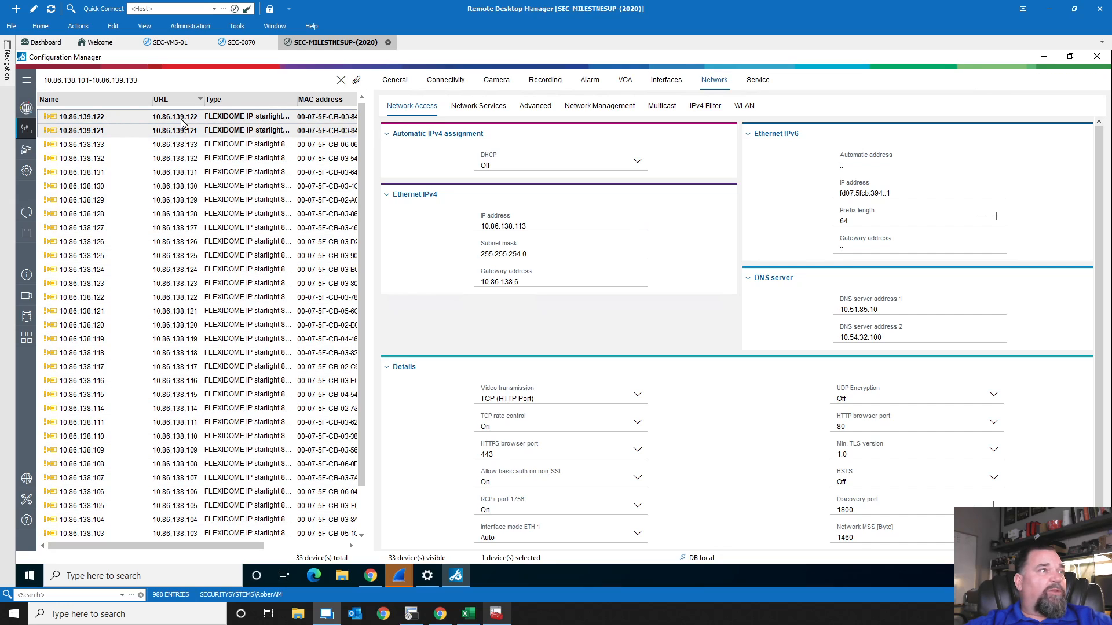
pyautogui.click(75, 130)
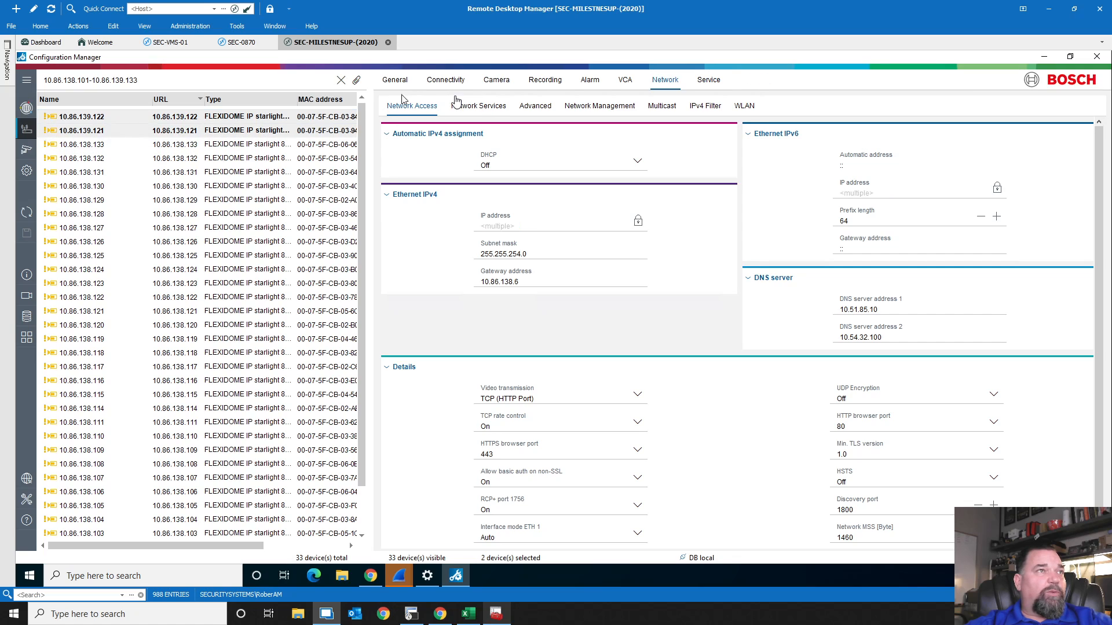
pyautogui.click(394, 79)
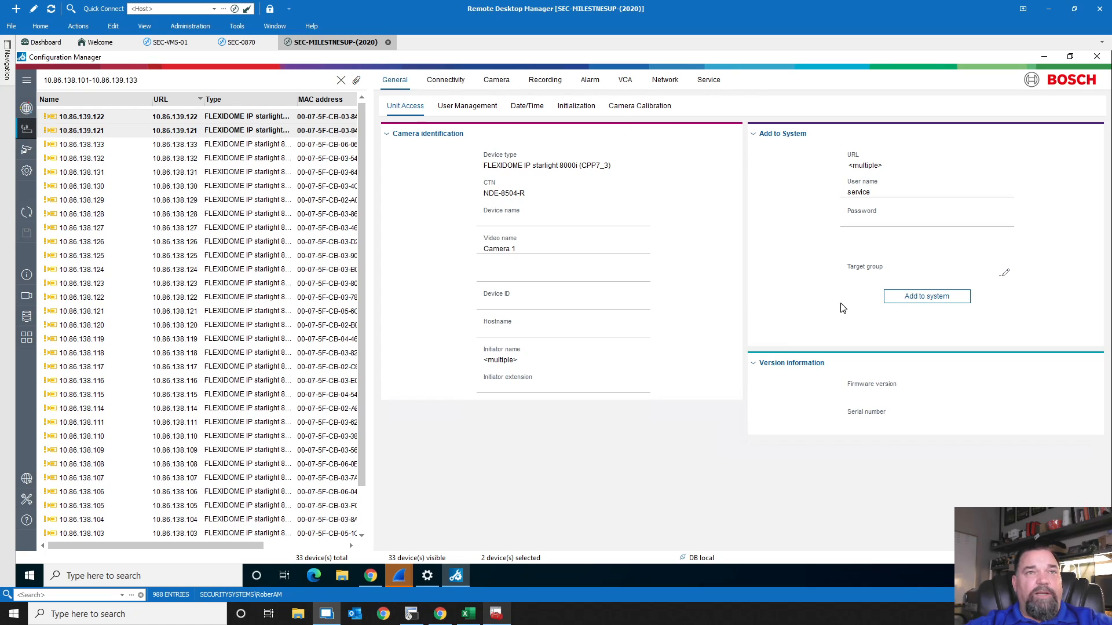
pyautogui.click(576, 106)
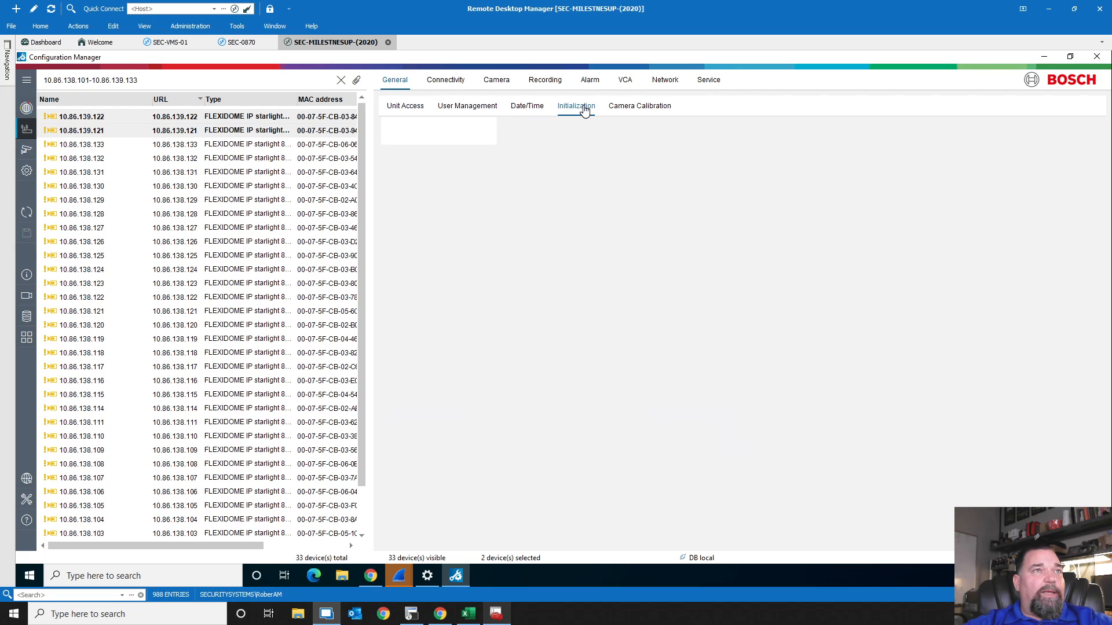
pyautogui.click(577, 106)
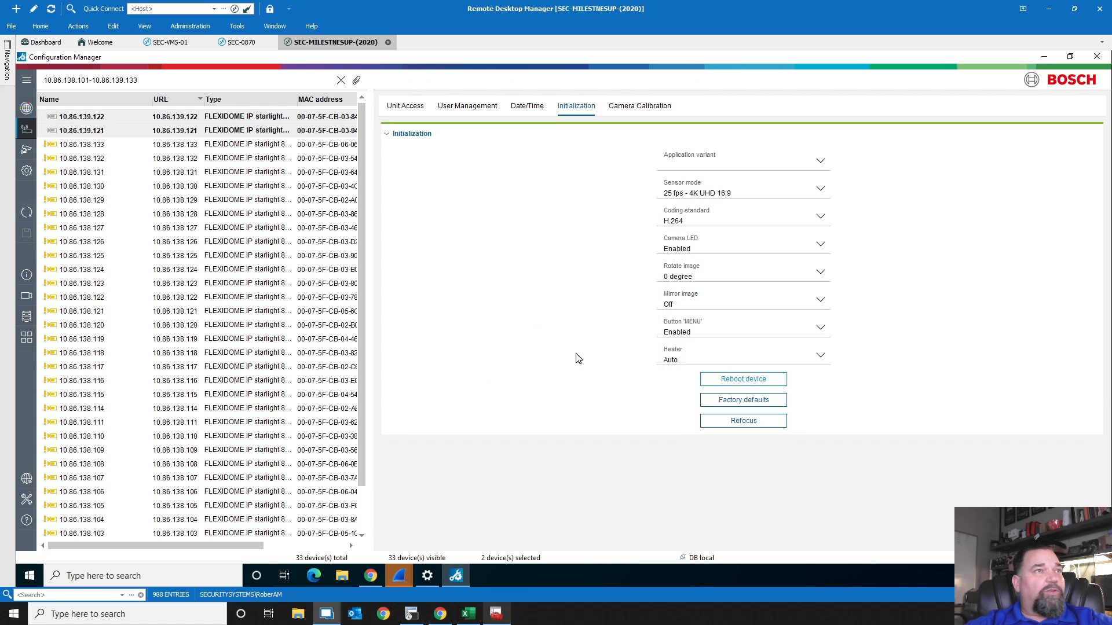
pyautogui.click(743, 379)
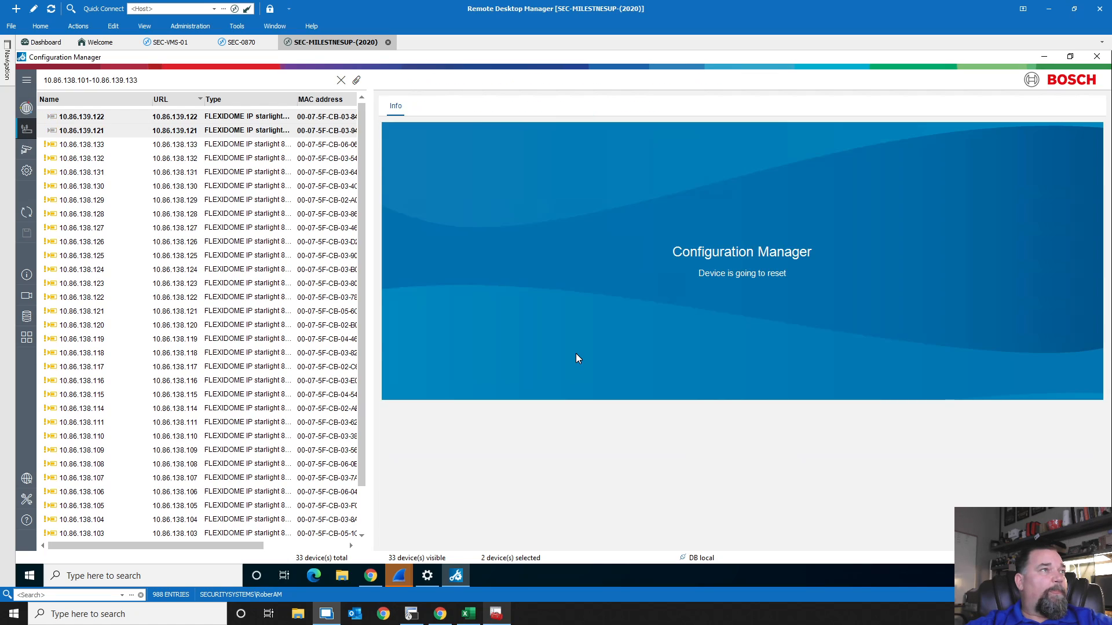
pyautogui.moveTo(591, 366)
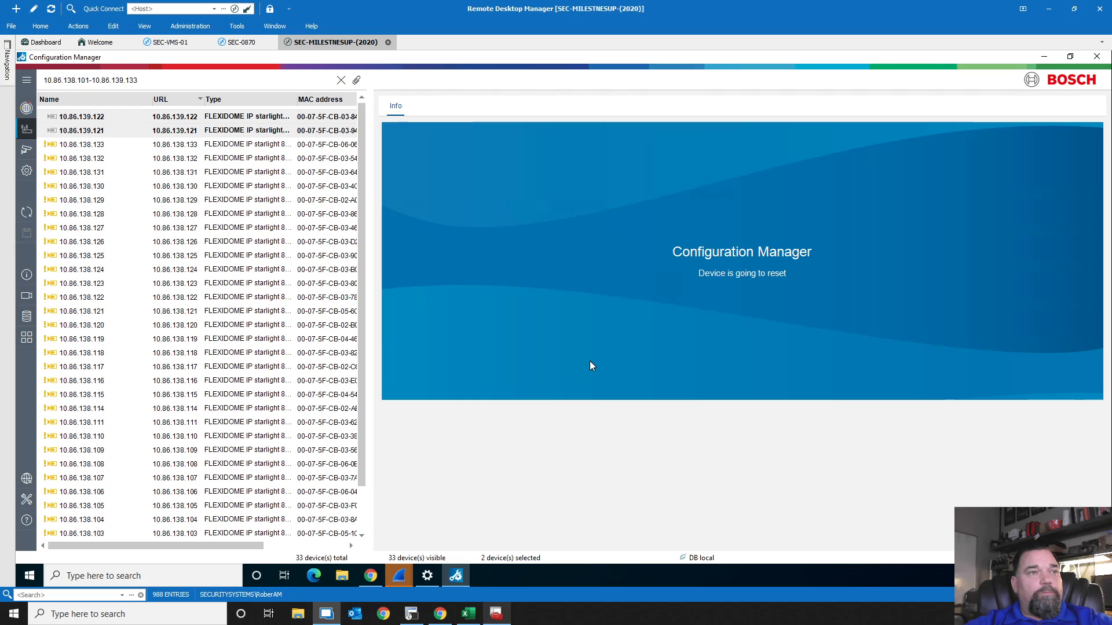
pyautogui.moveTo(568, 479)
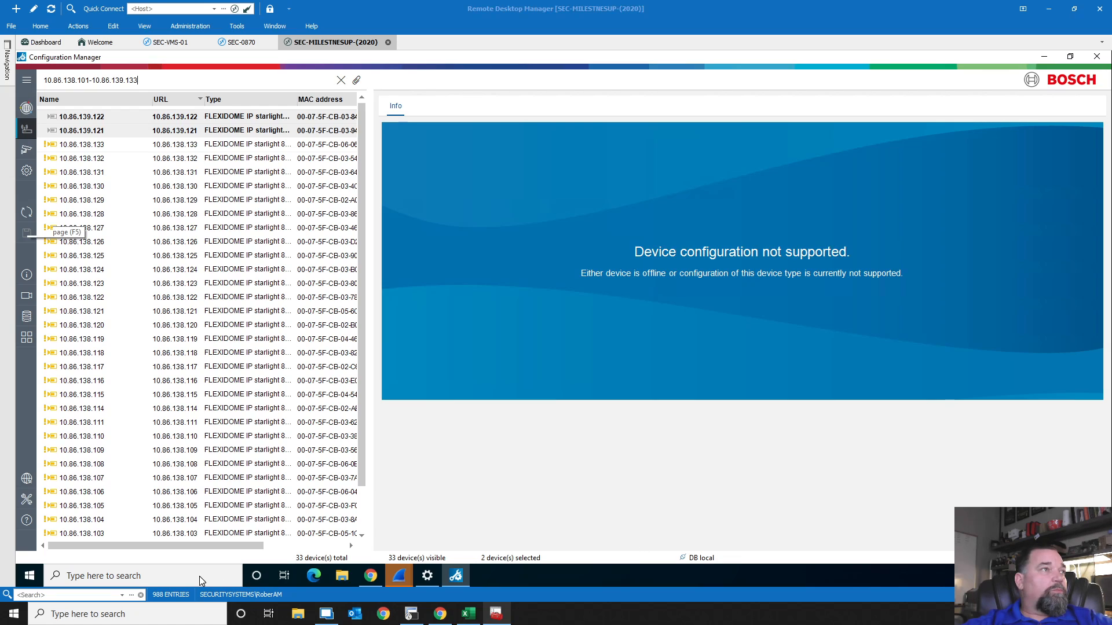
pyautogui.moveTo(27, 213)
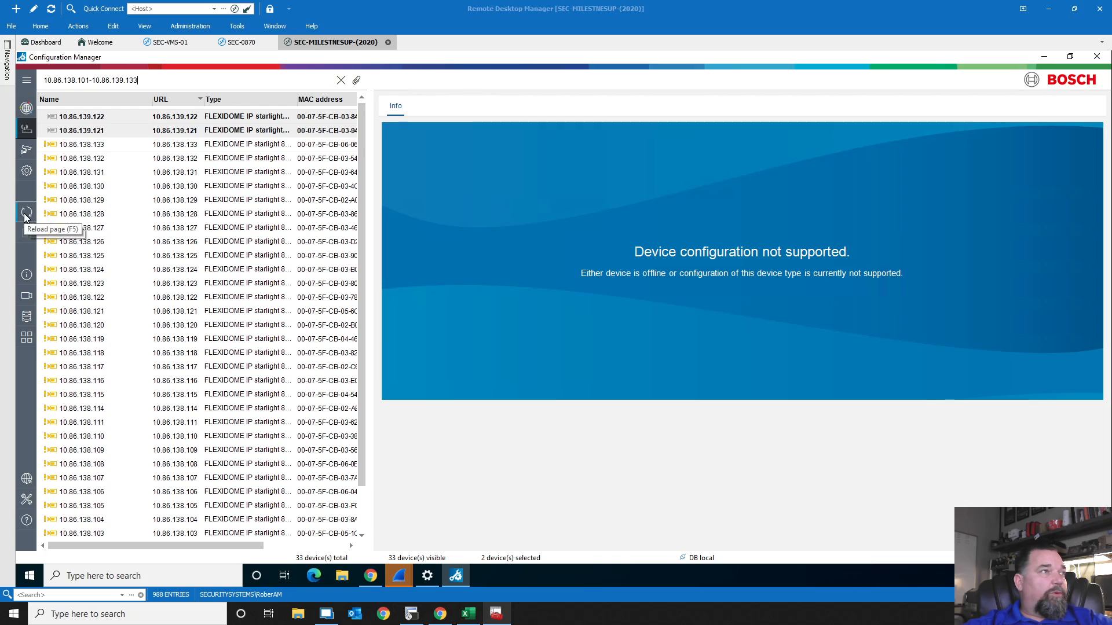
pyautogui.click(25, 212)
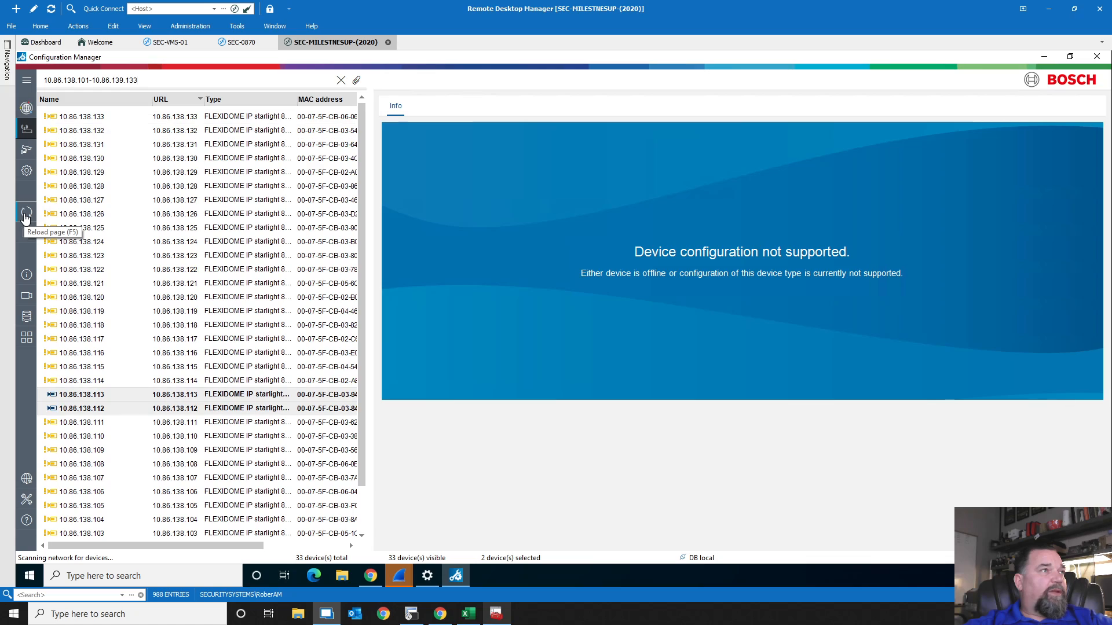
# - Rescan and reselect all 33 cameras at 10.86.138.101–133 to load their network settings
pyautogui.click(26, 213)
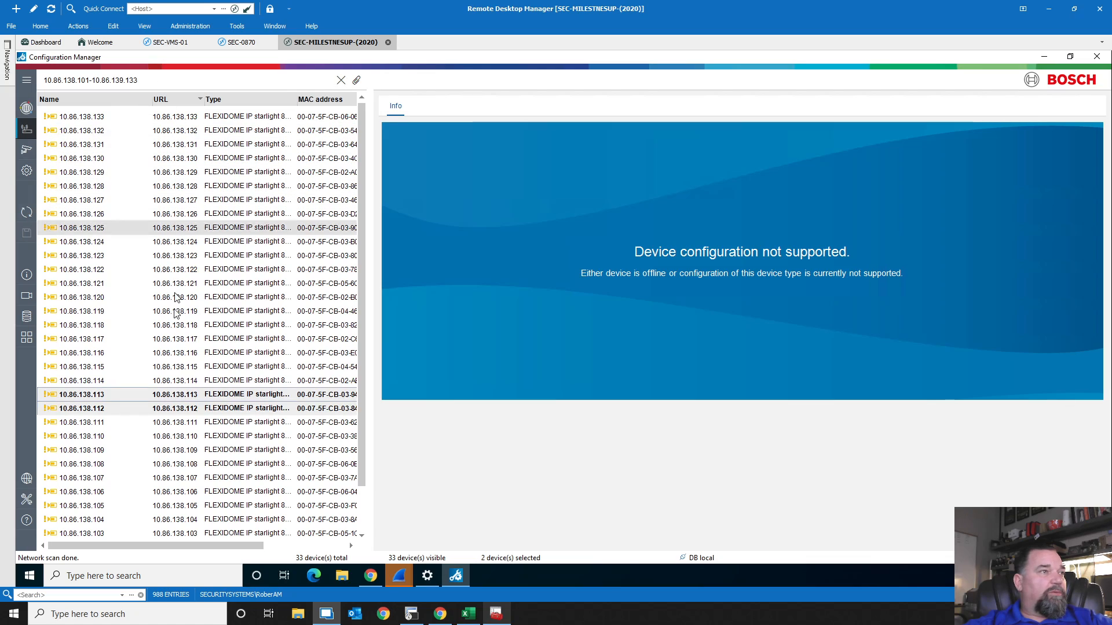
pyautogui.moveTo(98, 399)
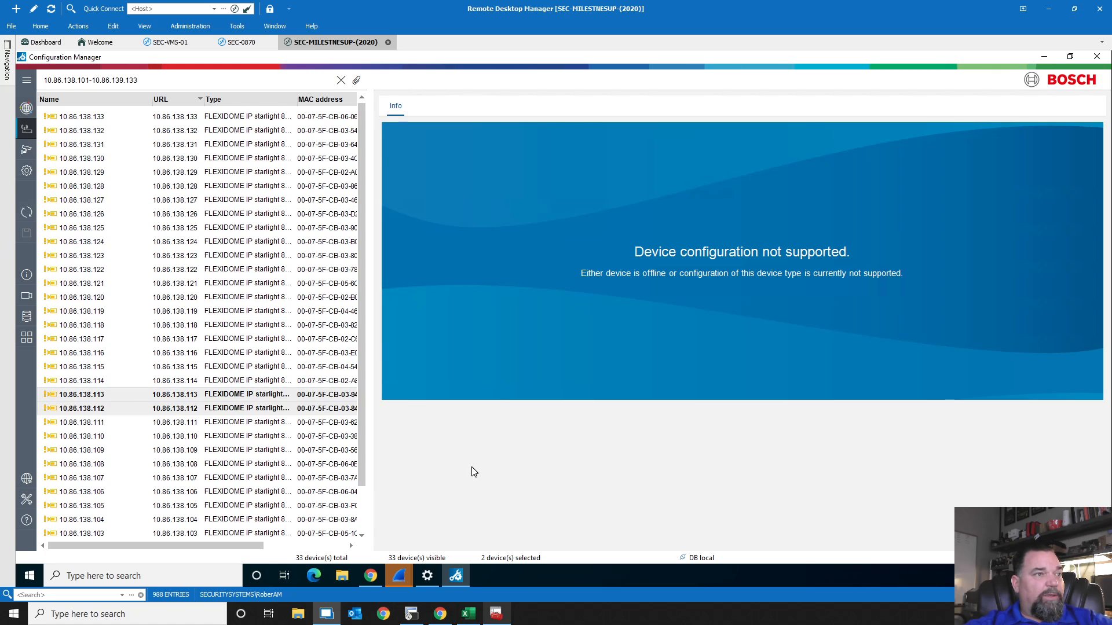
pyautogui.moveTo(26, 108)
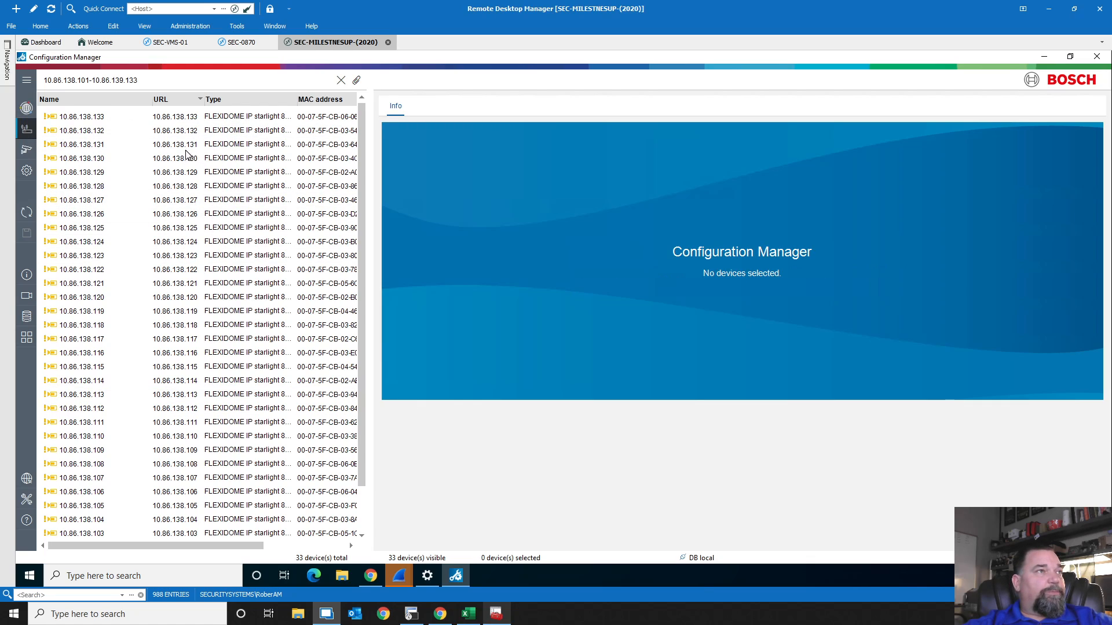
pyautogui.click(79, 144)
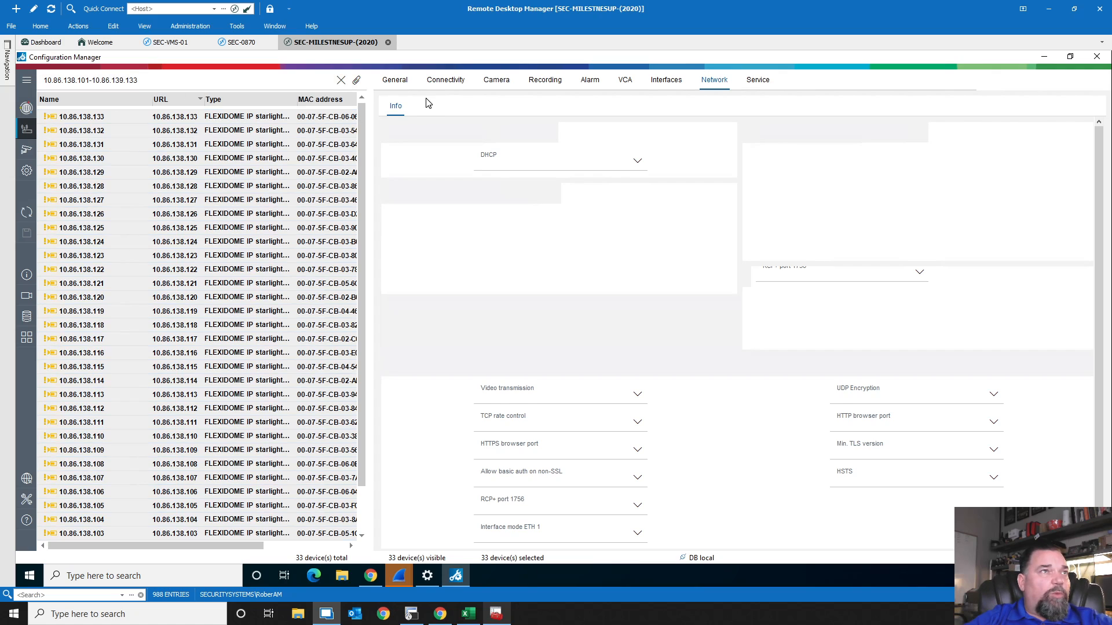
# - Enter the service password, set target group Ferron ES - 0525, and add the 33 cameras to the system
pyautogui.click(394, 80)
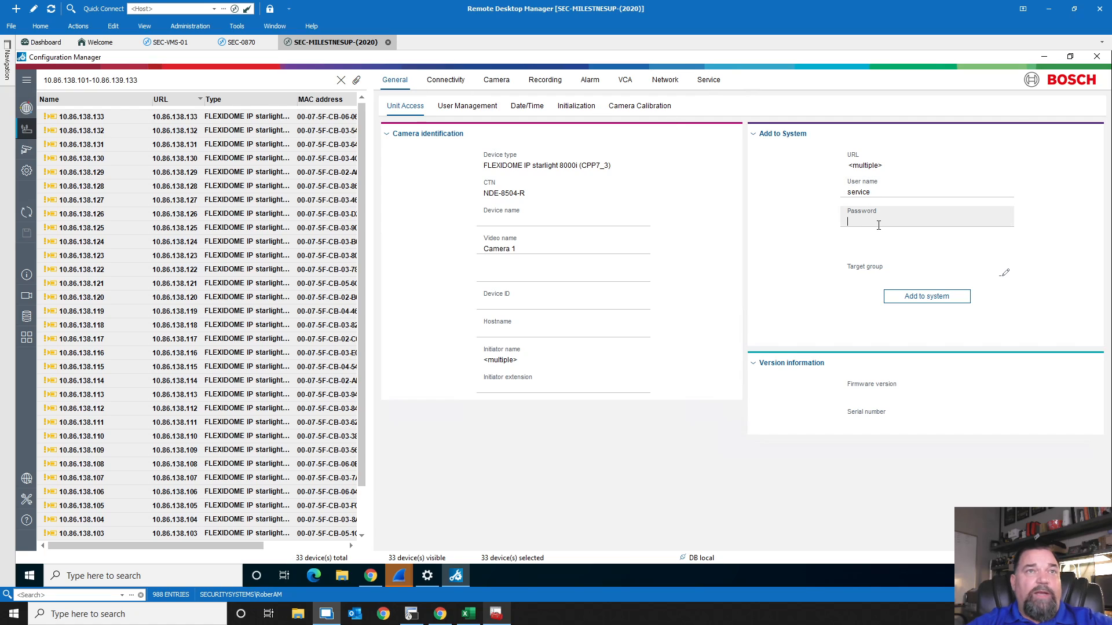
pyautogui.write('*****')
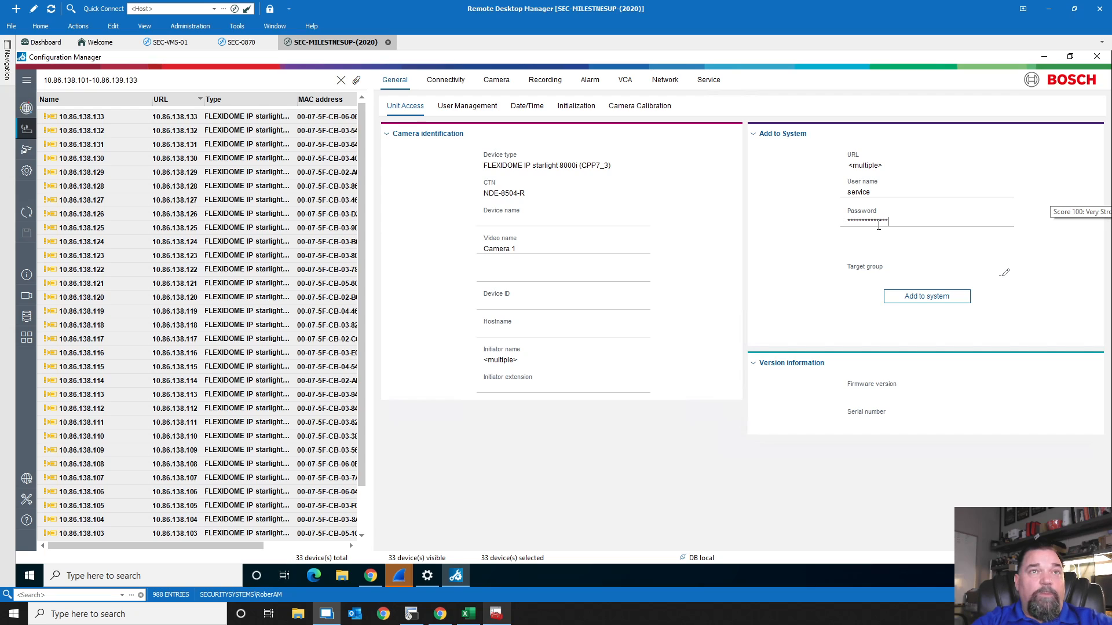
pyautogui.click(1004, 273)
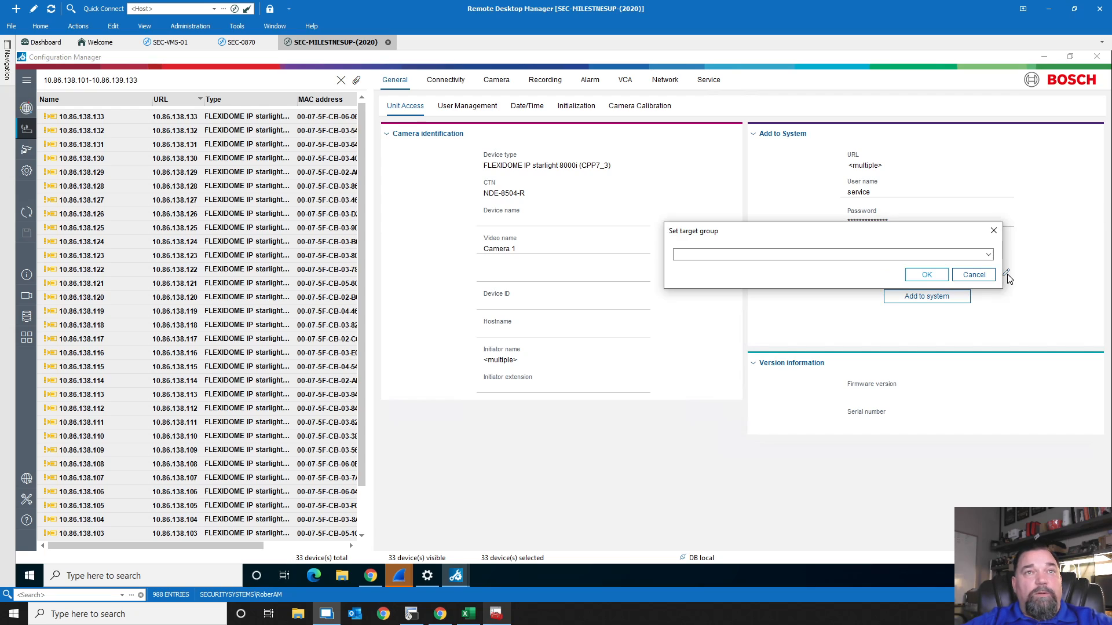
pyautogui.write('F')
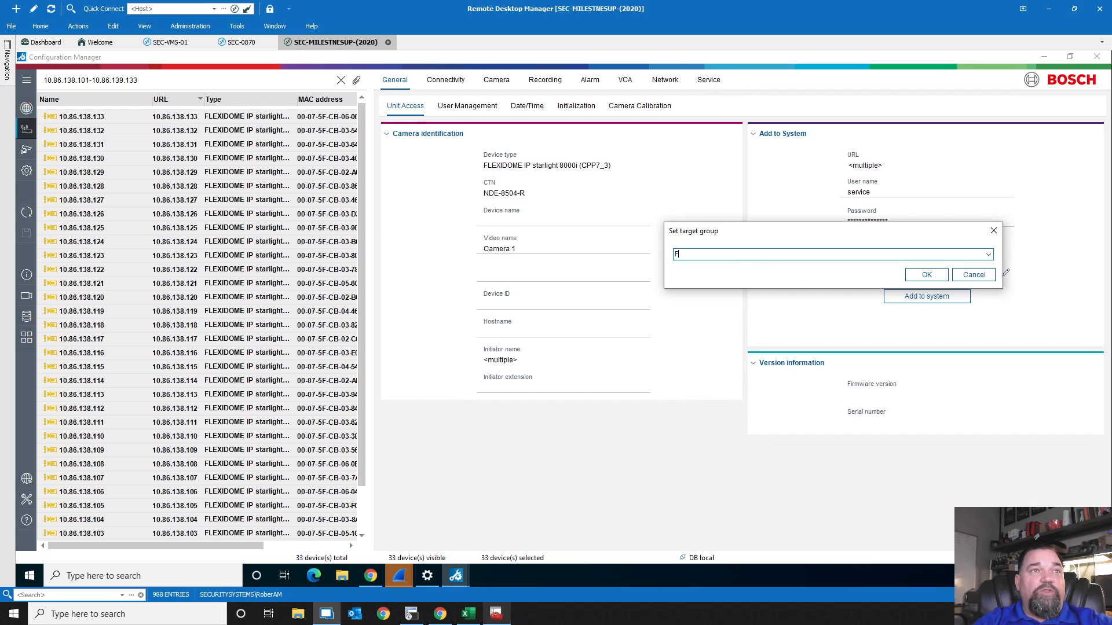
pyautogui.write('erron ES - 0')
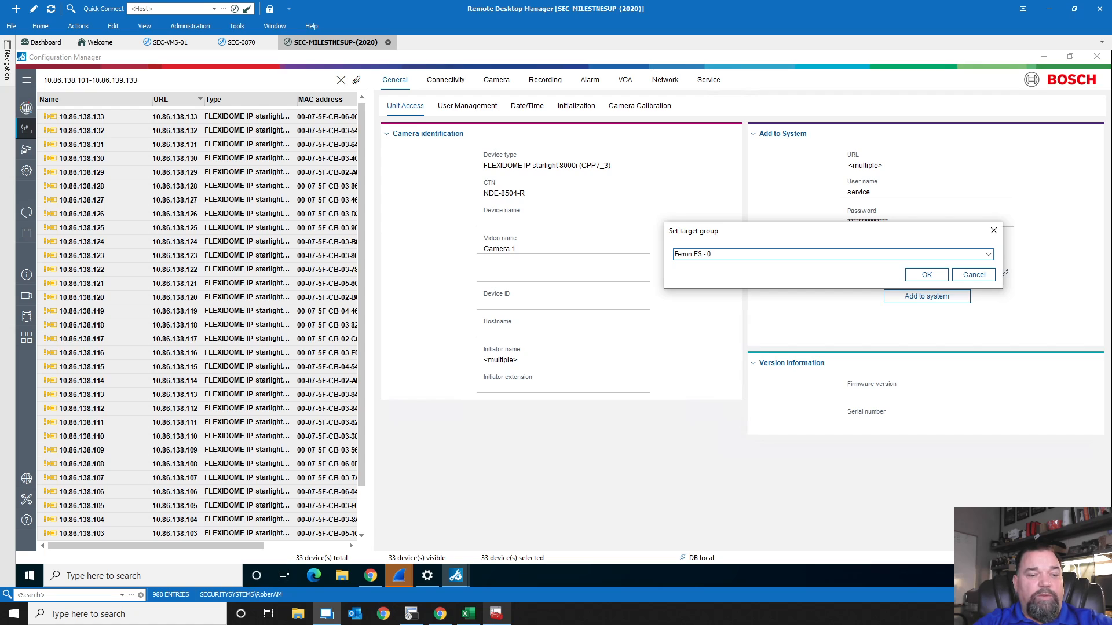
pyautogui.write('525')
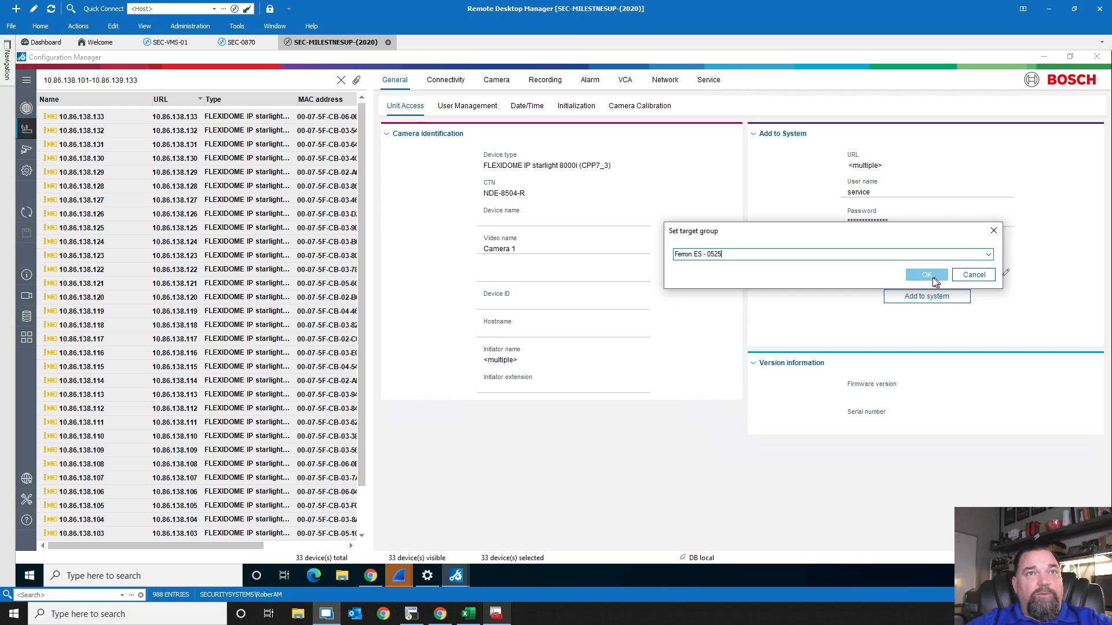
pyautogui.click(927, 274)
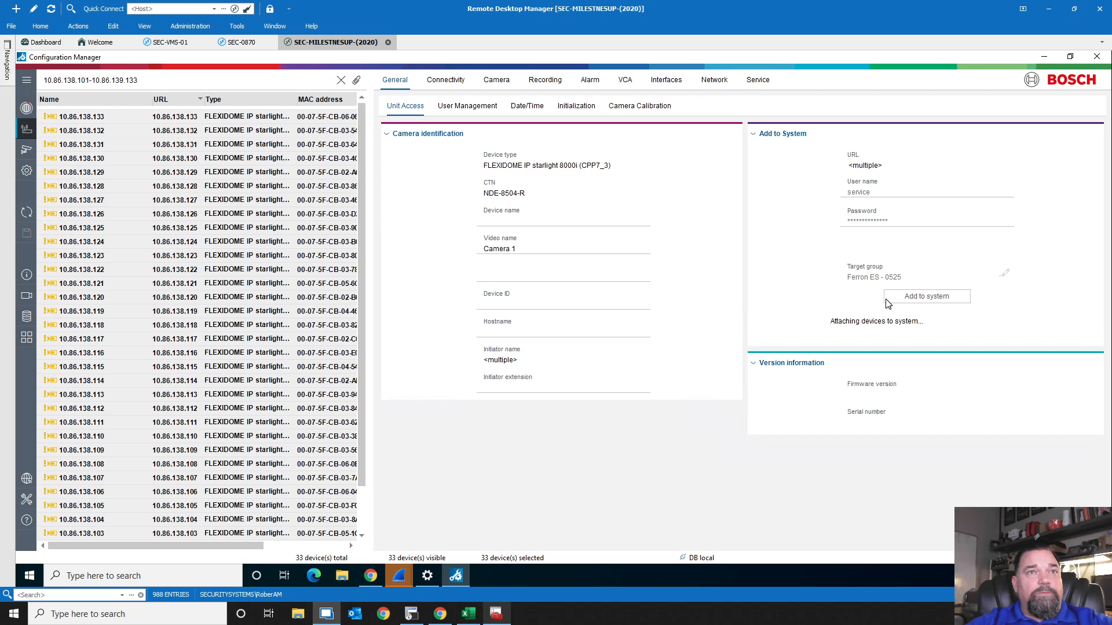
pyautogui.click(714, 80)
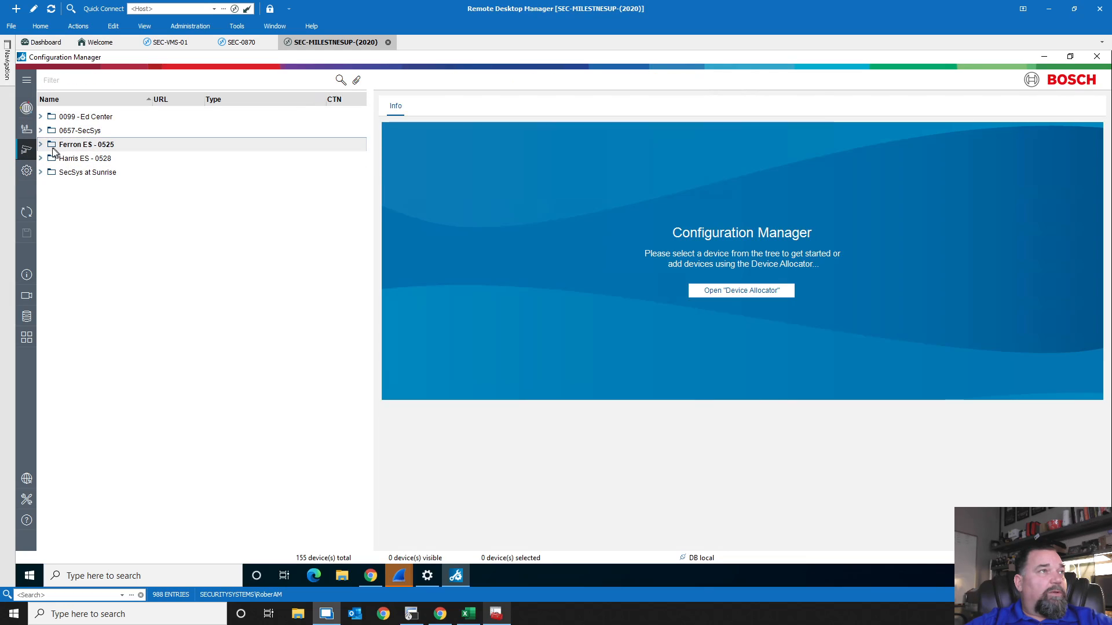
# - Expand the Ferron ES - 0525 group to check its cameras, then switch to the portal in Chrome
pyautogui.click(43, 145)
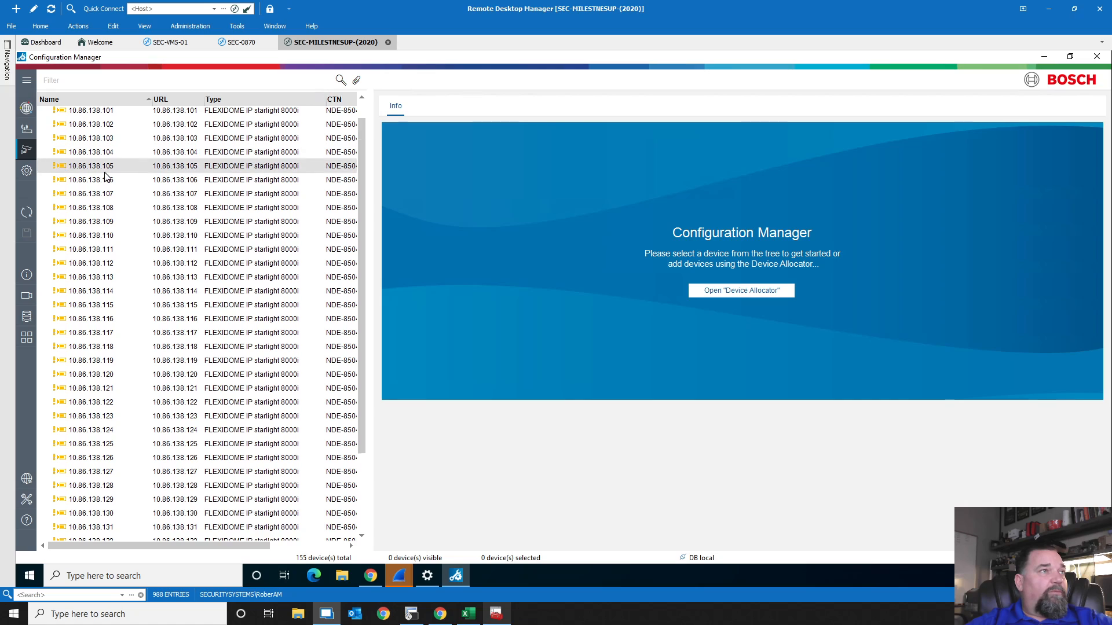
pyautogui.rightClick(78, 146)
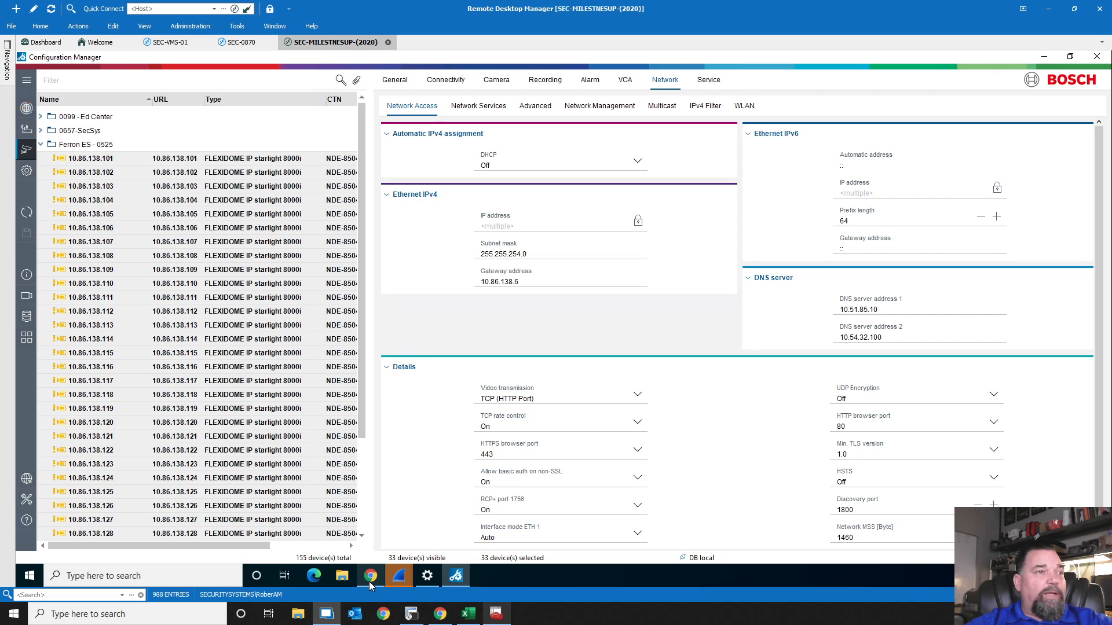
pyautogui.click(370, 575)
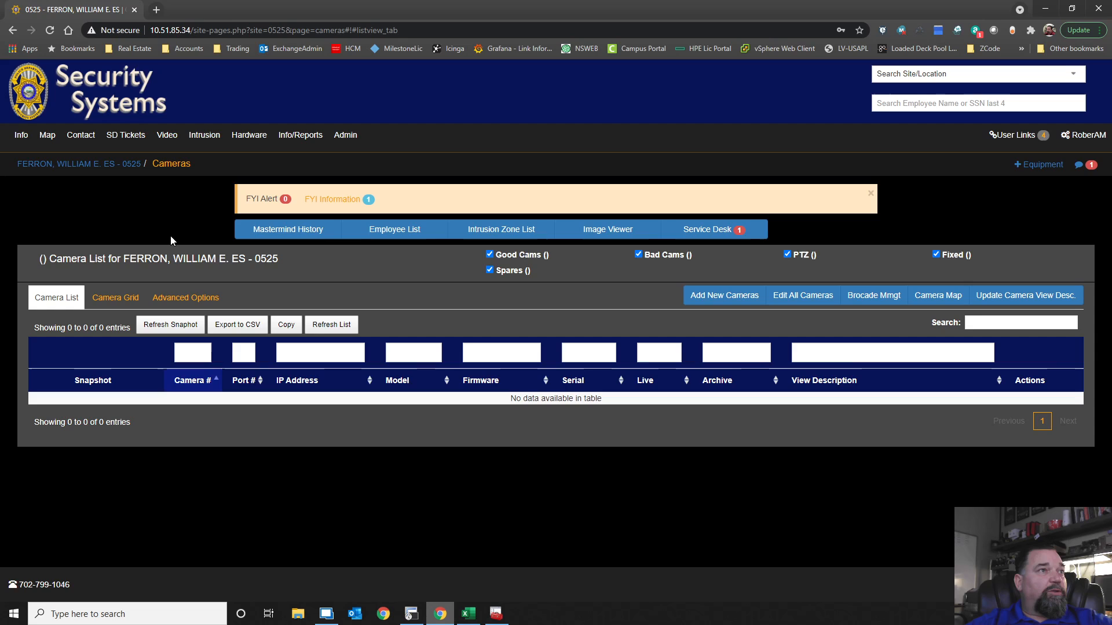
# - Add new Bosch cameras starting at number 201 for IPs 10.86.138.101–133
pyautogui.click(1038, 165)
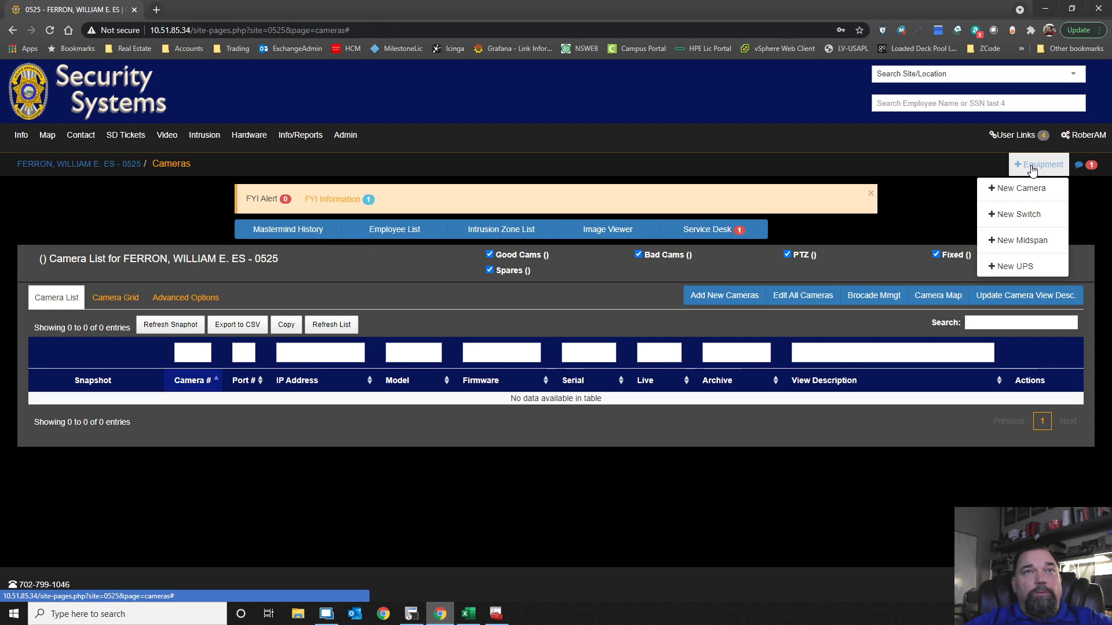
pyautogui.click(1020, 188)
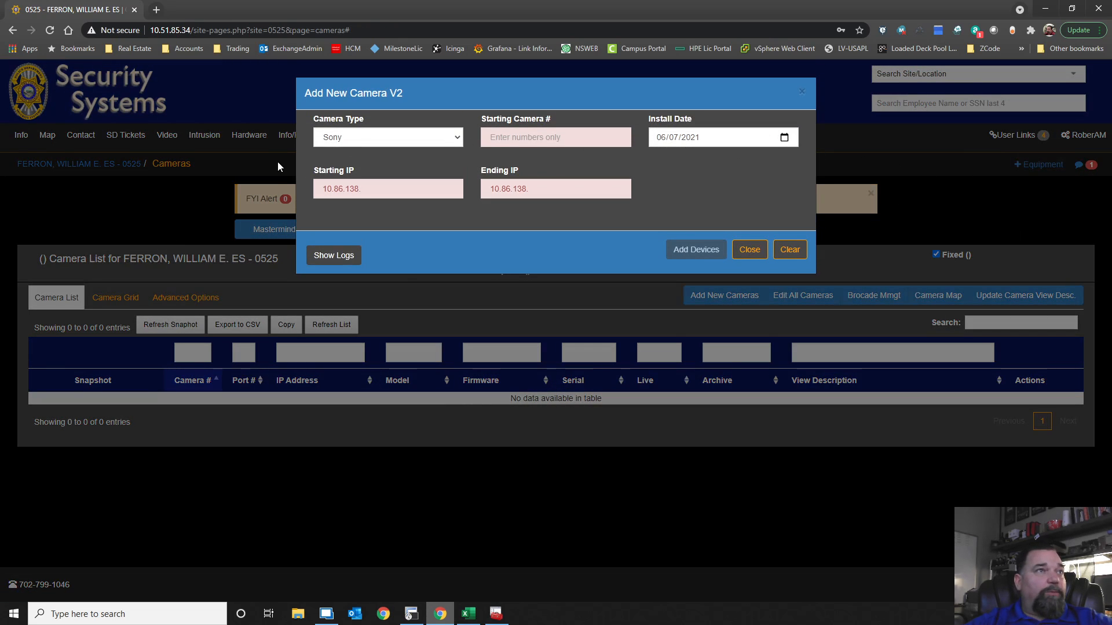
pyautogui.click(387, 138)
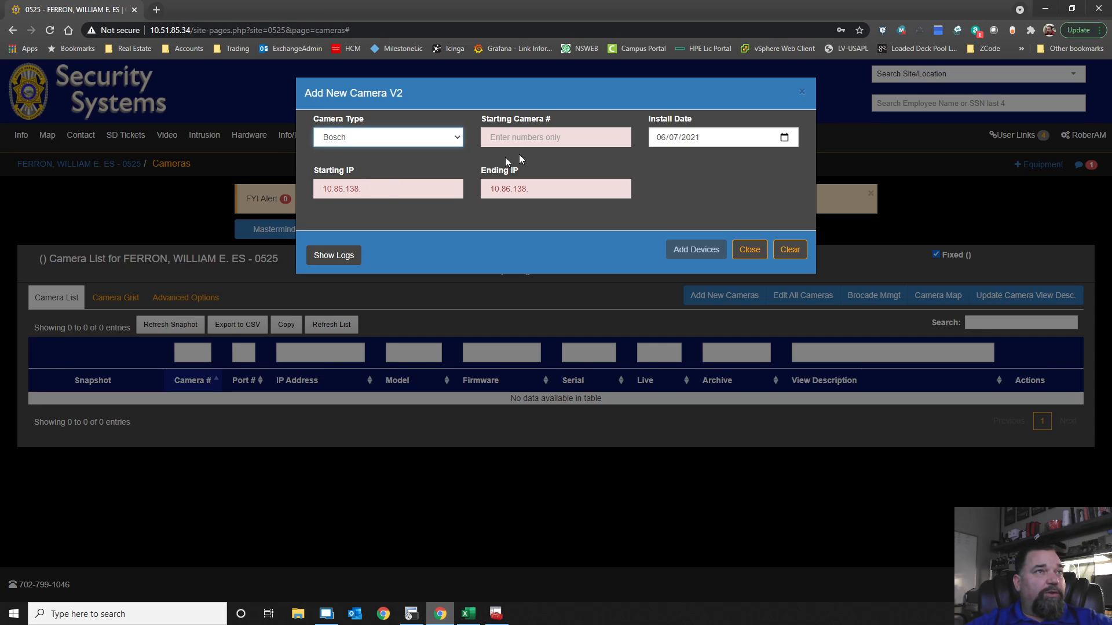
pyautogui.click(555, 137)
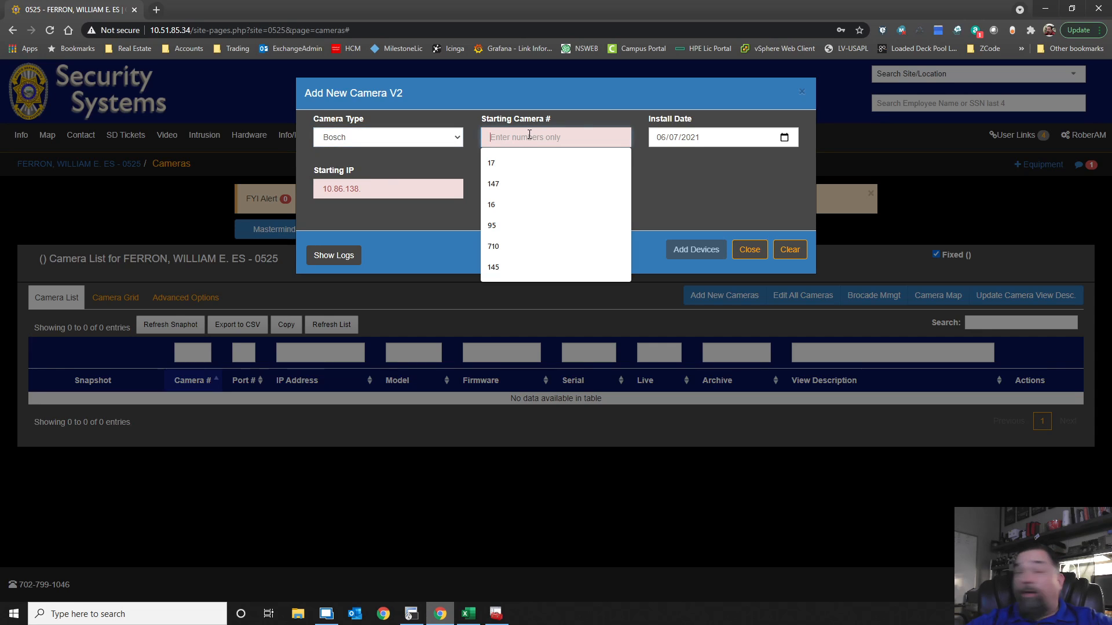
pyautogui.write('201')
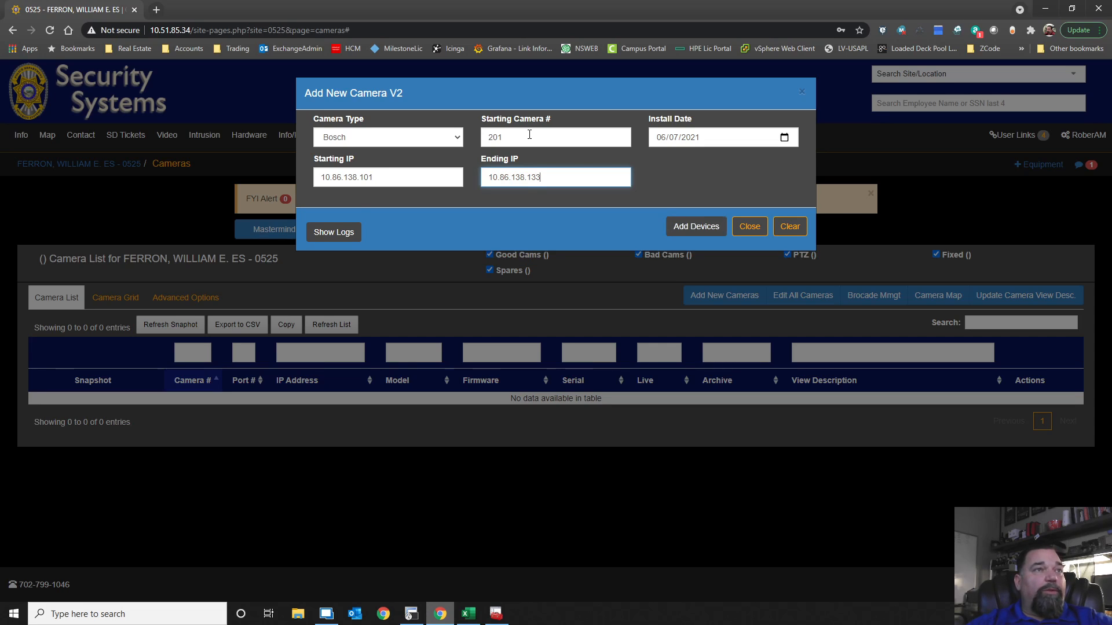
pyautogui.click(696, 226)
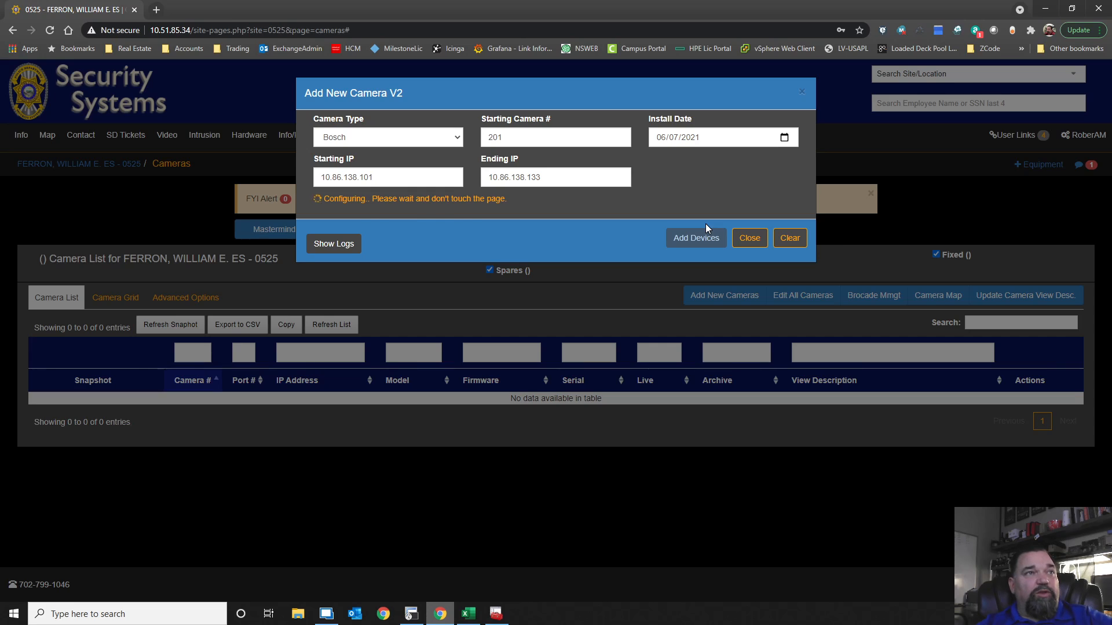
# - Let the add log complete all 33 IPs and close the Add New Camera dialog
pyautogui.click(696, 238)
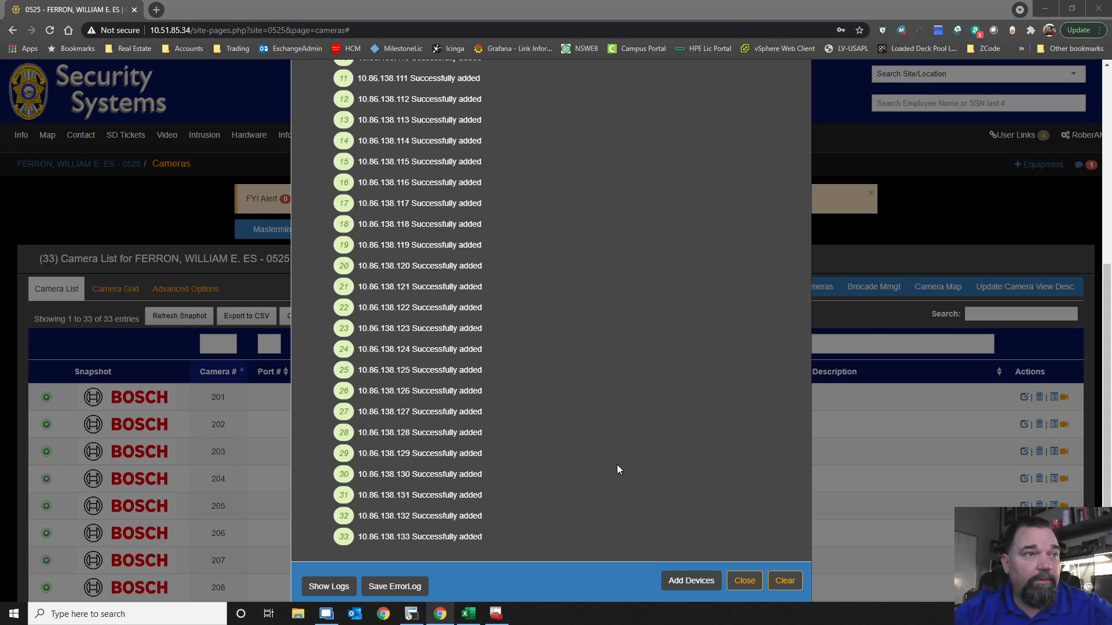
pyautogui.moveTo(373, 549)
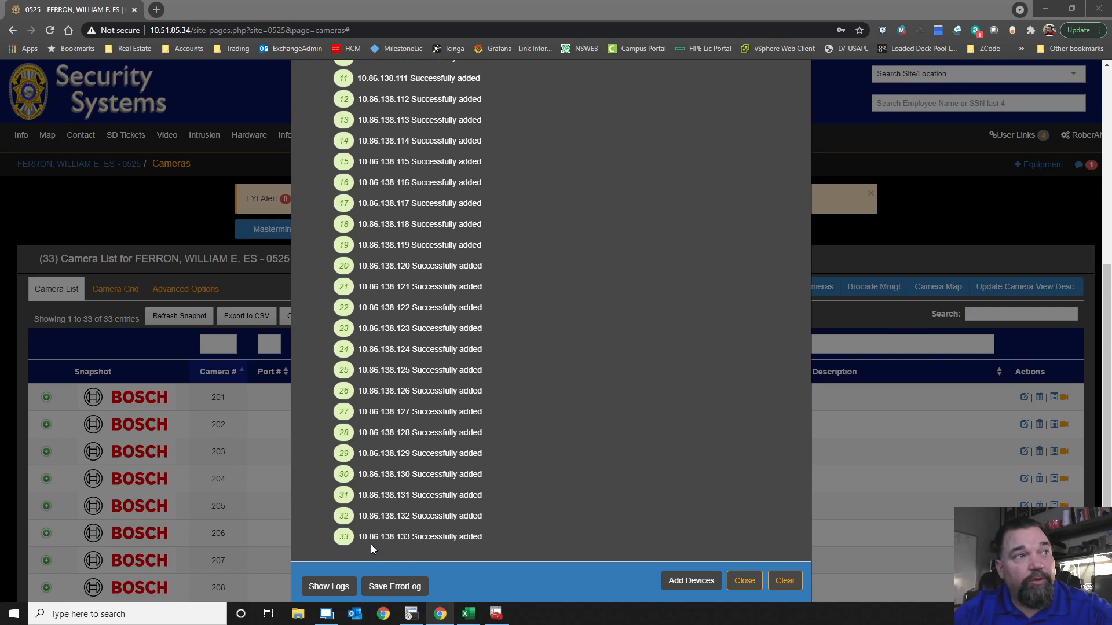
pyautogui.moveTo(813, 564)
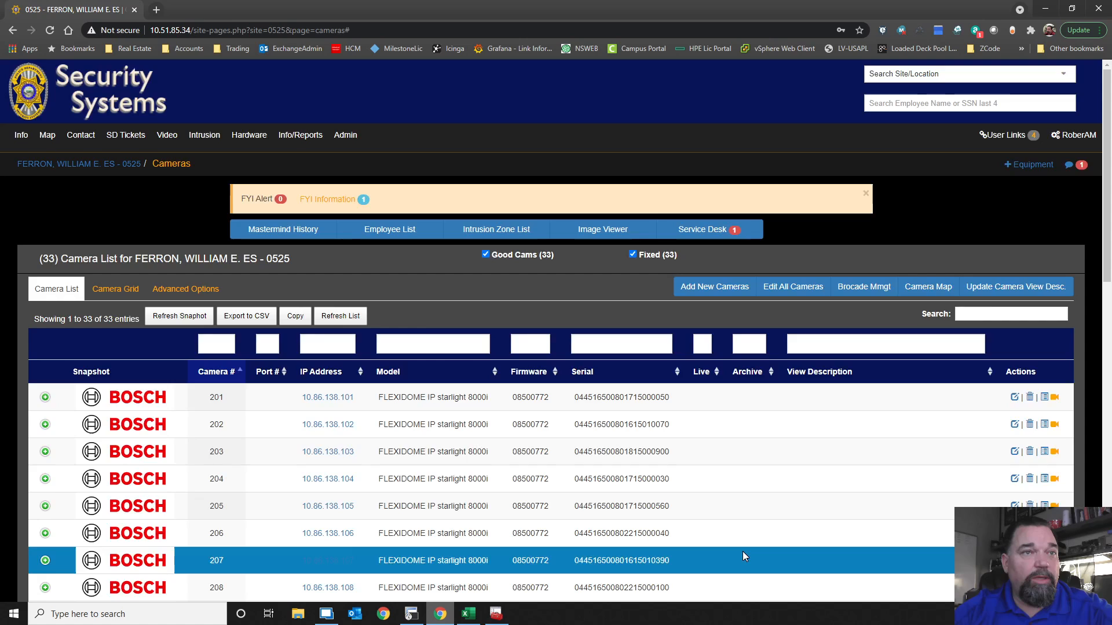
# - Inspect camera 201 in the new camera list, then go to the Advanced Options tab
pyautogui.scroll(-3)
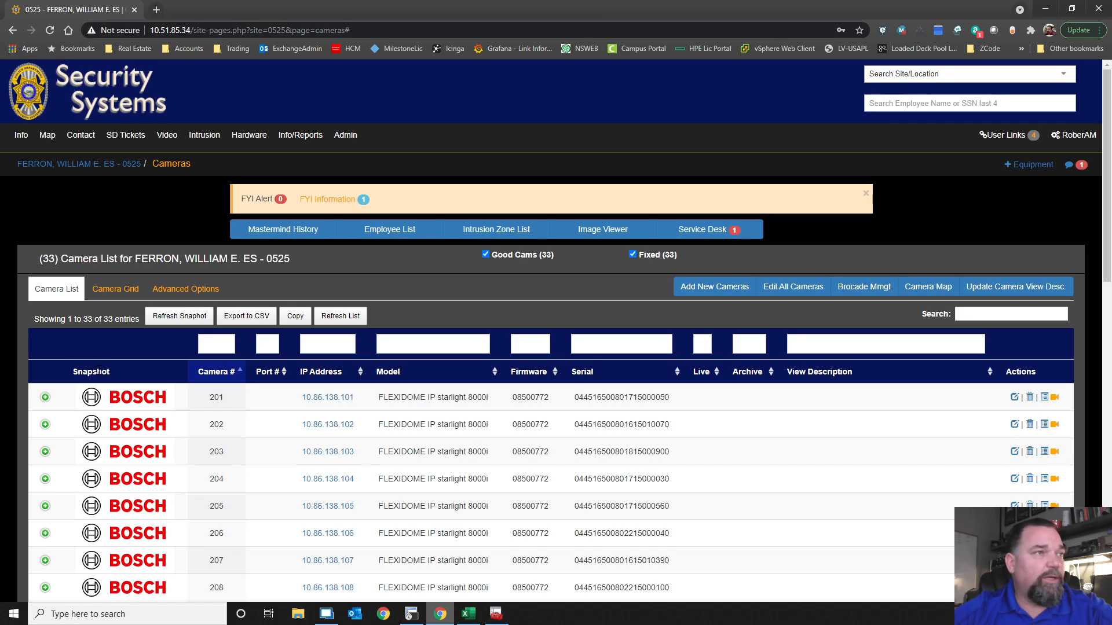
pyautogui.click(245, 424)
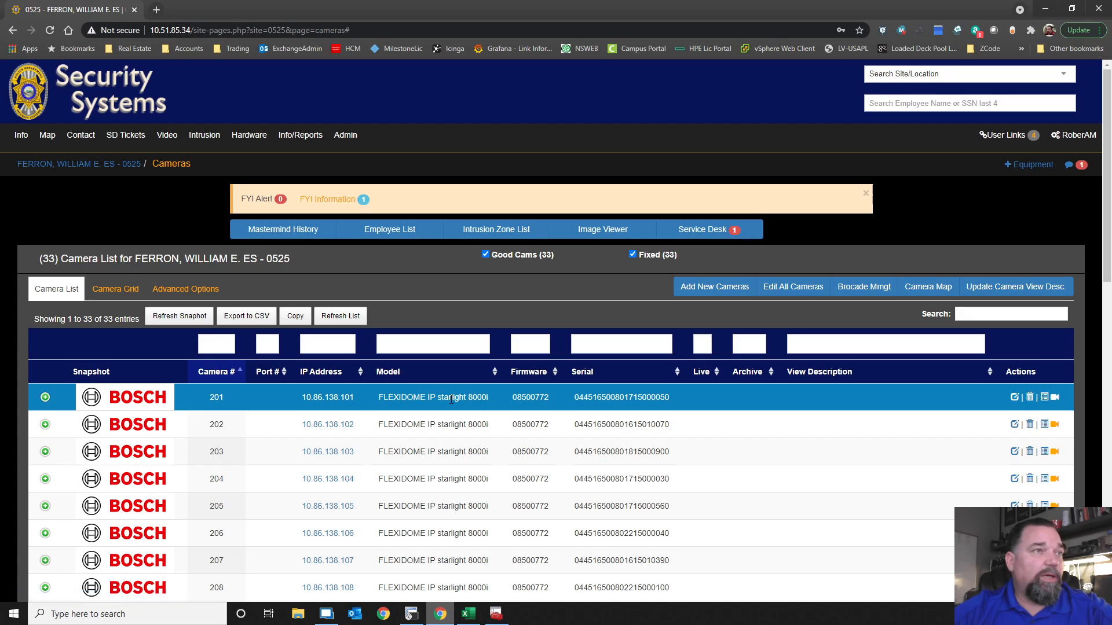
pyautogui.moveTo(533, 409)
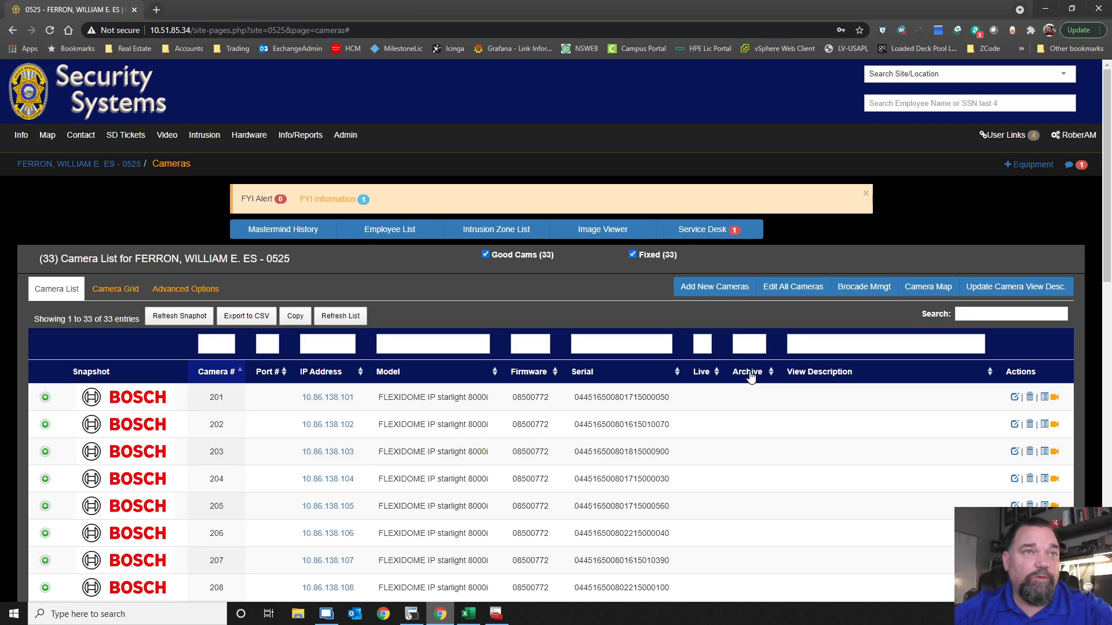
pyautogui.moveTo(707, 377)
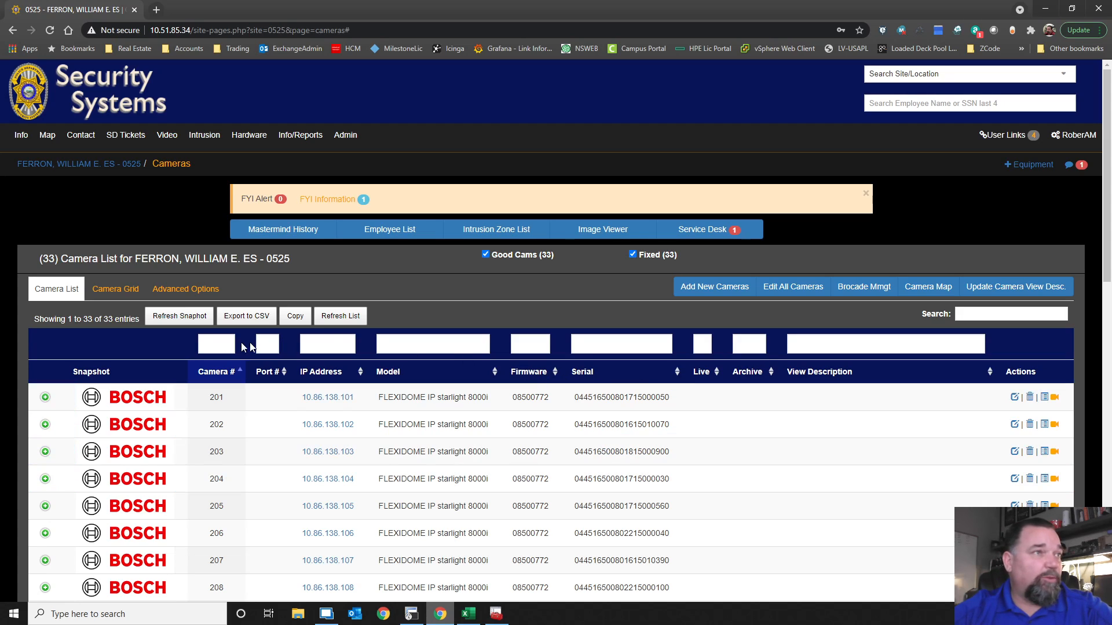
pyautogui.moveTo(131, 344)
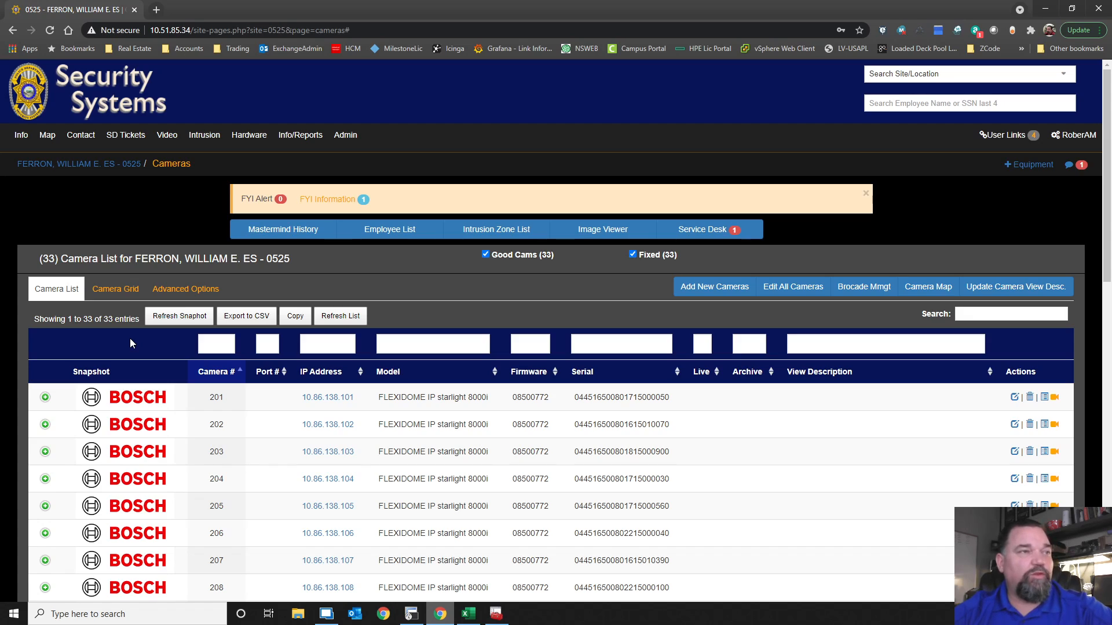
pyautogui.moveTo(130, 300)
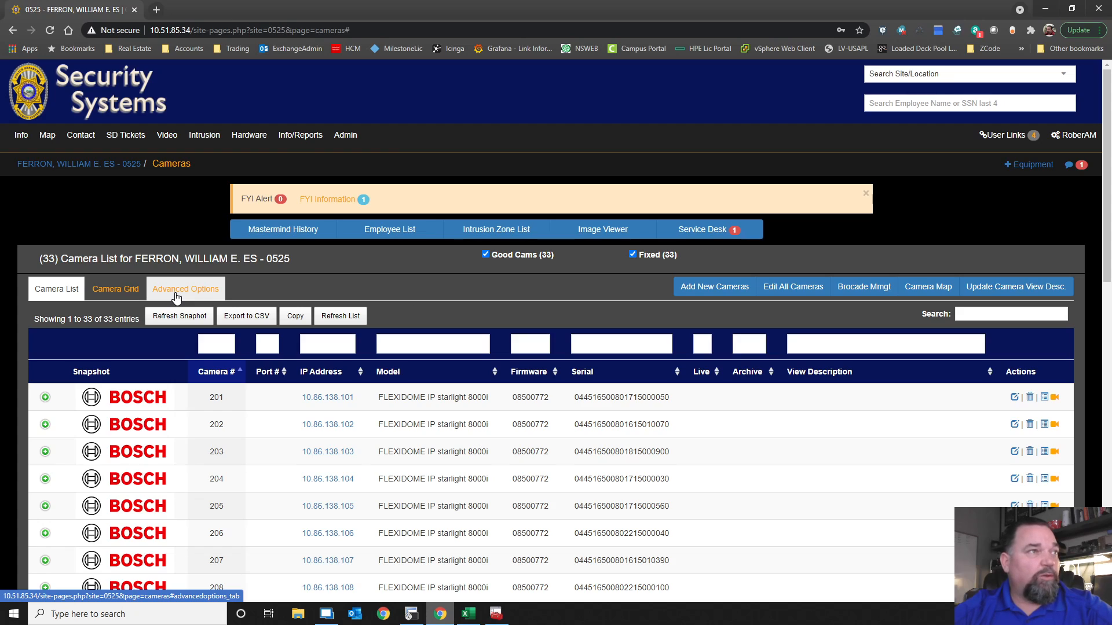
pyautogui.click(185, 288)
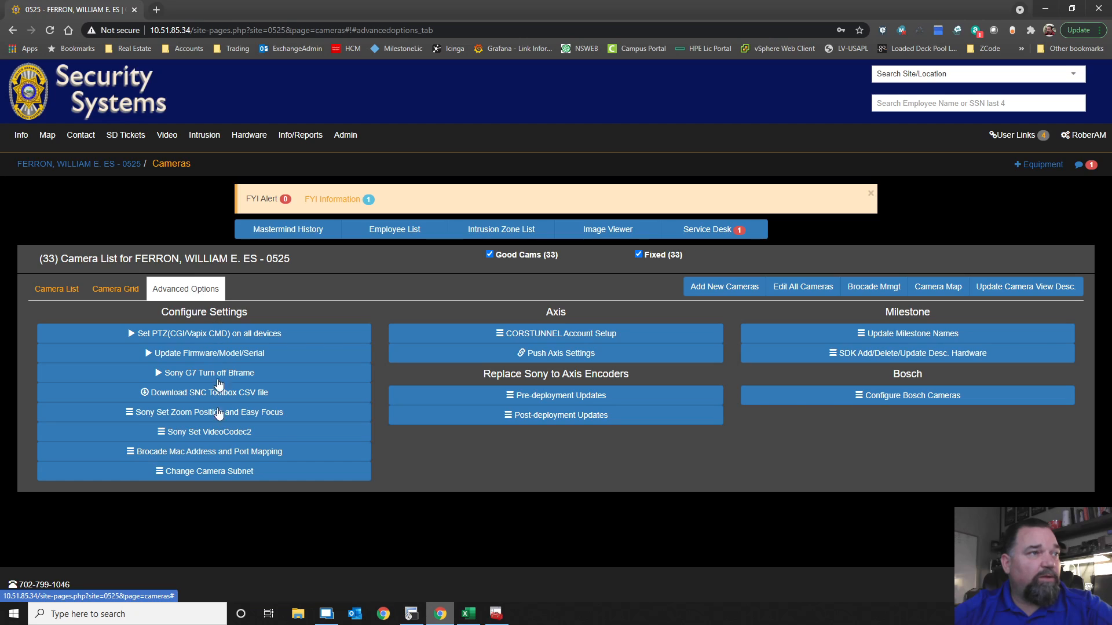
pyautogui.click(203, 451)
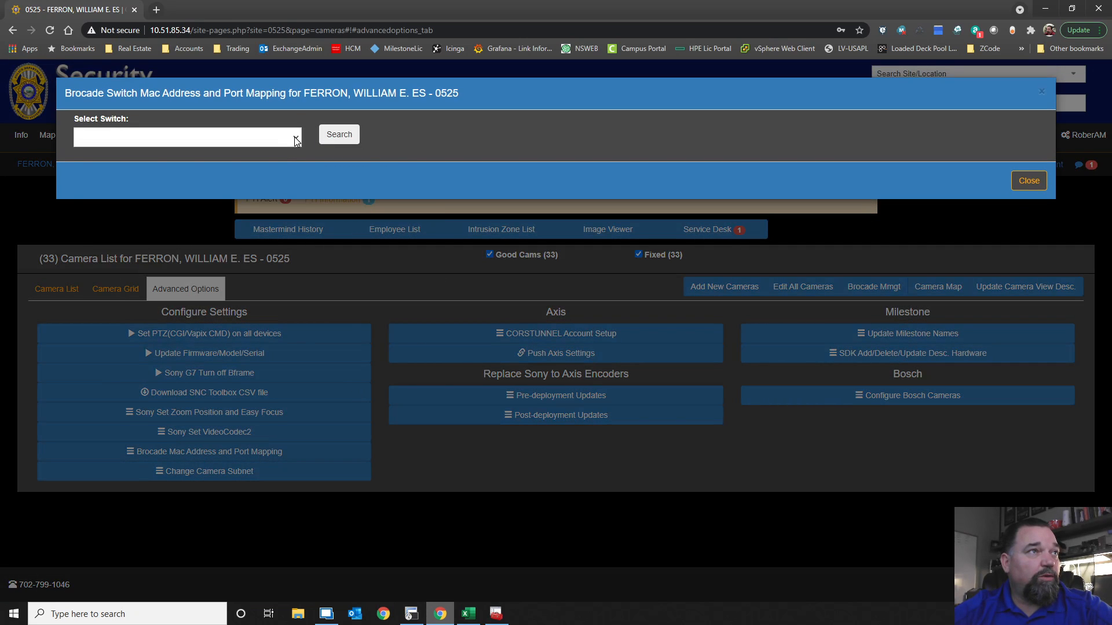
pyautogui.click(187, 136)
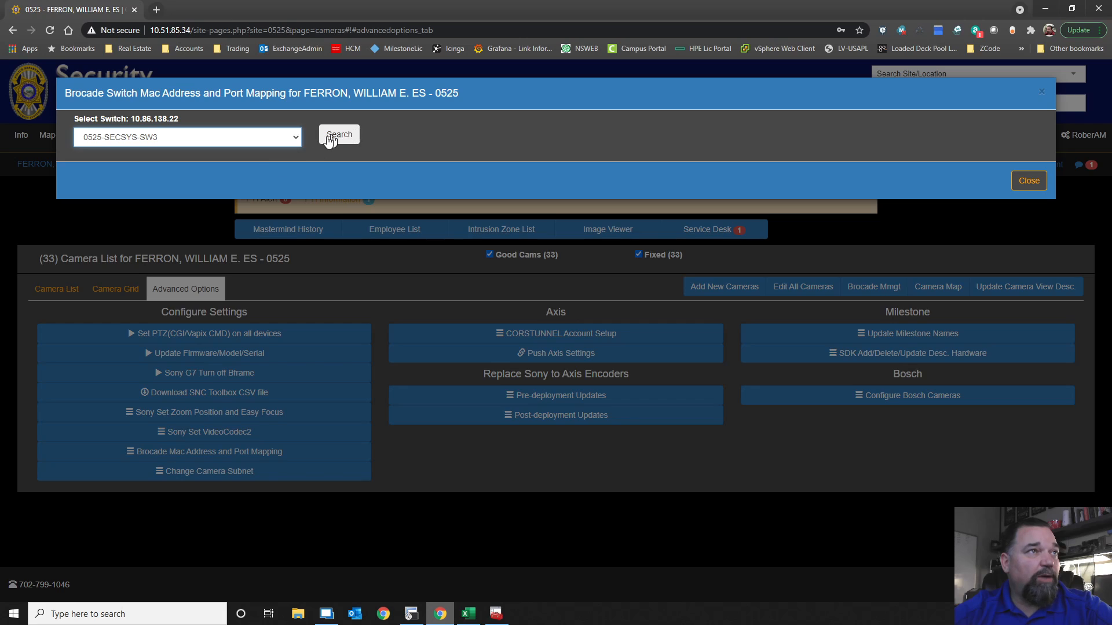
pyautogui.click(339, 135)
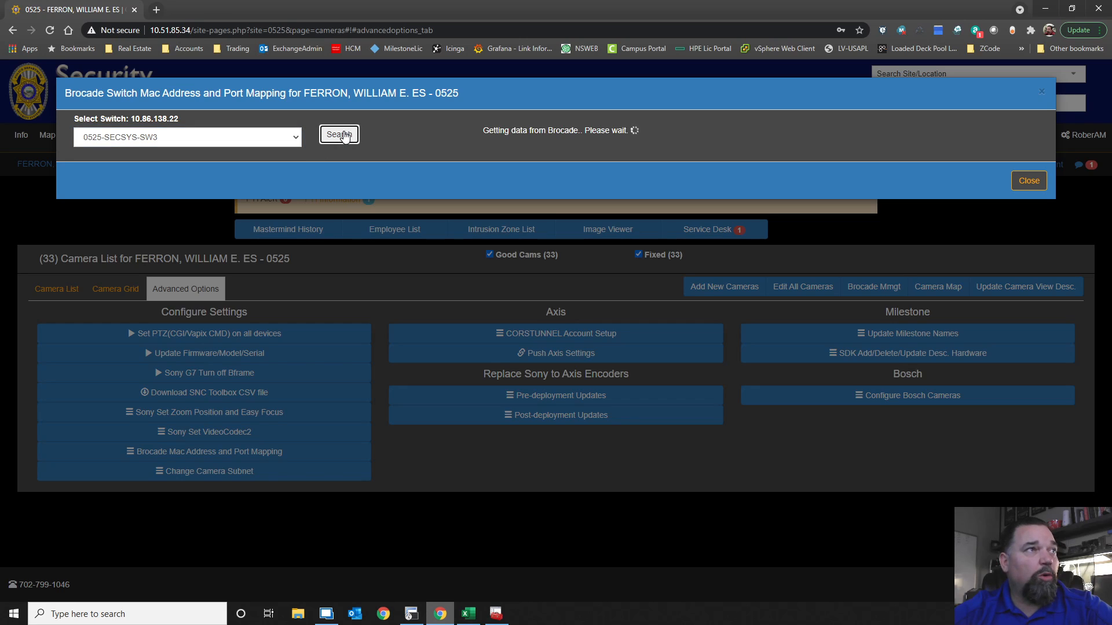
pyautogui.click(340, 134)
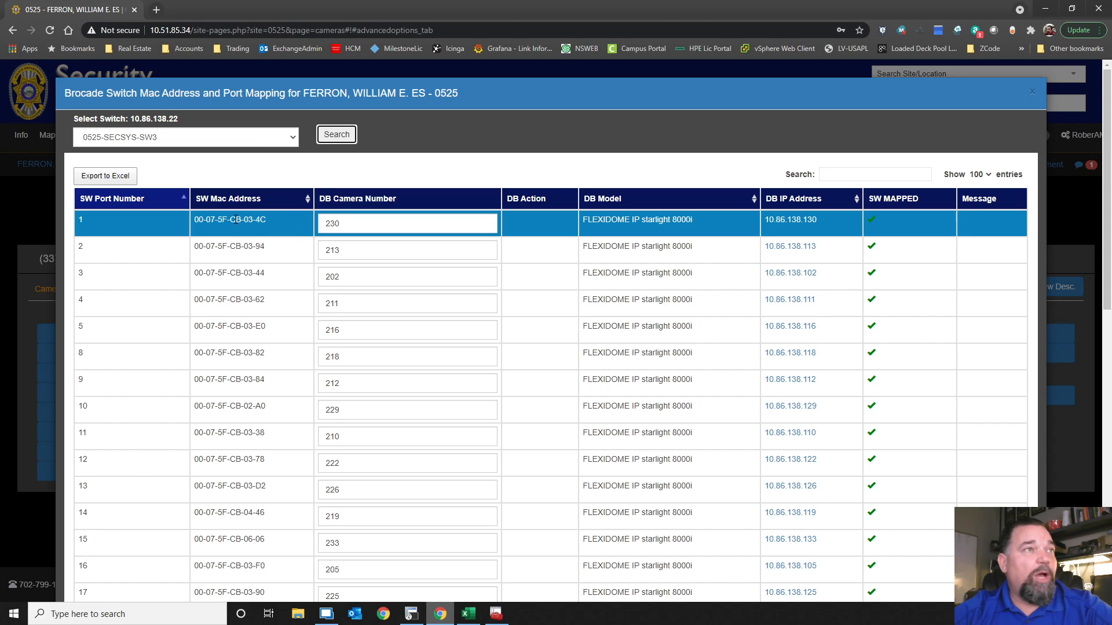
pyautogui.moveTo(225, 230)
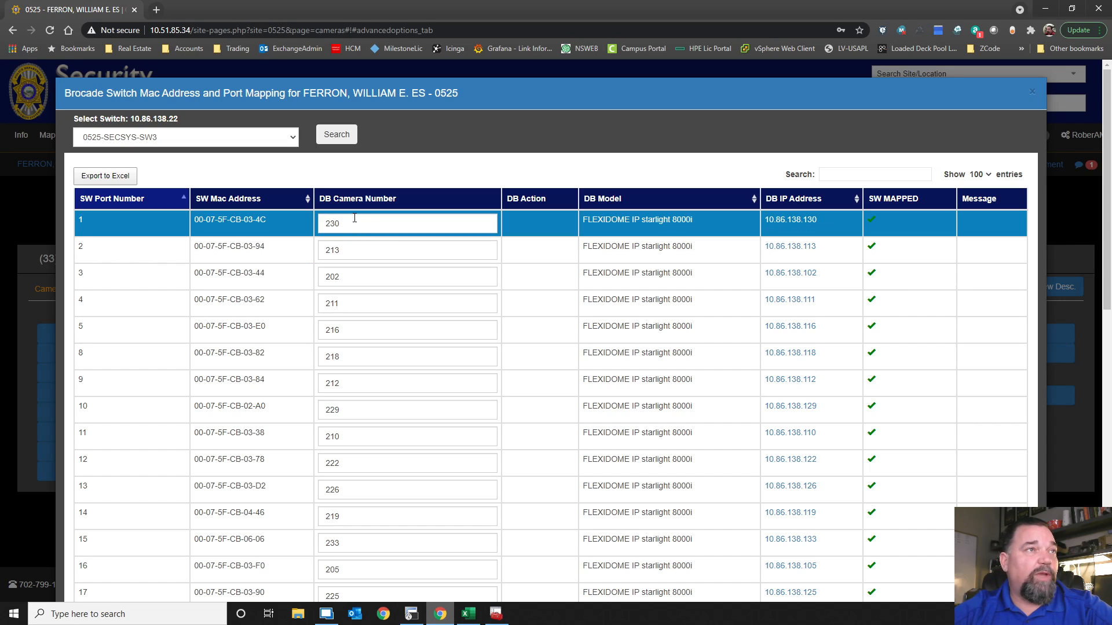
pyautogui.doubleClick(332, 223)
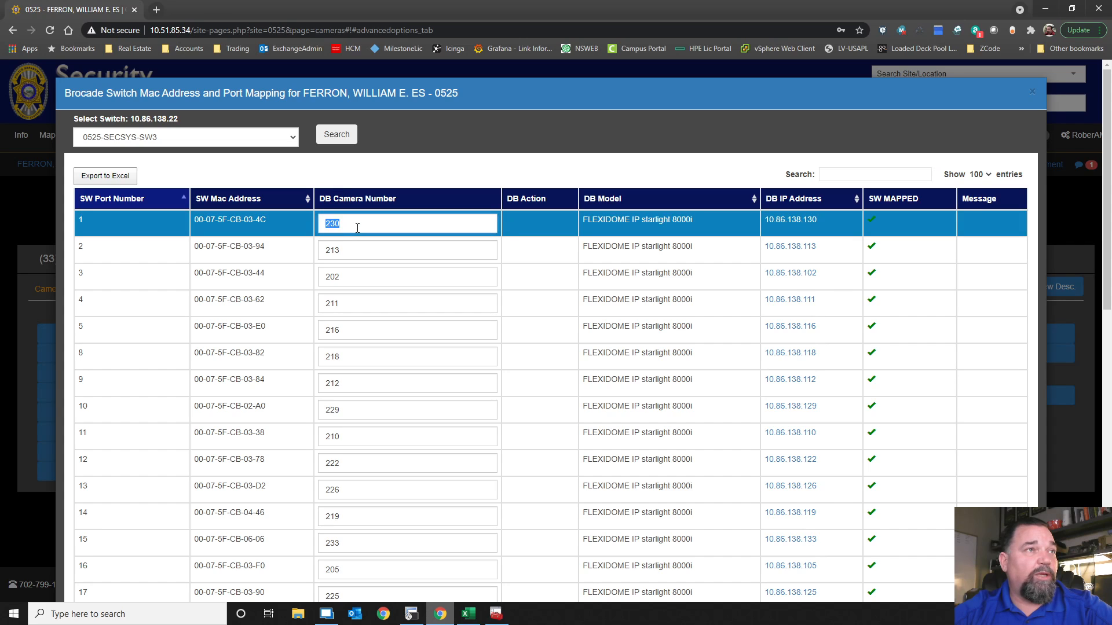
pyautogui.click(468, 613)
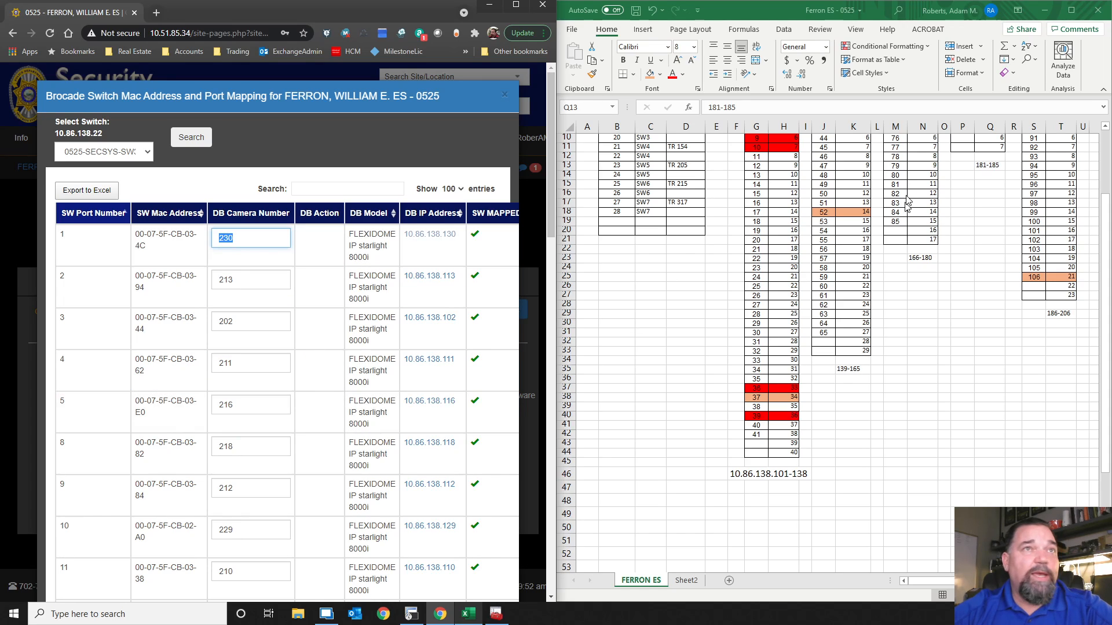
# - Enter spreadsheet camera numbers 4 through 41 into the DB Camera Number fields and save
pyautogui.scroll(3)
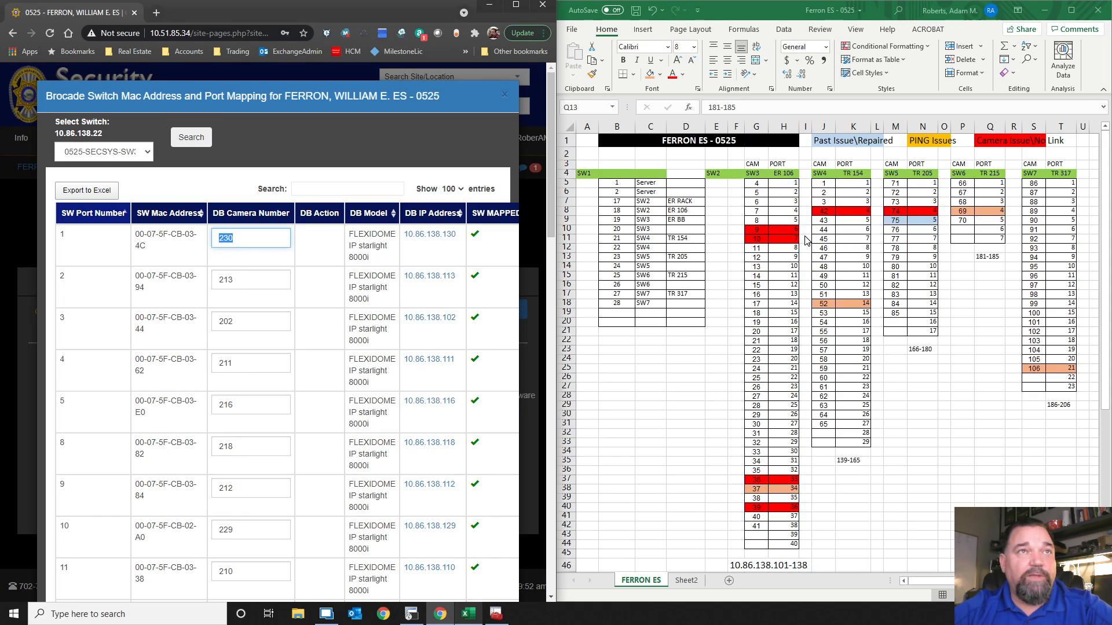
pyautogui.click(251, 238)
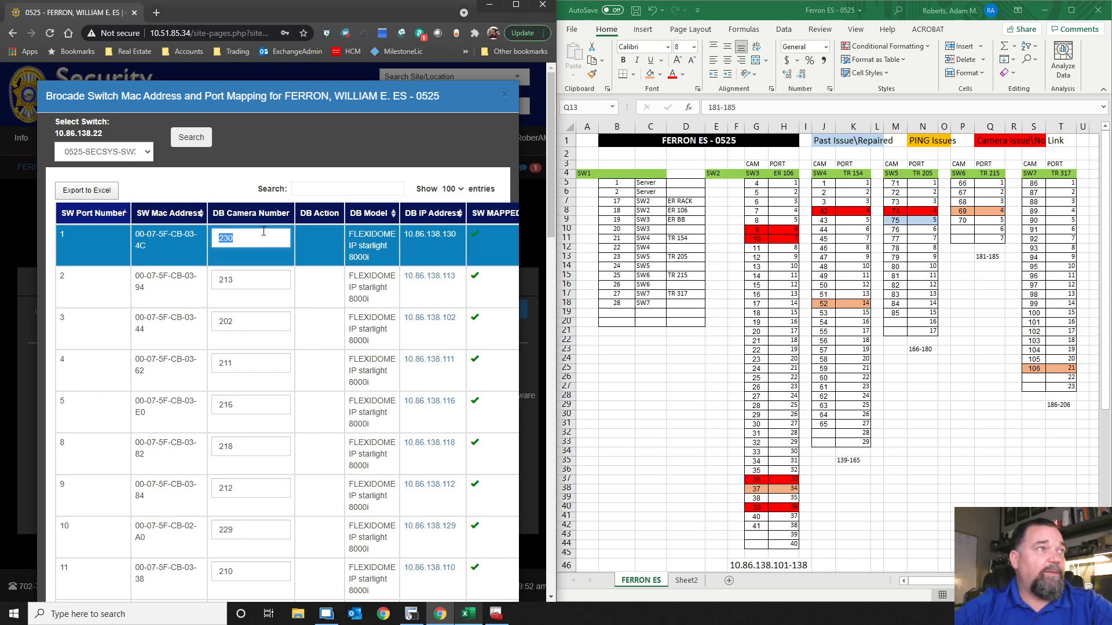
pyautogui.write('4')
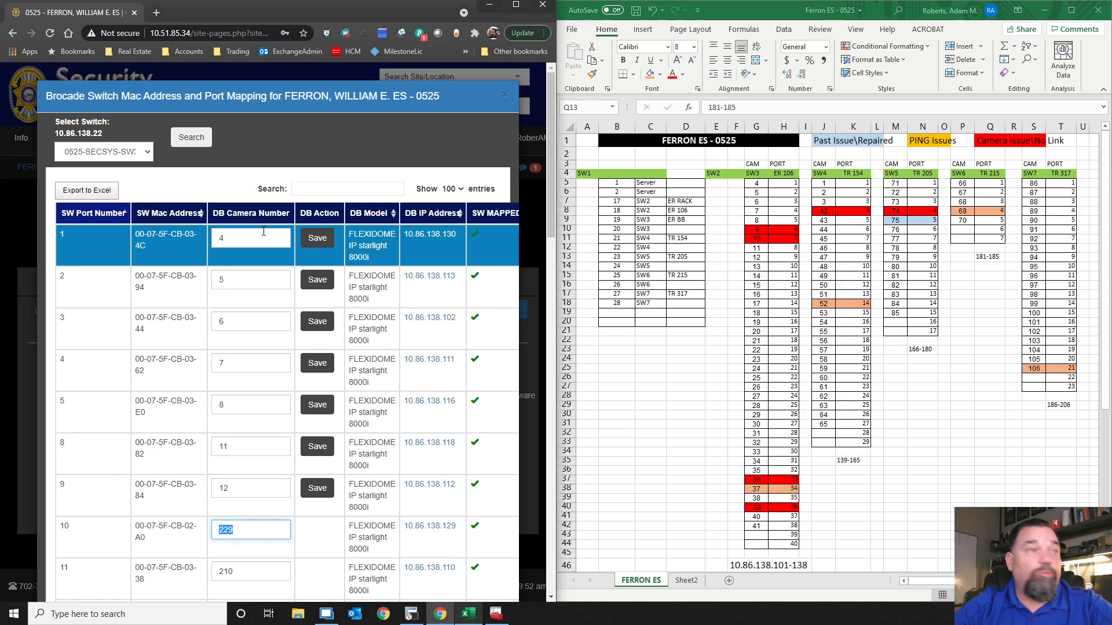
pyautogui.write('13')
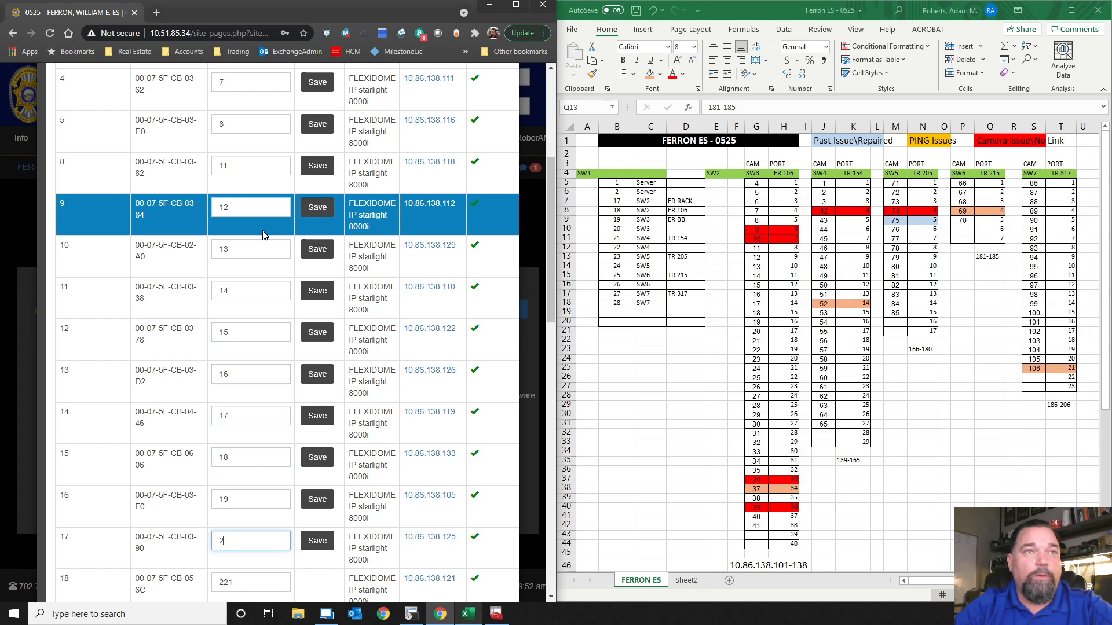
pyautogui.scroll(-3)
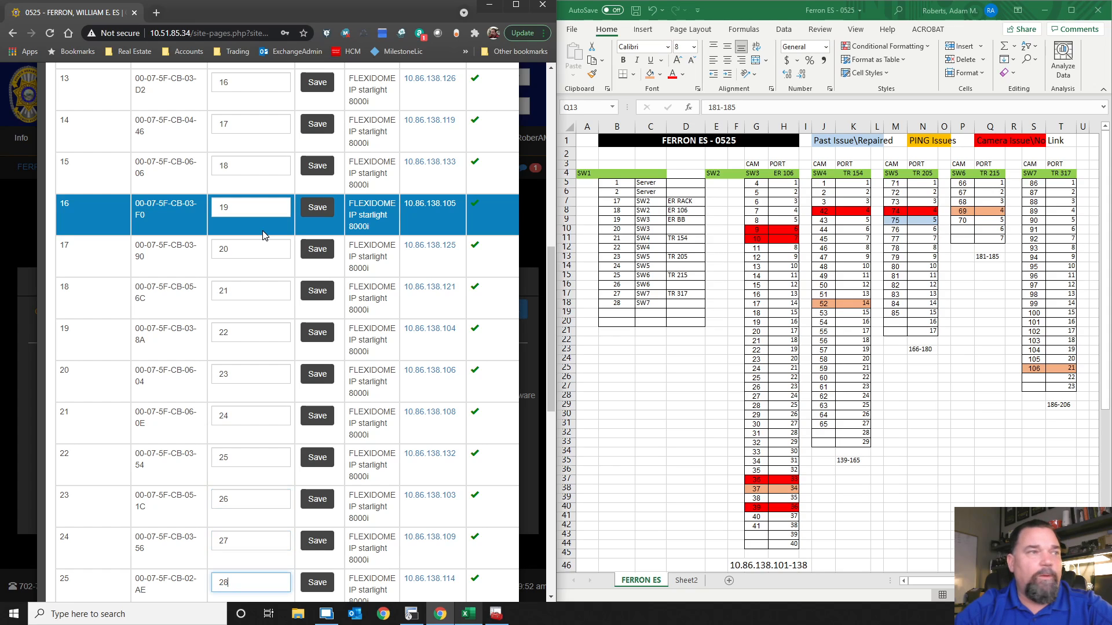
pyautogui.scroll(-3)
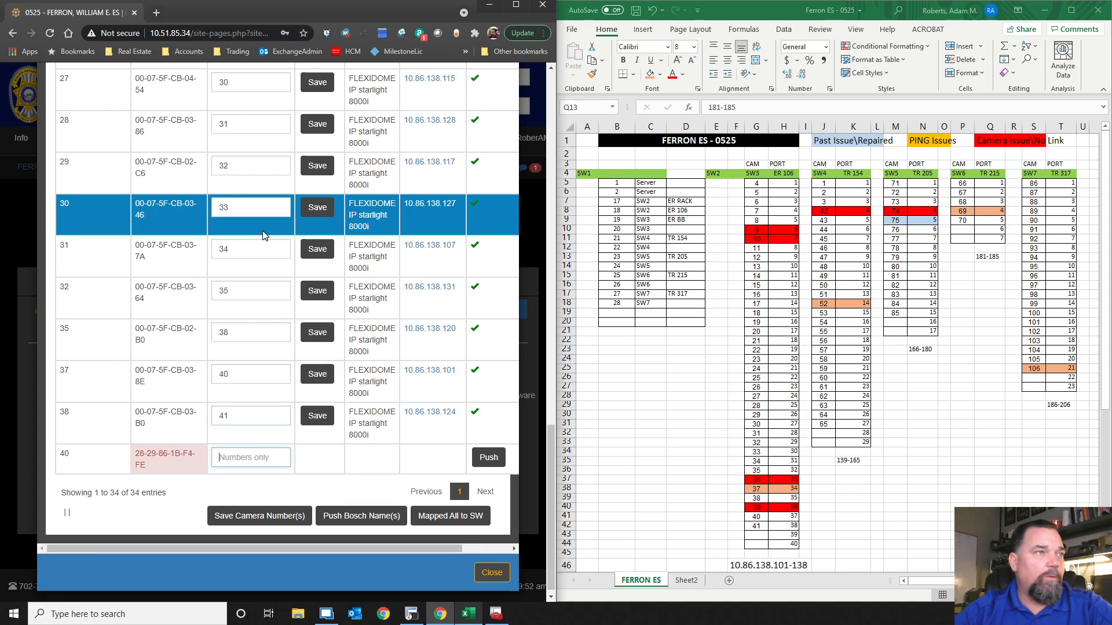
pyautogui.click(259, 516)
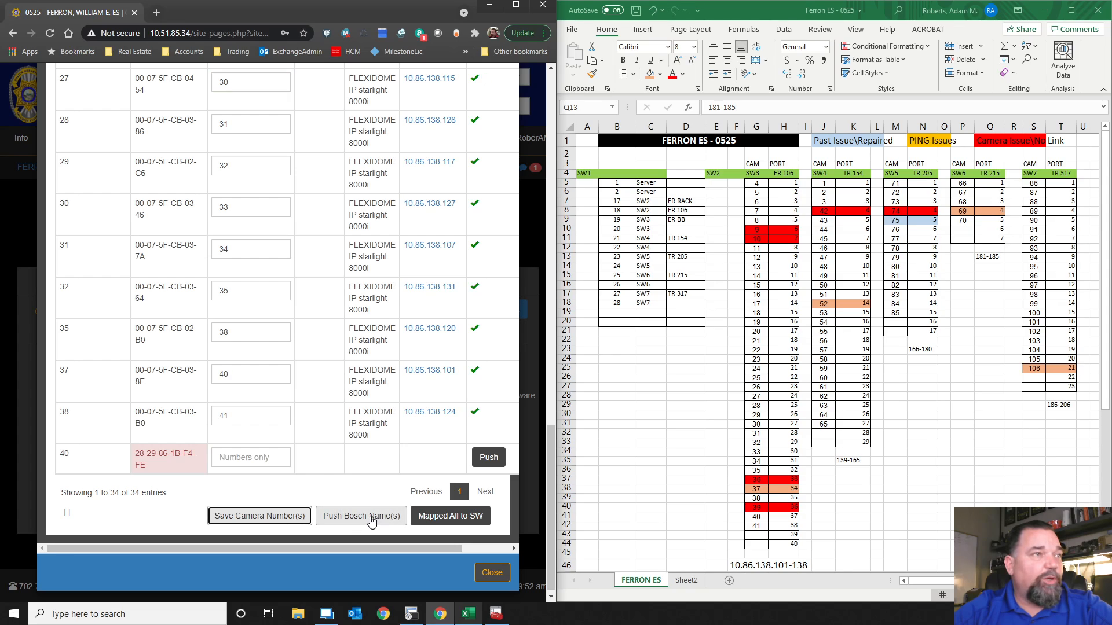
# - Push the Bosch camera names, map all cameras to the switch ports, and acknowledge the port 40 no-device alert
pyautogui.click(361, 516)
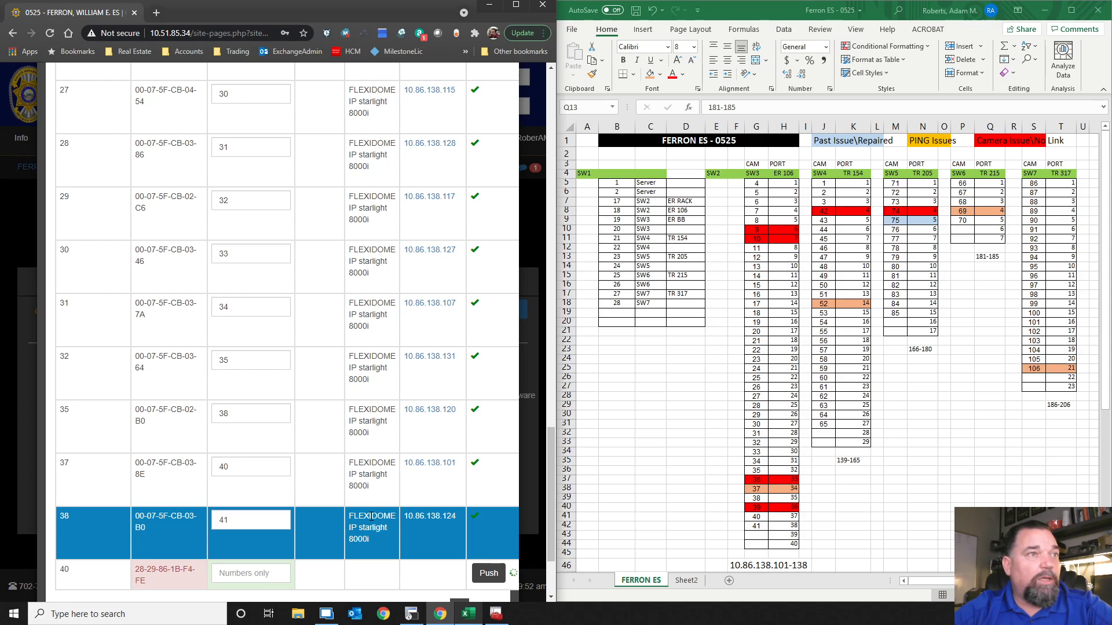
pyautogui.scroll(-3)
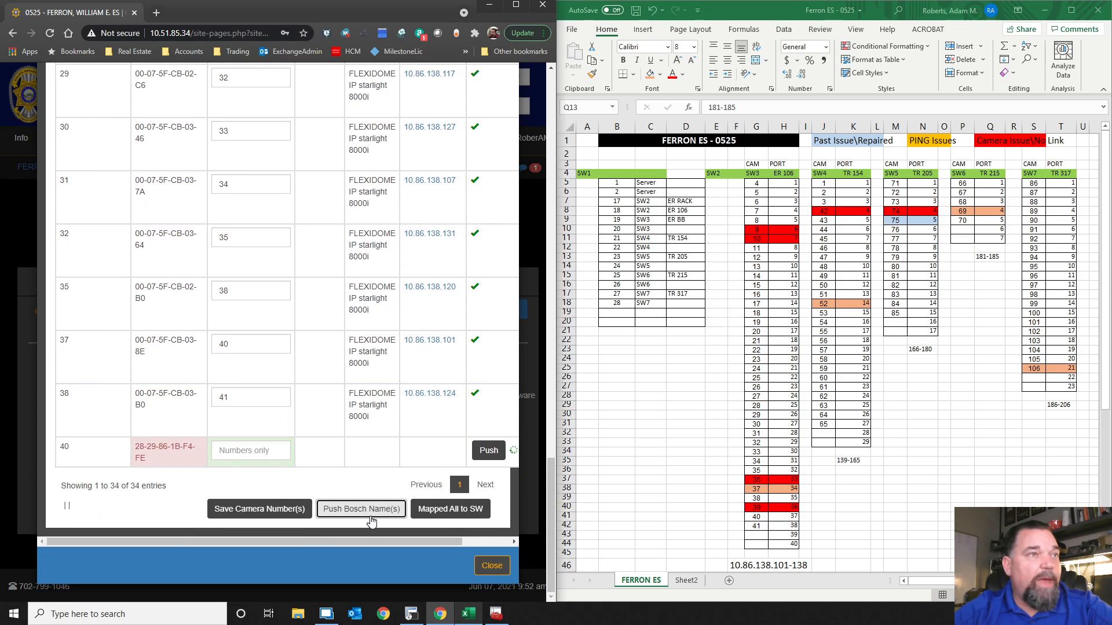
pyautogui.click(450, 509)
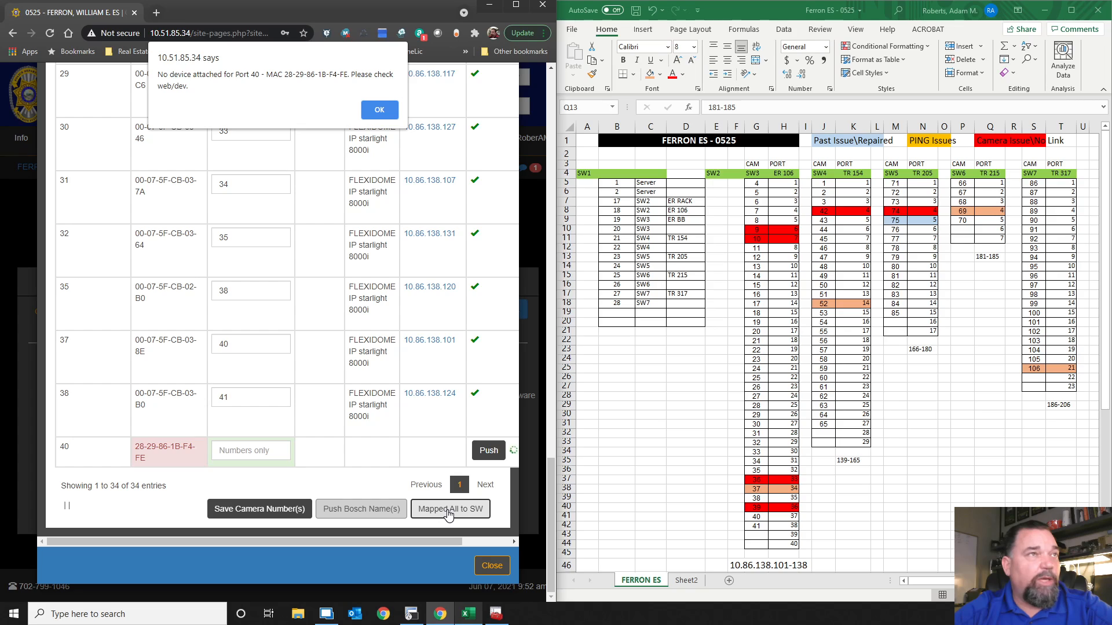
pyautogui.click(379, 110)
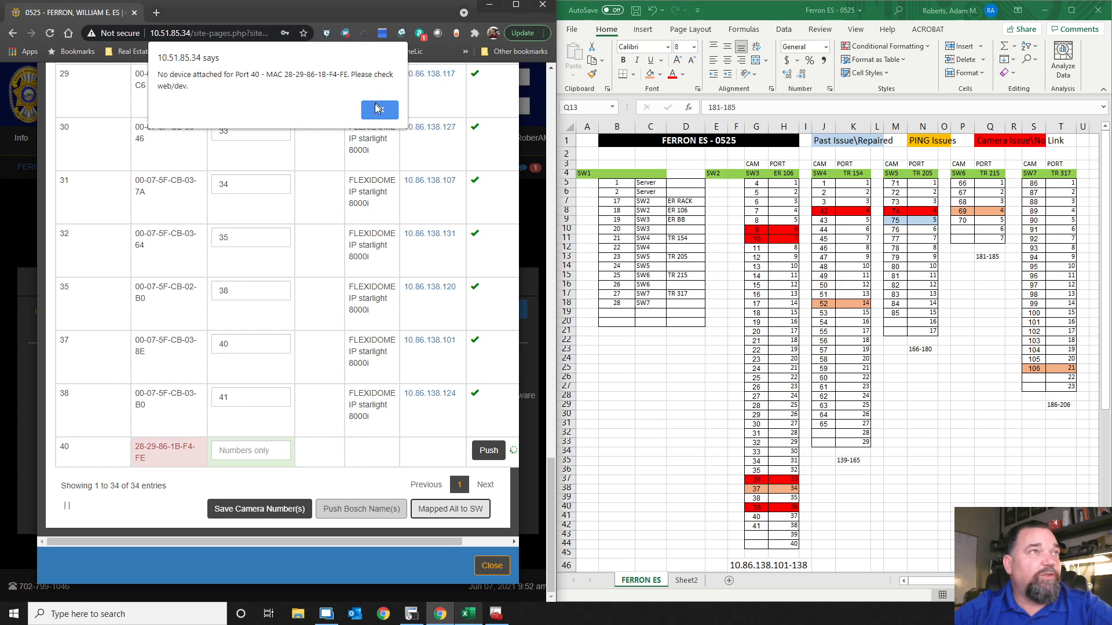
pyautogui.click(380, 110)
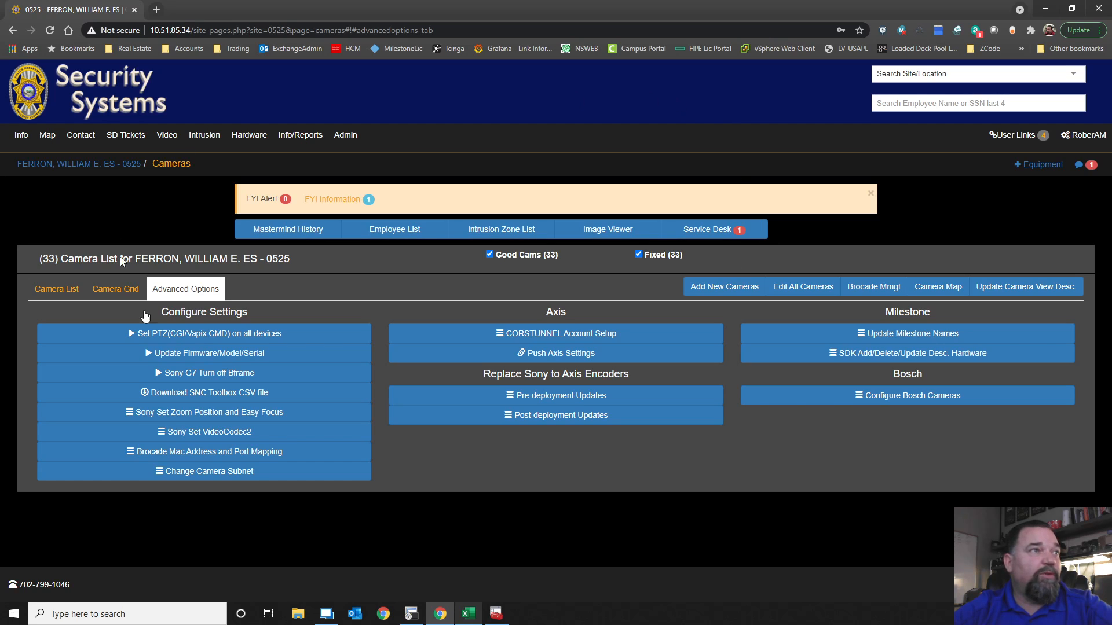
# - View the site's Camera List showing the 33 Bosch cameras numbered from 4
pyautogui.click(56, 289)
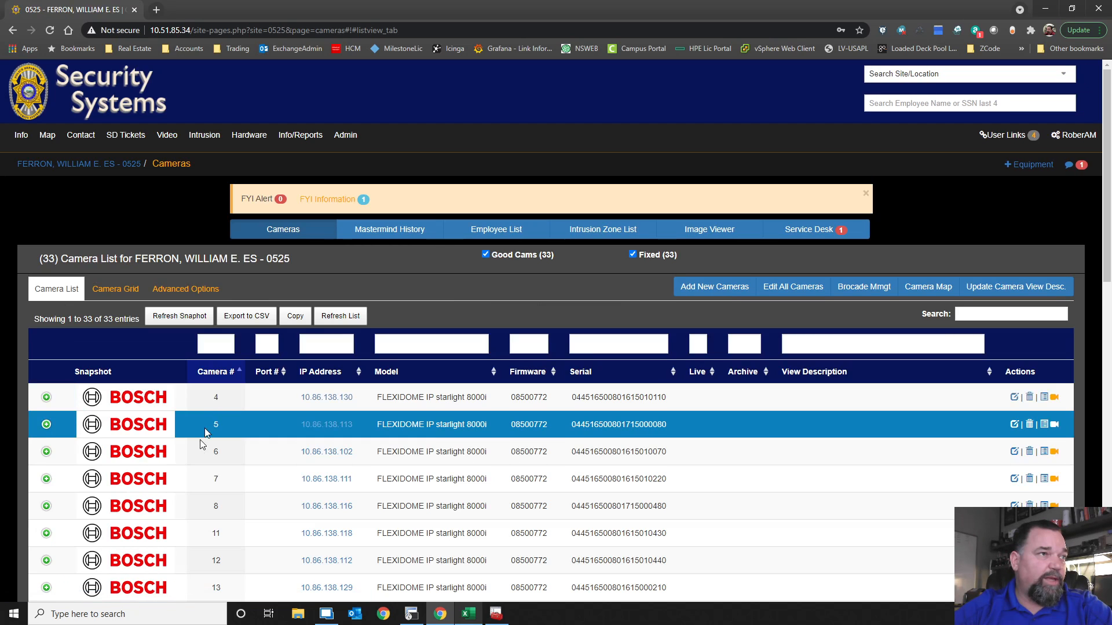
pyautogui.scroll(-3)
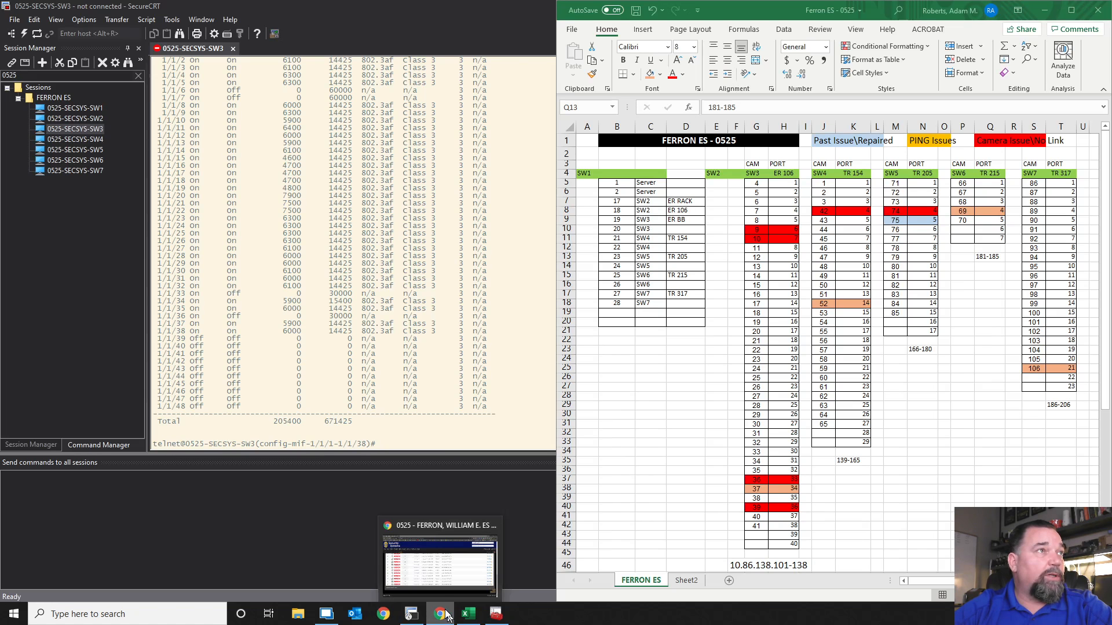
# - Refresh the Ferron ES - 0525 group in Configuration Manager to show names like 0525 - 040
pyautogui.click(440, 613)
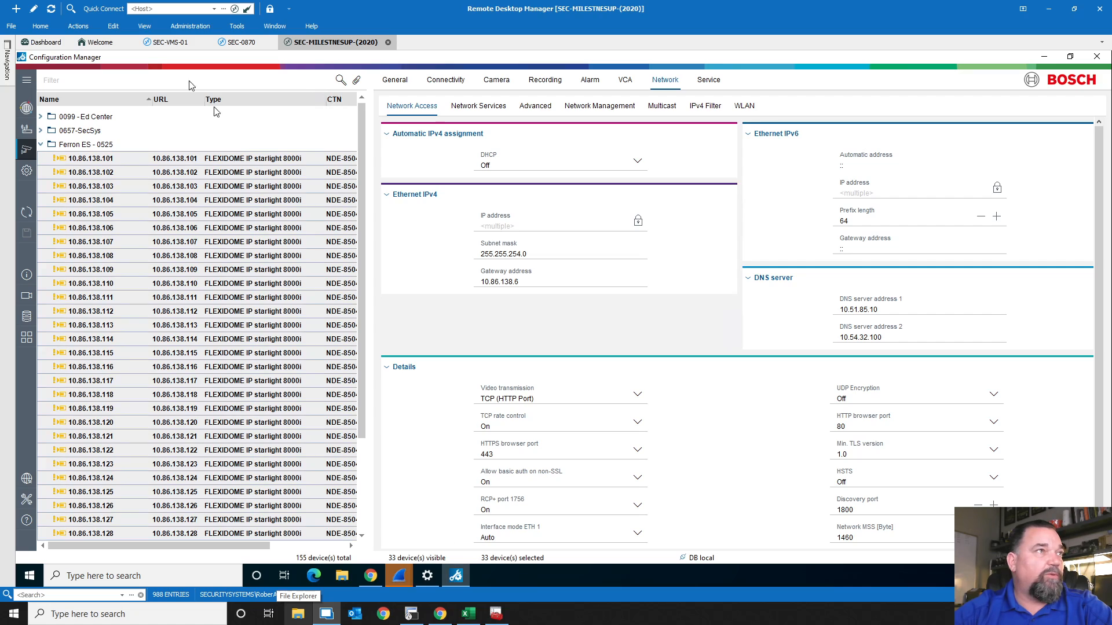
pyautogui.rightClick(70, 144)
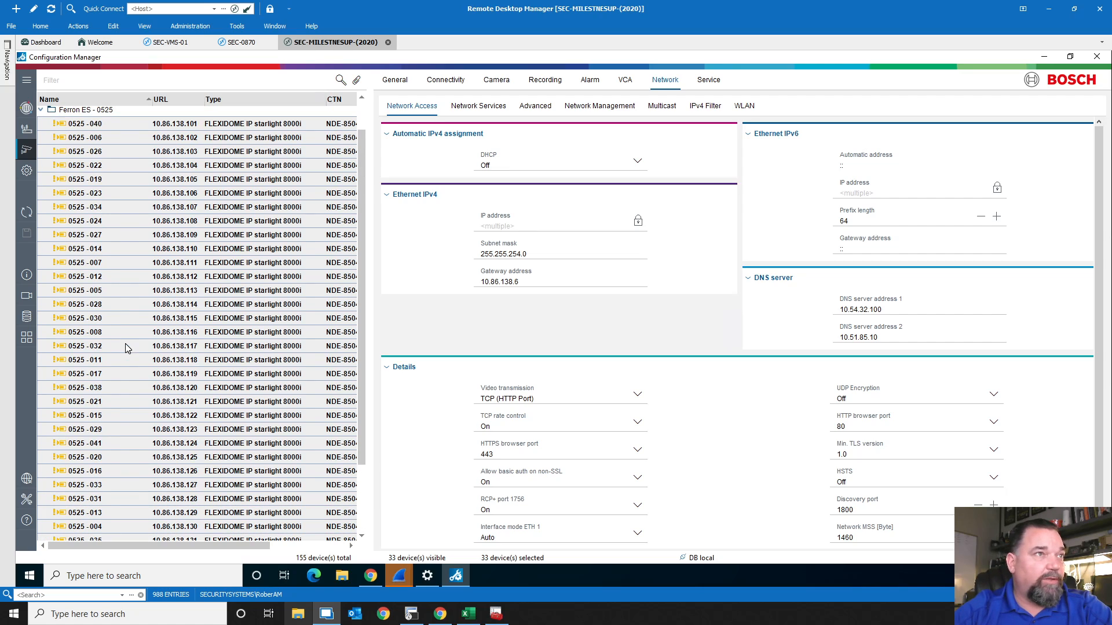
pyautogui.moveTo(337, 506)
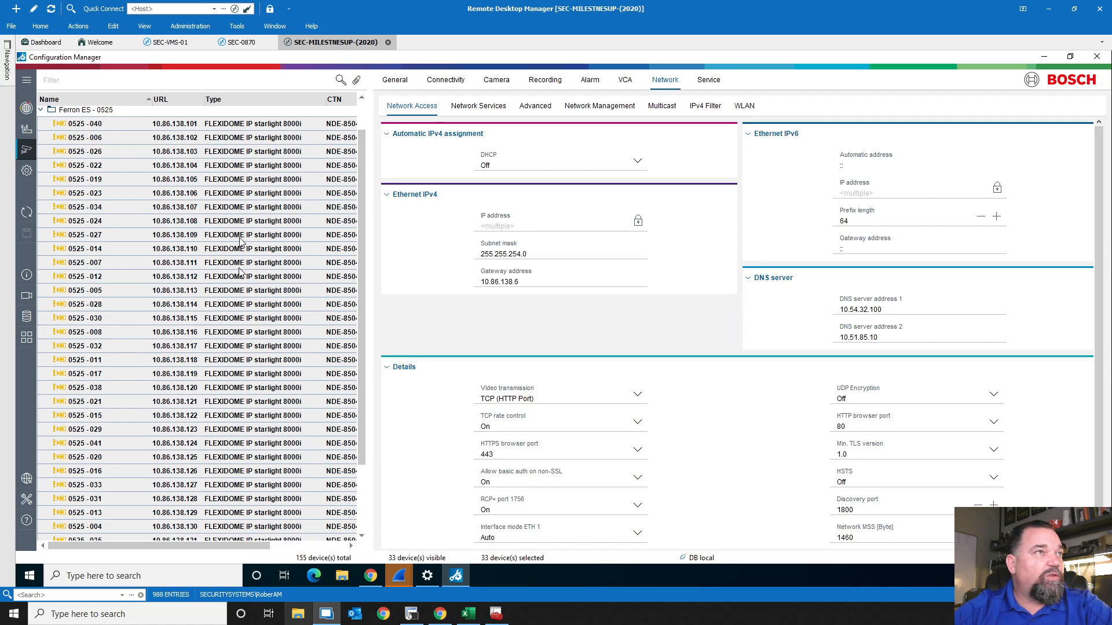
pyautogui.moveTo(230, 216)
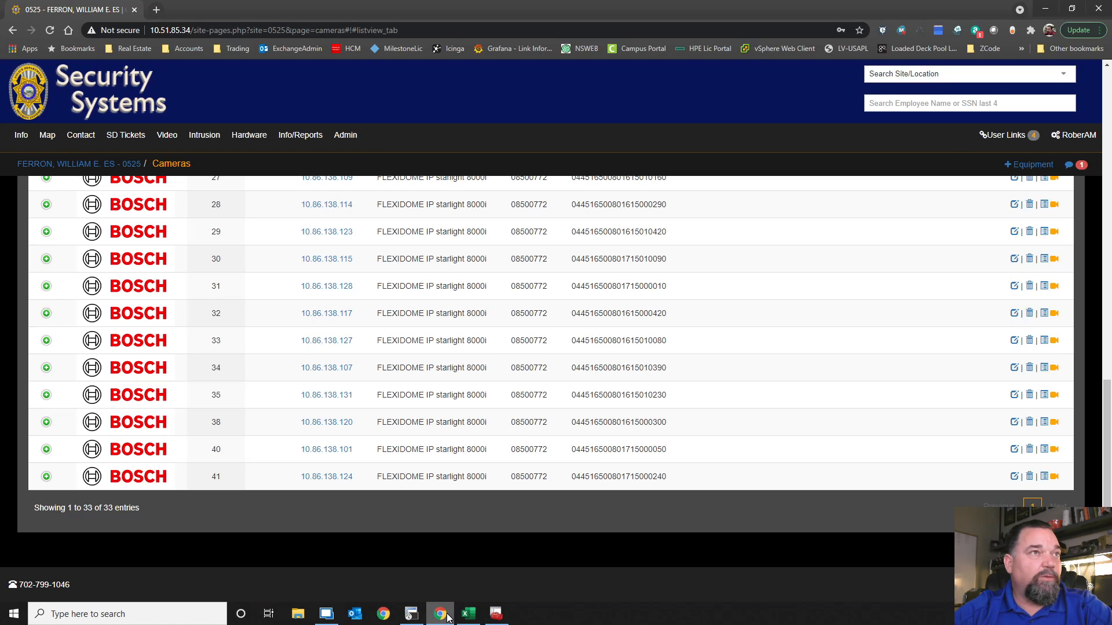
# - Return to the portal and show the Advanced Options for the Ferron ES site
pyautogui.click(340, 476)
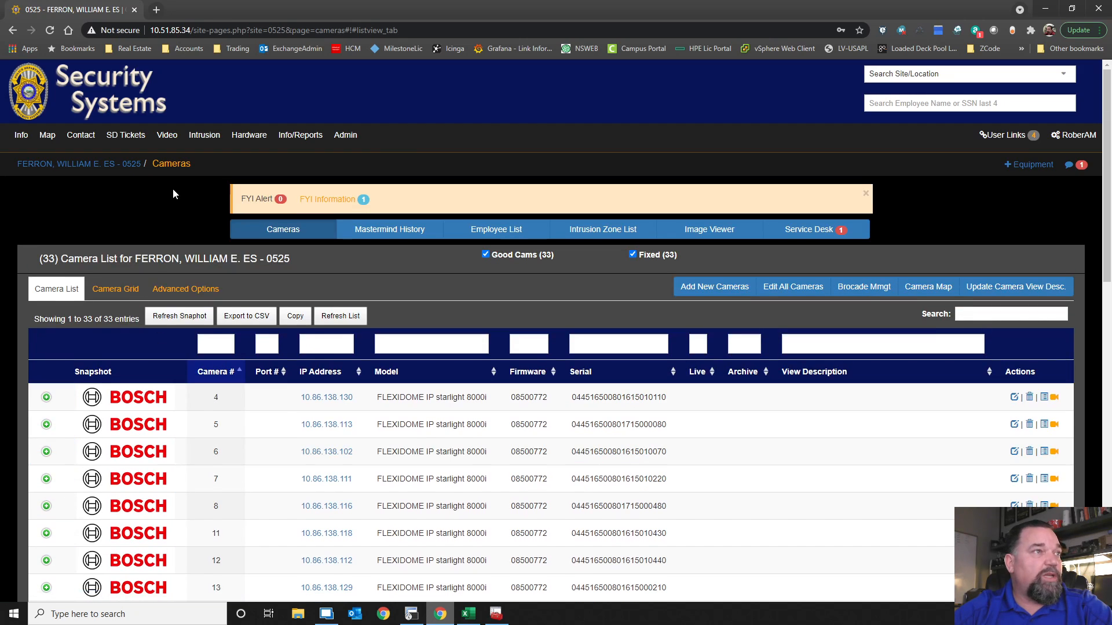
pyautogui.click(186, 288)
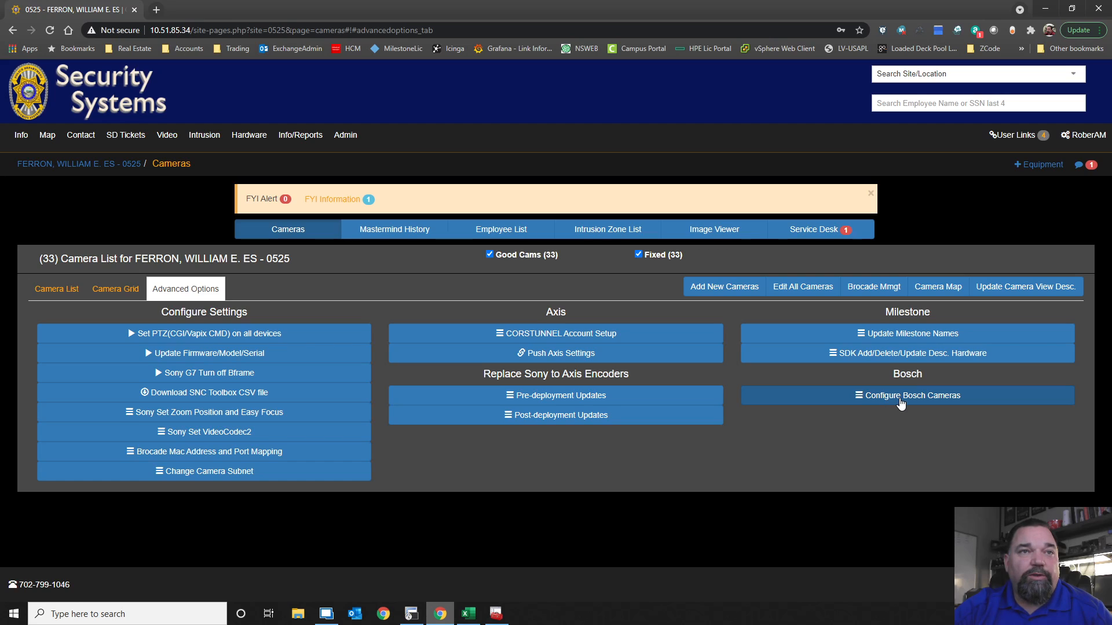
# - Review the site's Bosch devices across the General ID, Encoder Profile and Encoder Streams settings
pyautogui.click(907, 396)
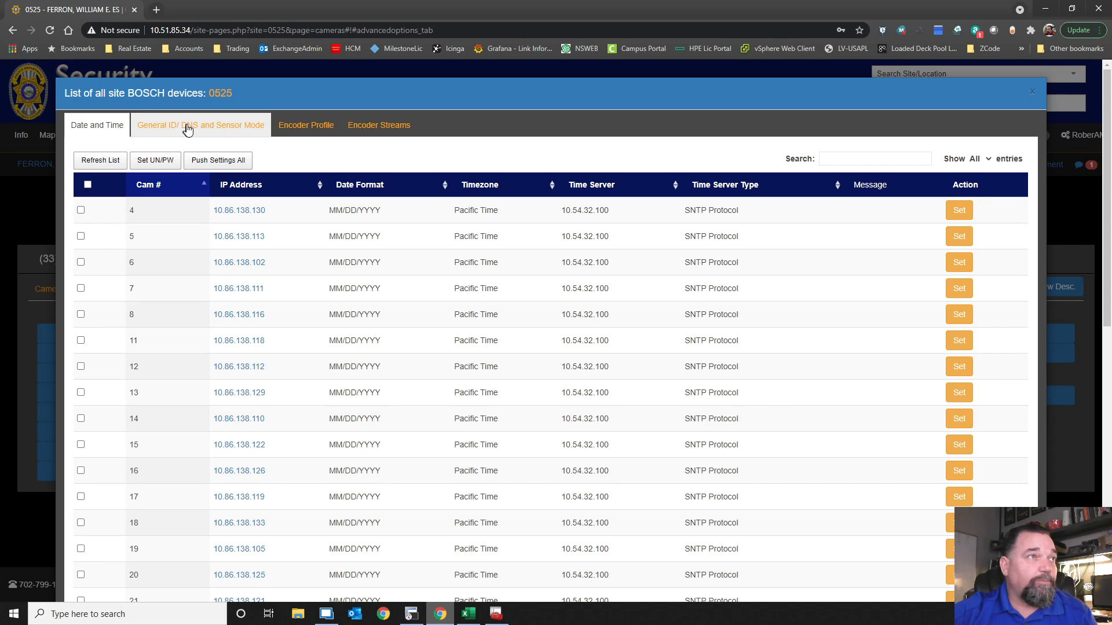
pyautogui.click(188, 125)
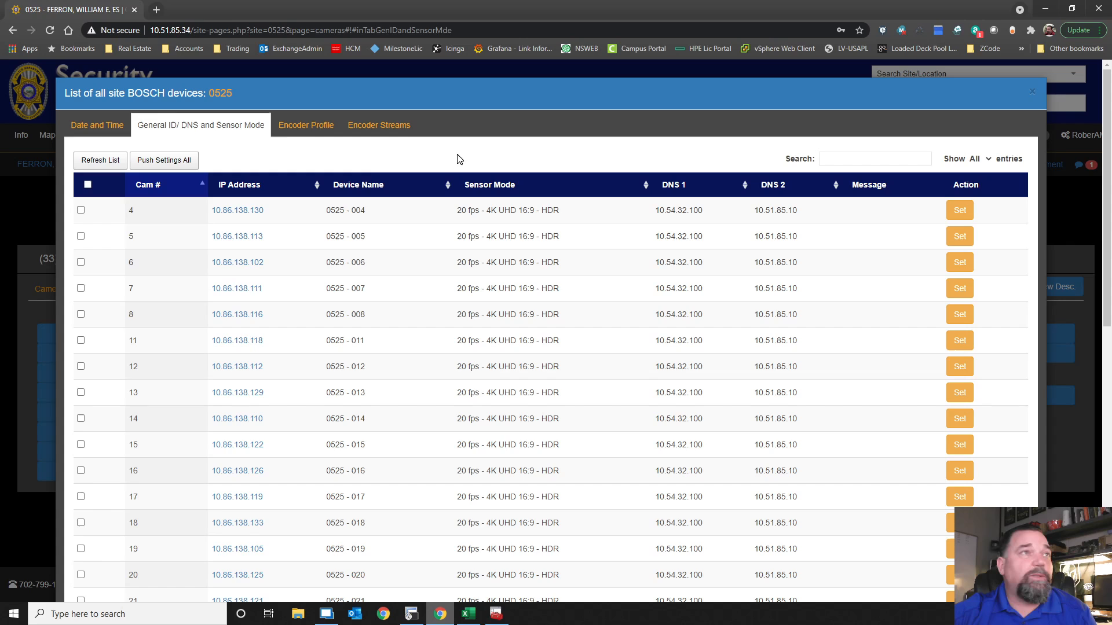
pyautogui.click(306, 125)
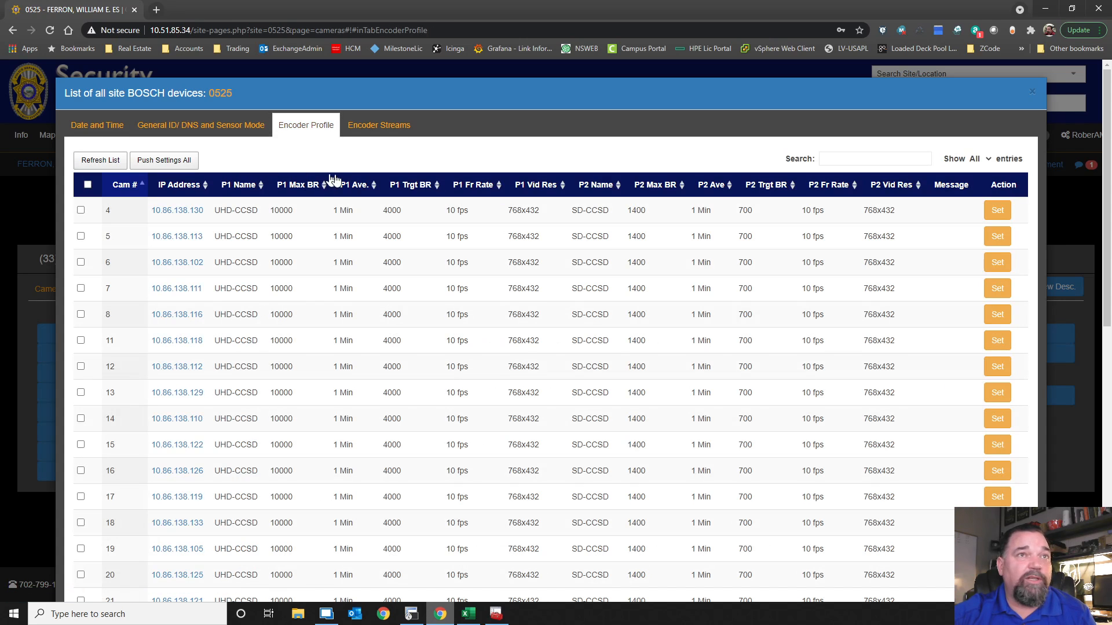
pyautogui.click(378, 125)
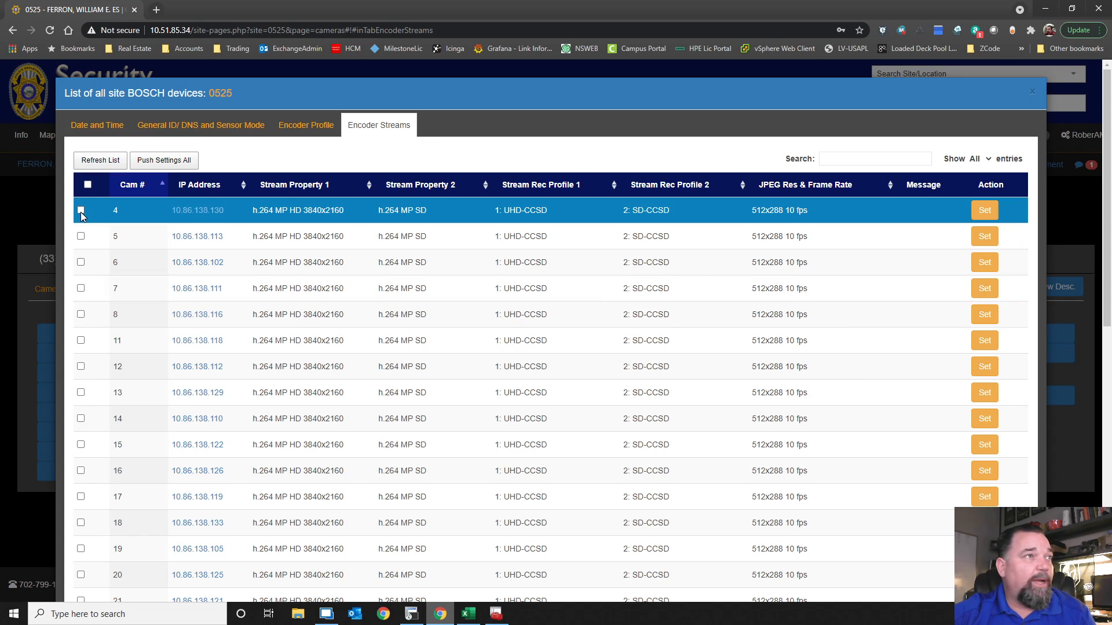
# - Apply the encoder stream configuration to camera 4
pyautogui.click(81, 210)
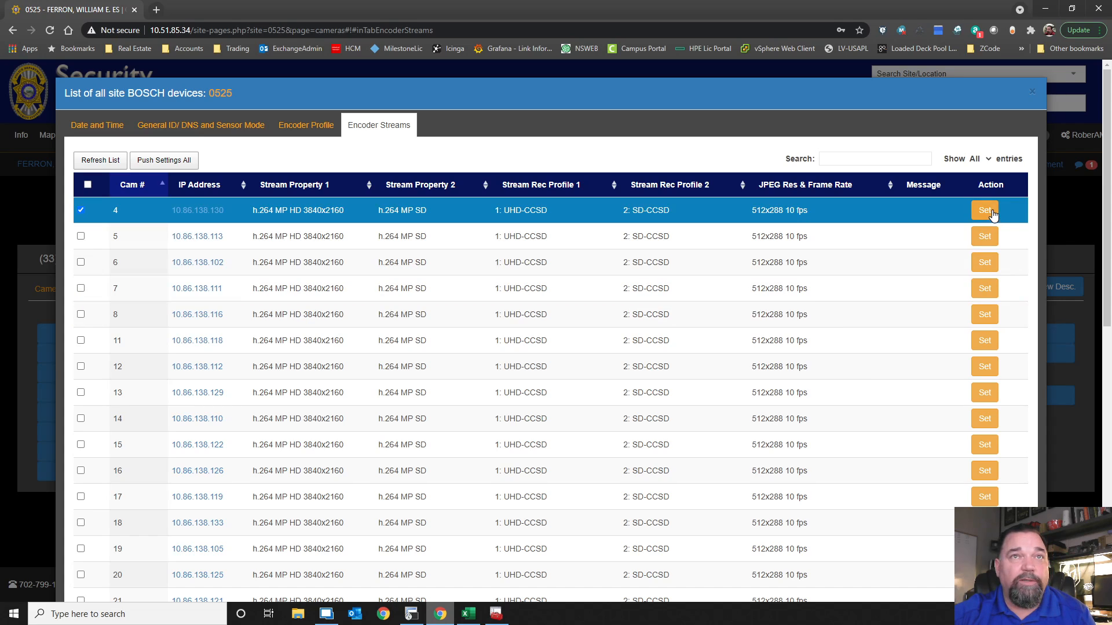
pyautogui.click(990, 210)
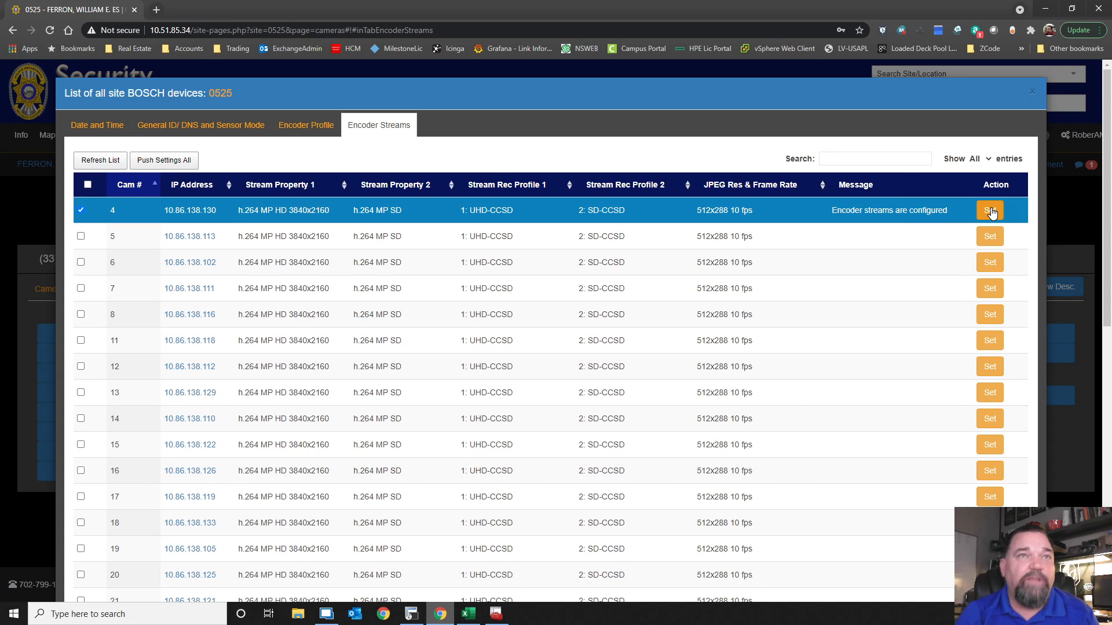